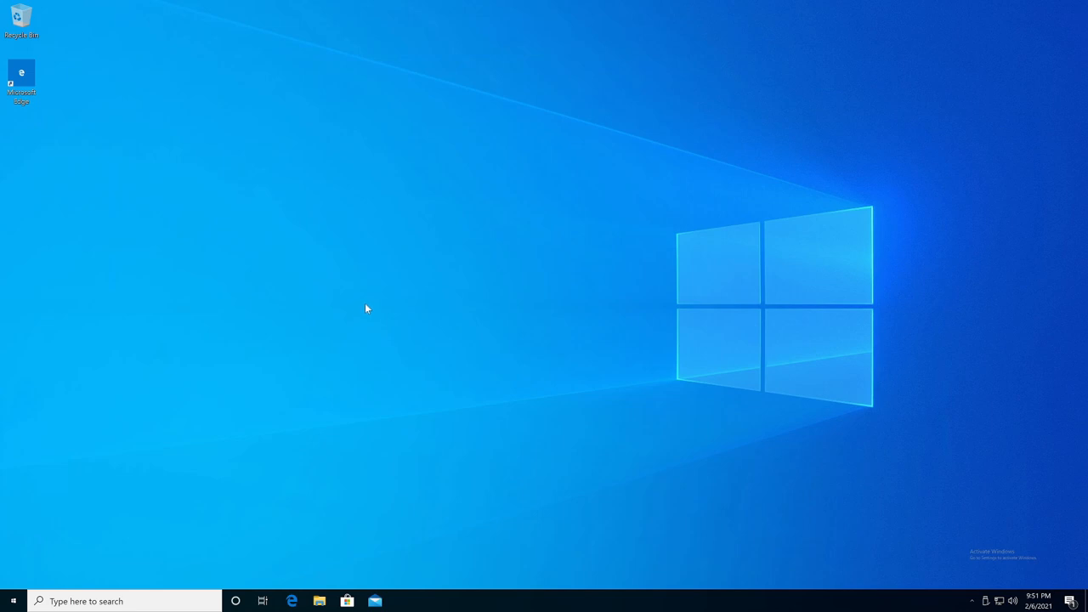
{"action": "mouse_move", "coordinate": [1055, 567]}
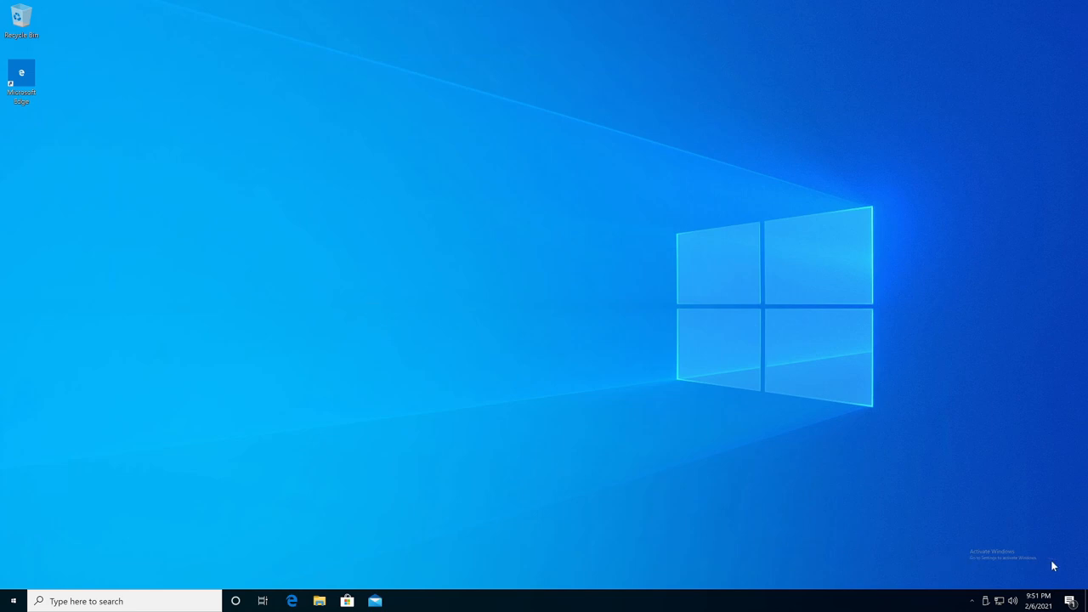
{"action": "mouse_move", "coordinate": [417, 258]}
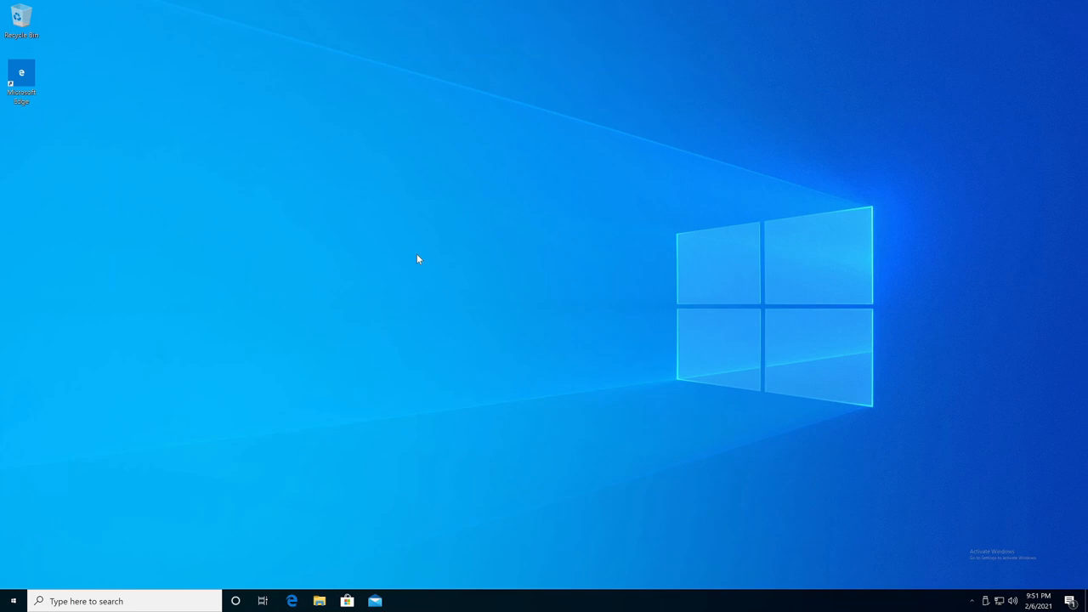
{"action": "mouse_move", "coordinate": [445, 258]}
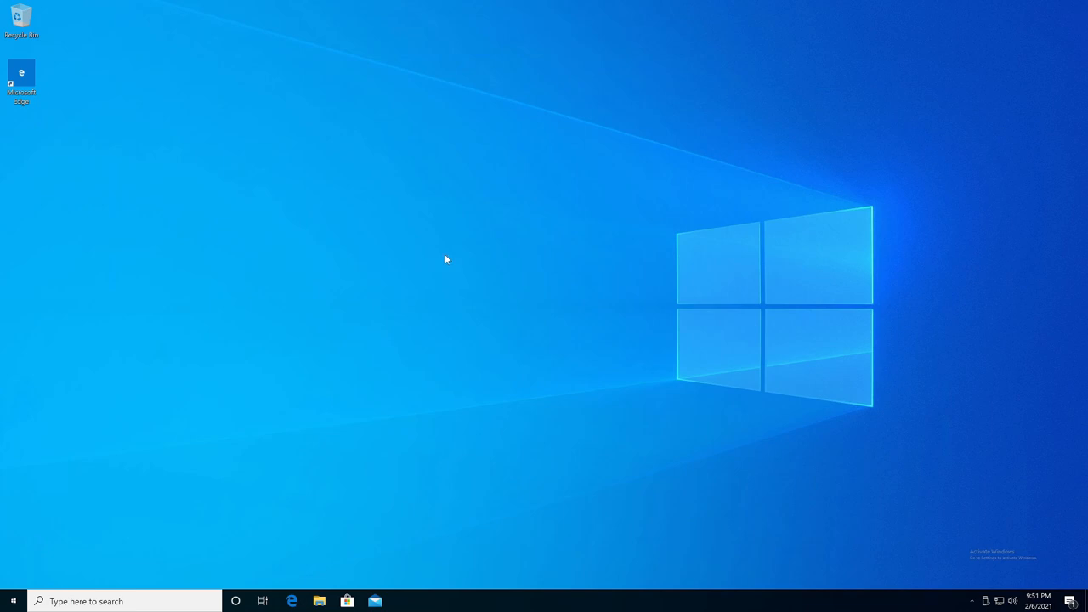
{"action": "mouse_move", "coordinate": [423, 327]}
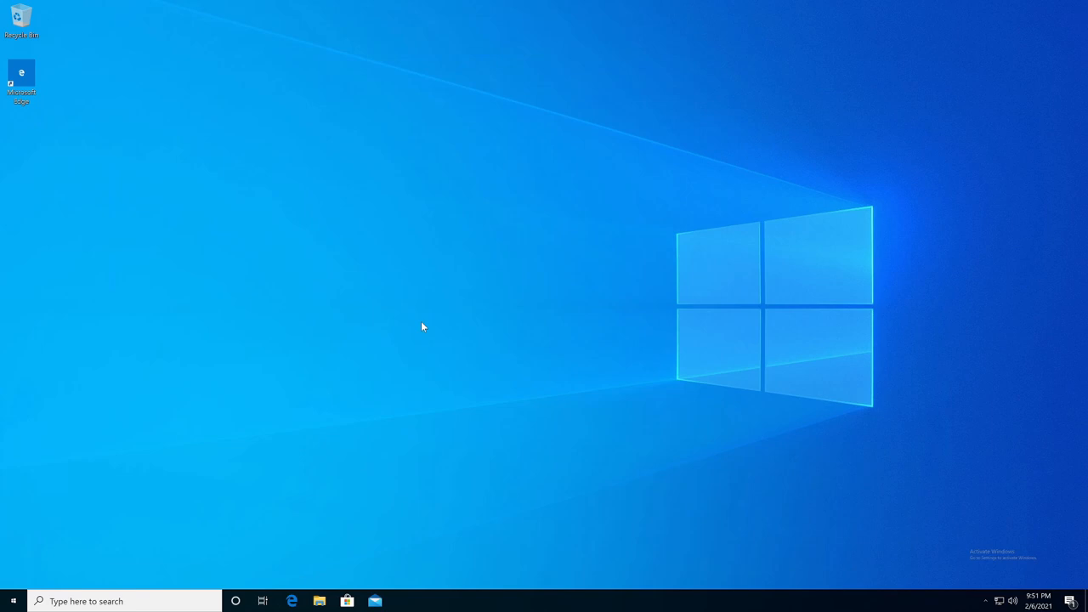
{"action": "mouse_move", "coordinate": [435, 361]}
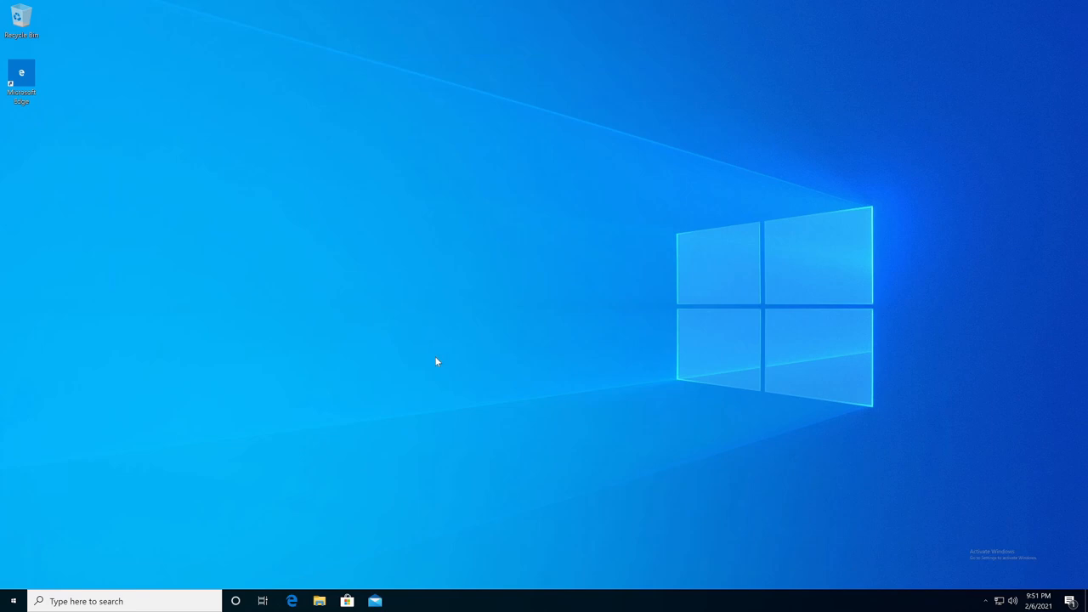
{"action": "mouse_move", "coordinate": [401, 357]}
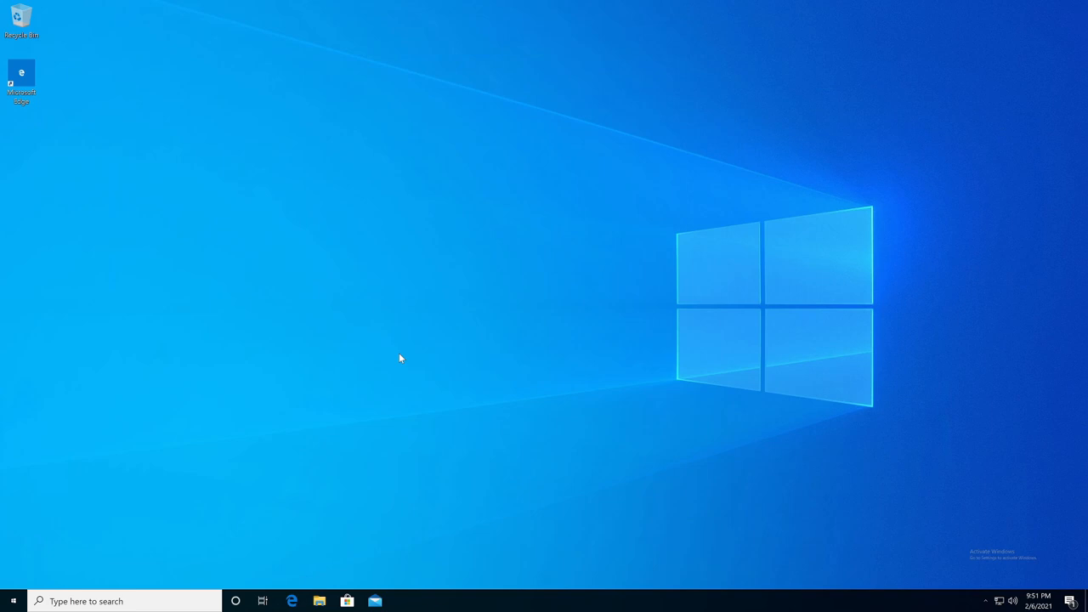
{"action": "mouse_move", "coordinate": [416, 282]}
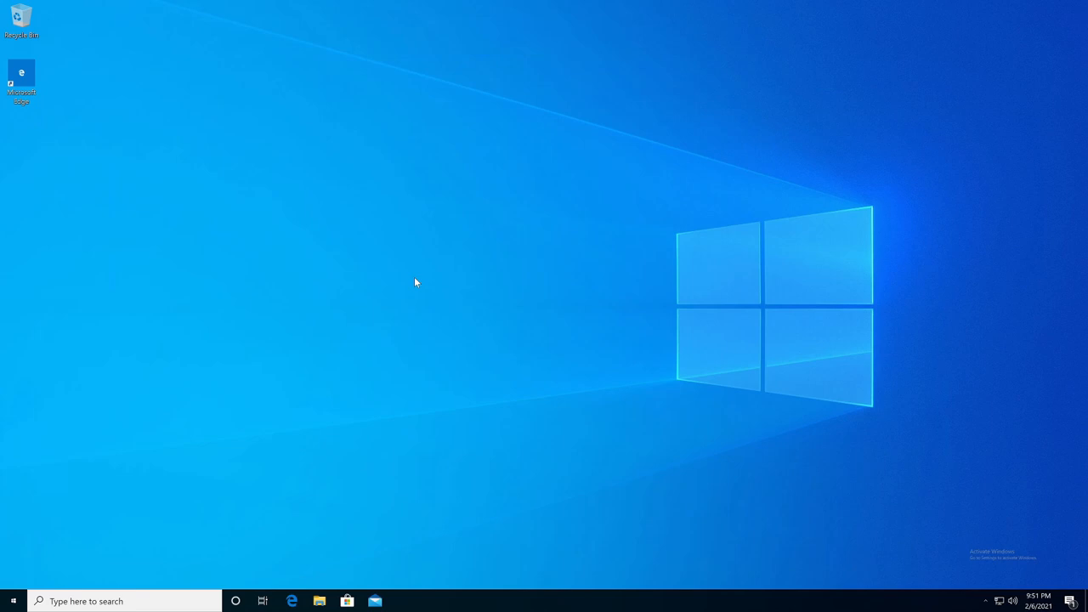
{"action": "mouse_move", "coordinate": [221, 299]}
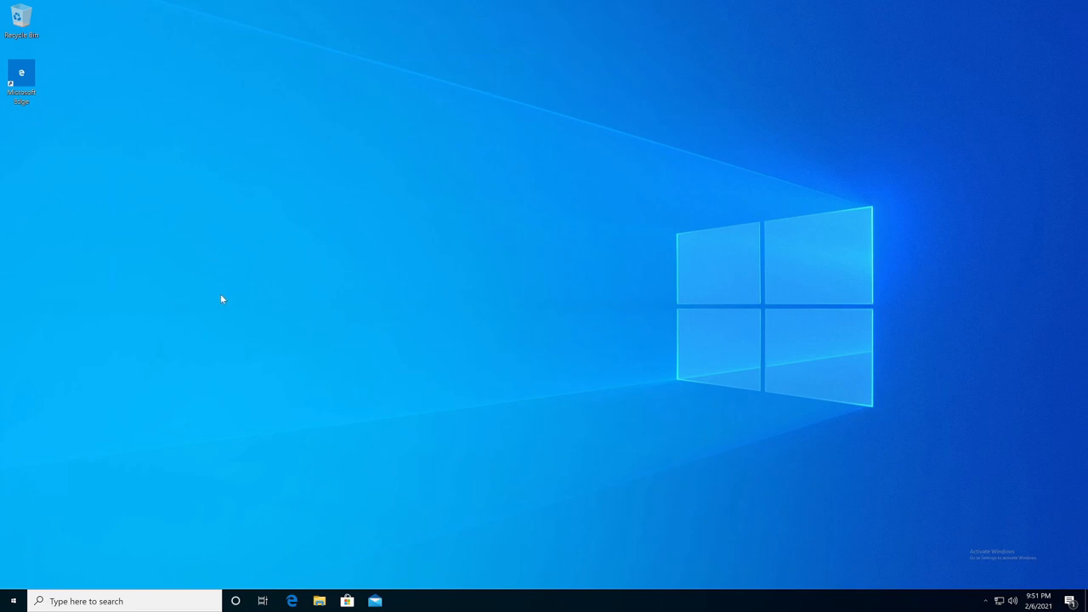
{"action": "mouse_move", "coordinate": [81, 568]}
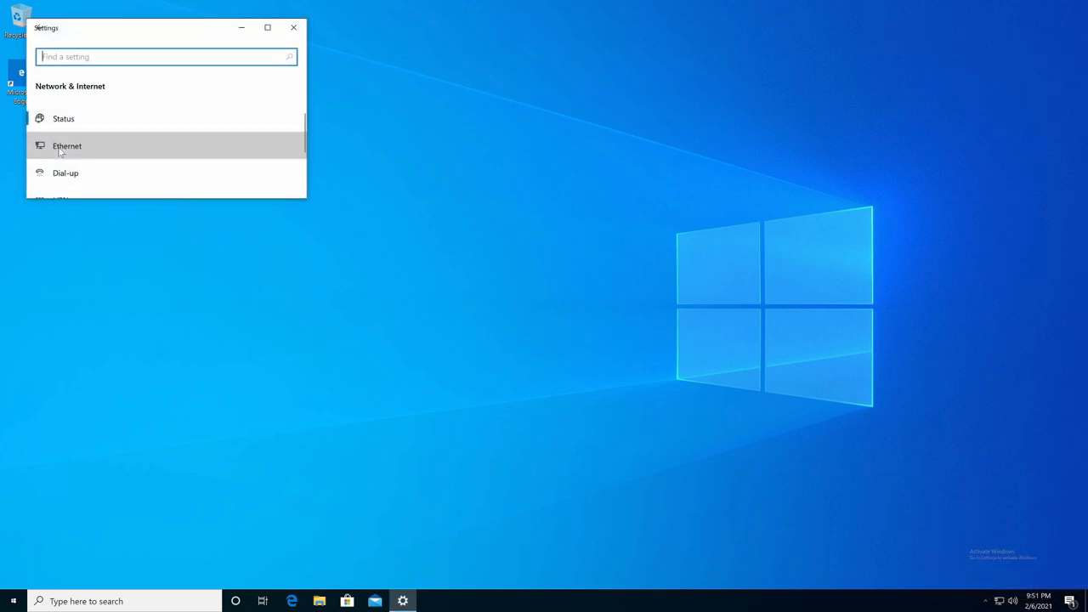
Step: Reach the Ethernet adapter's properties and select Internet Protocol Version 4 (TCP/IPv4)
{"action": "left_click", "coordinate": [68, 146]}
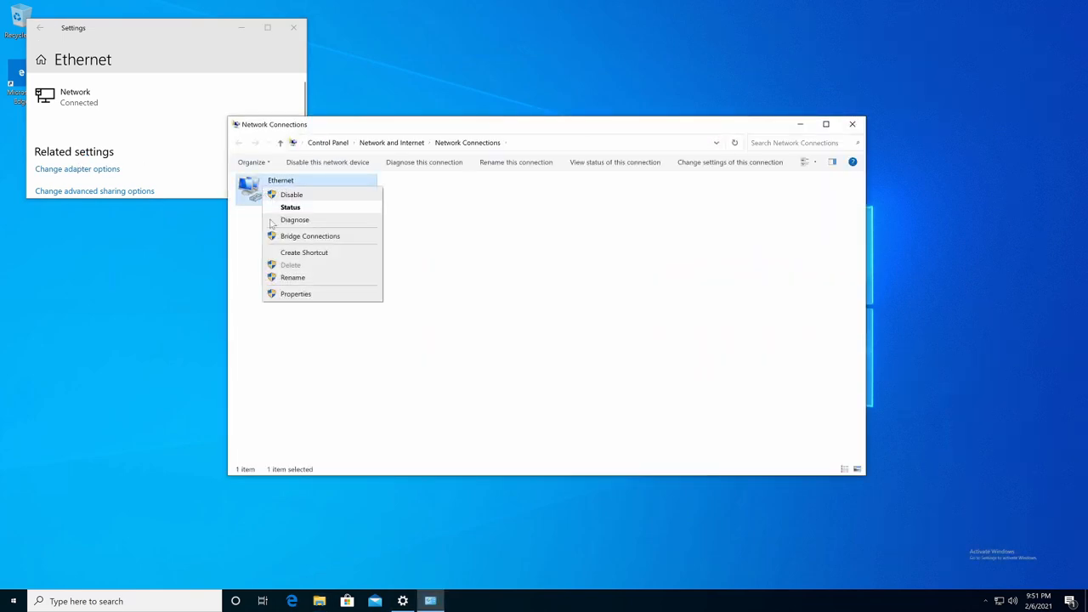
{"action": "left_click", "coordinate": [296, 293]}
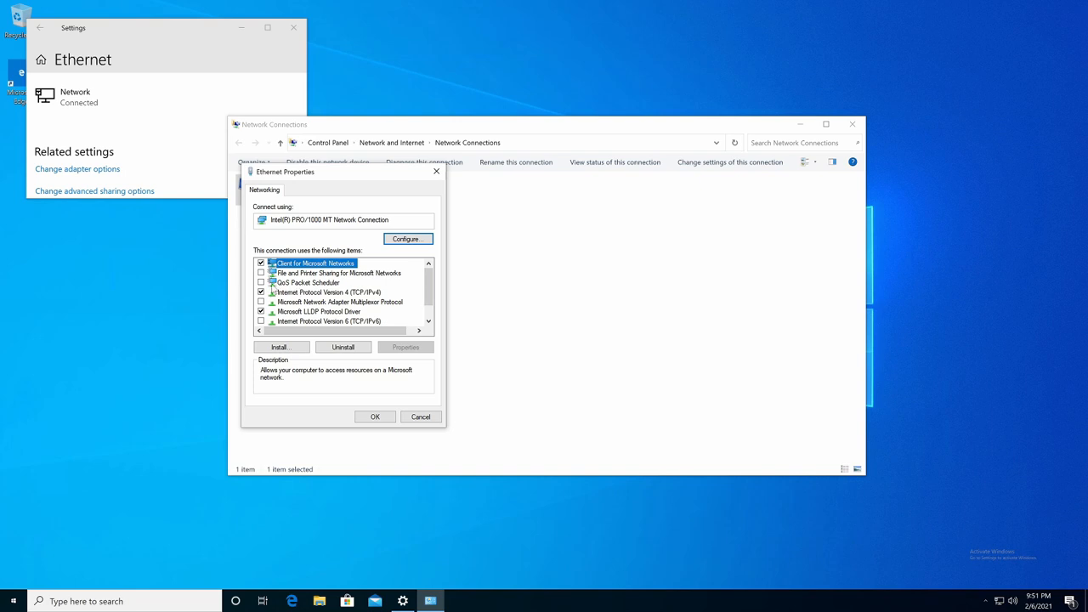
{"action": "mouse_move", "coordinate": [309, 282]}
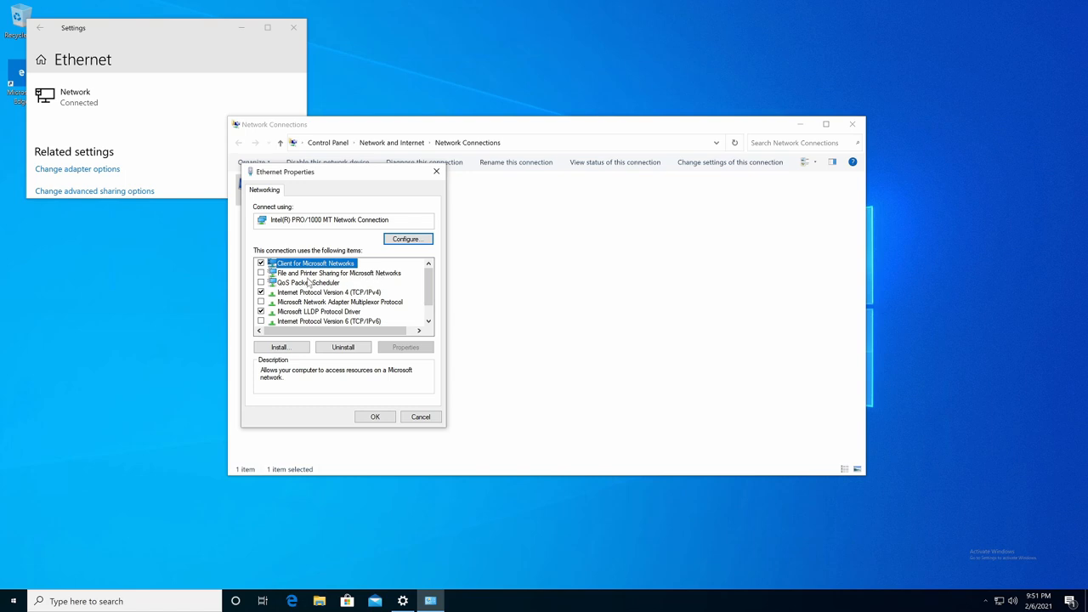
{"action": "mouse_move", "coordinate": [303, 282]}
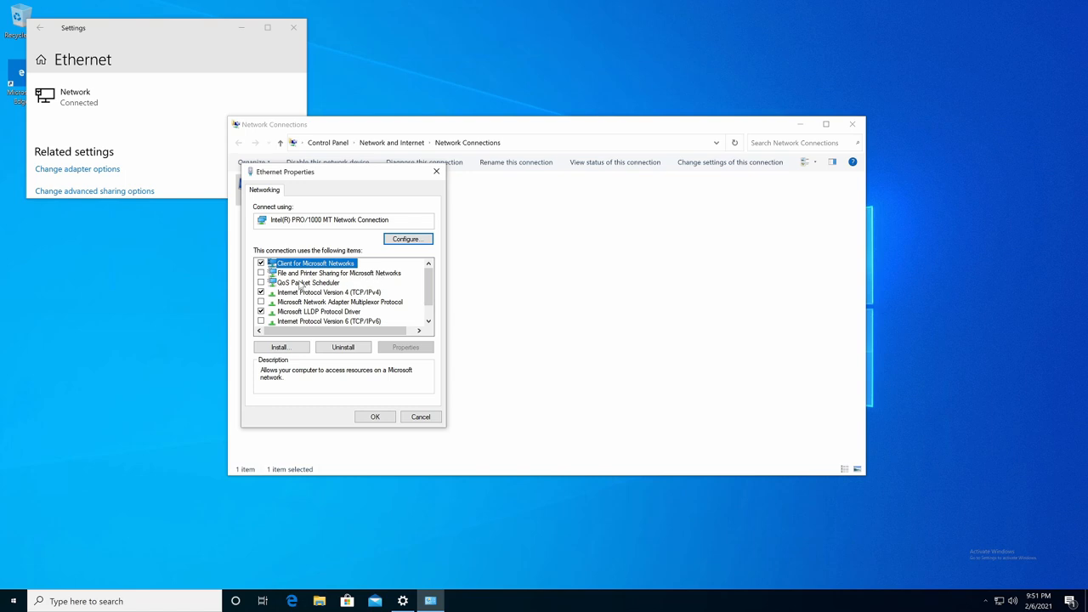
{"action": "mouse_move", "coordinate": [248, 296]}
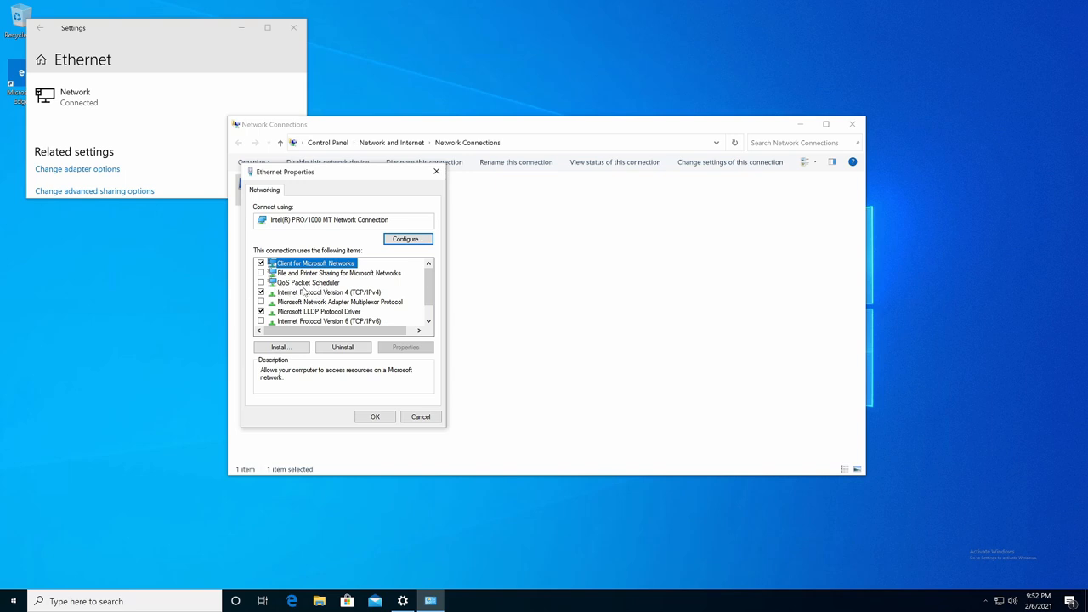
{"action": "mouse_move", "coordinate": [307, 286]}
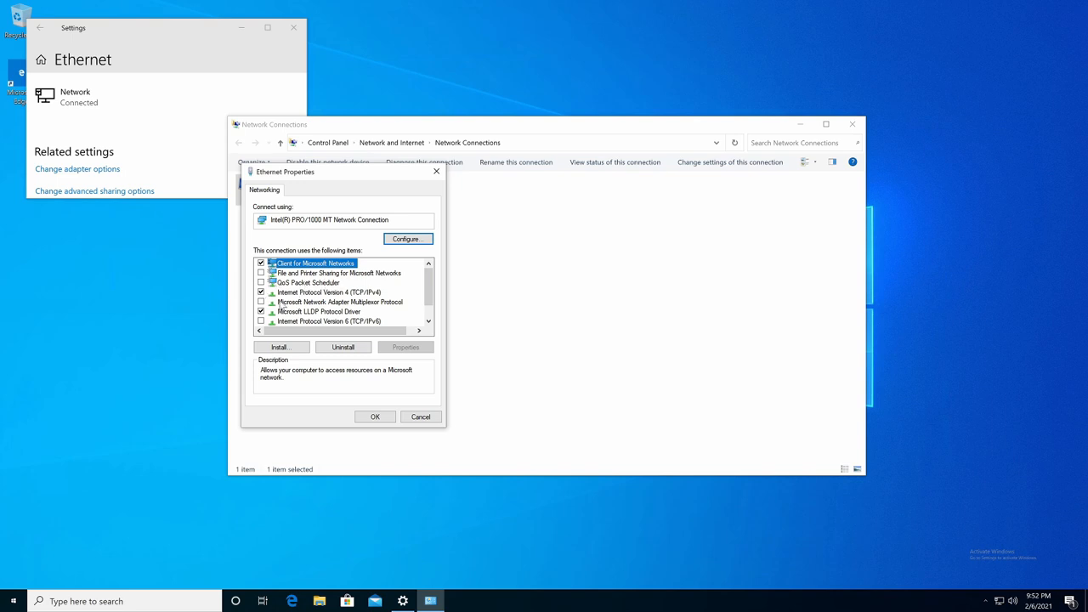
{"action": "scroll", "scroll_direction": "down", "scroll_amount": 3}
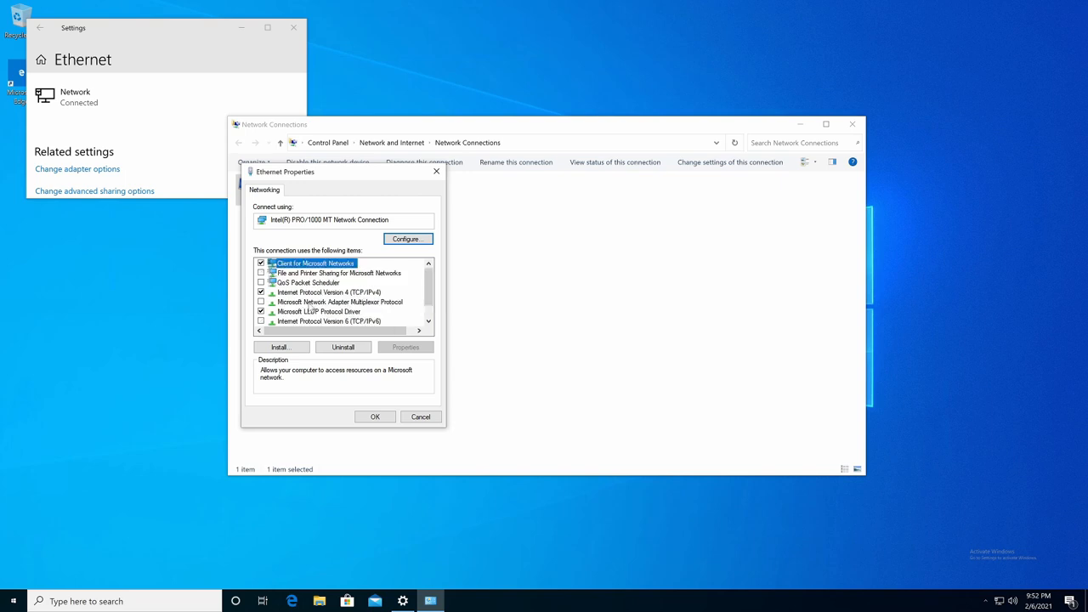
{"action": "left_click", "coordinate": [330, 292]}
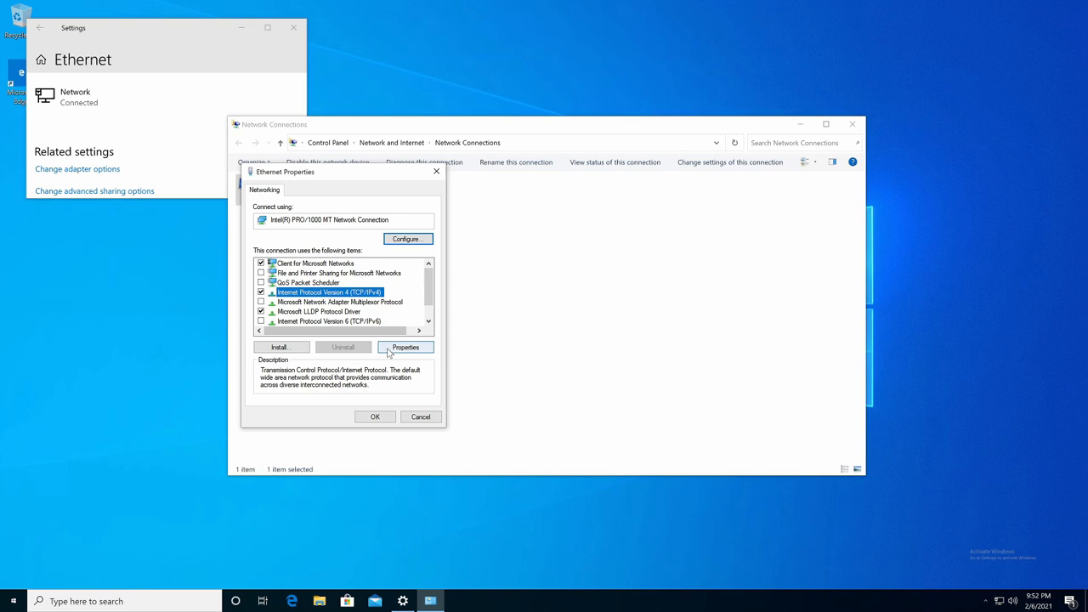
Step: Review the adapter's static IPv4 address, confirm it unchanged and close Network Connections
{"action": "left_click", "coordinate": [405, 347]}
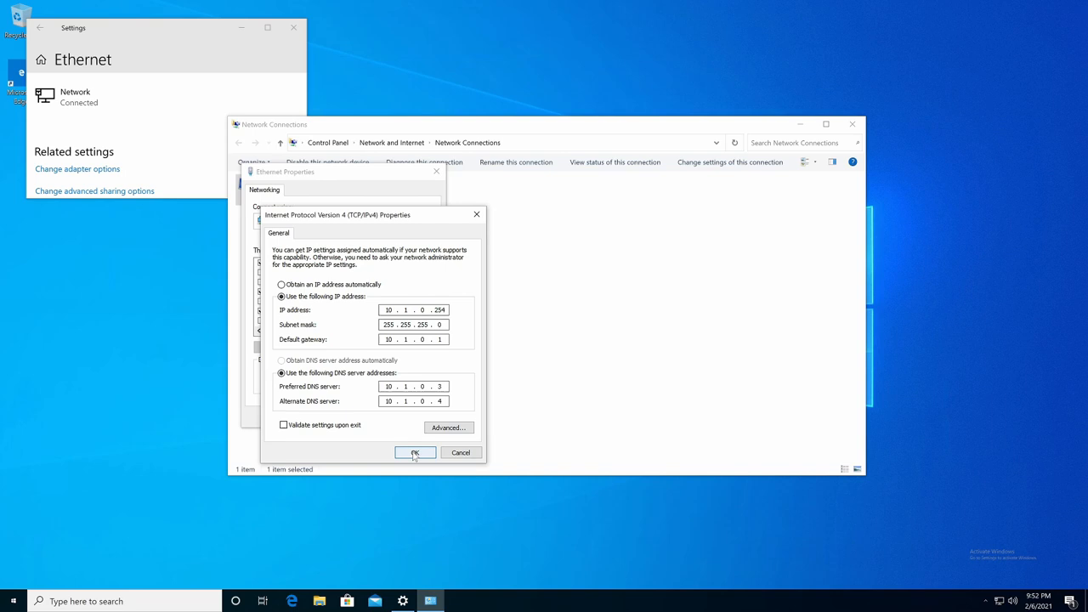
{"action": "left_click", "coordinate": [415, 452]}
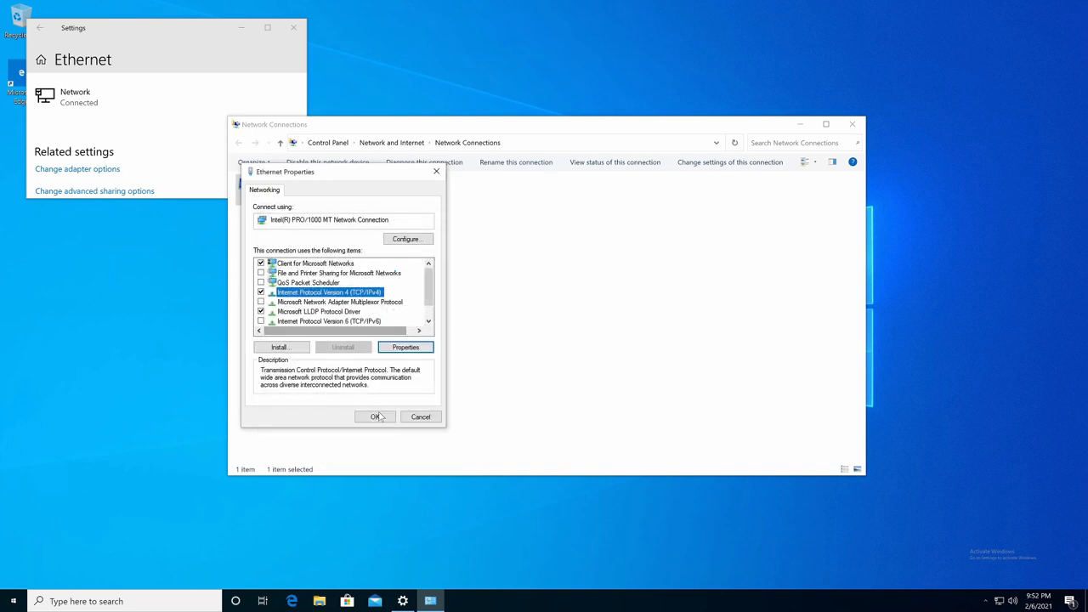
{"action": "left_click", "coordinate": [374, 417]}
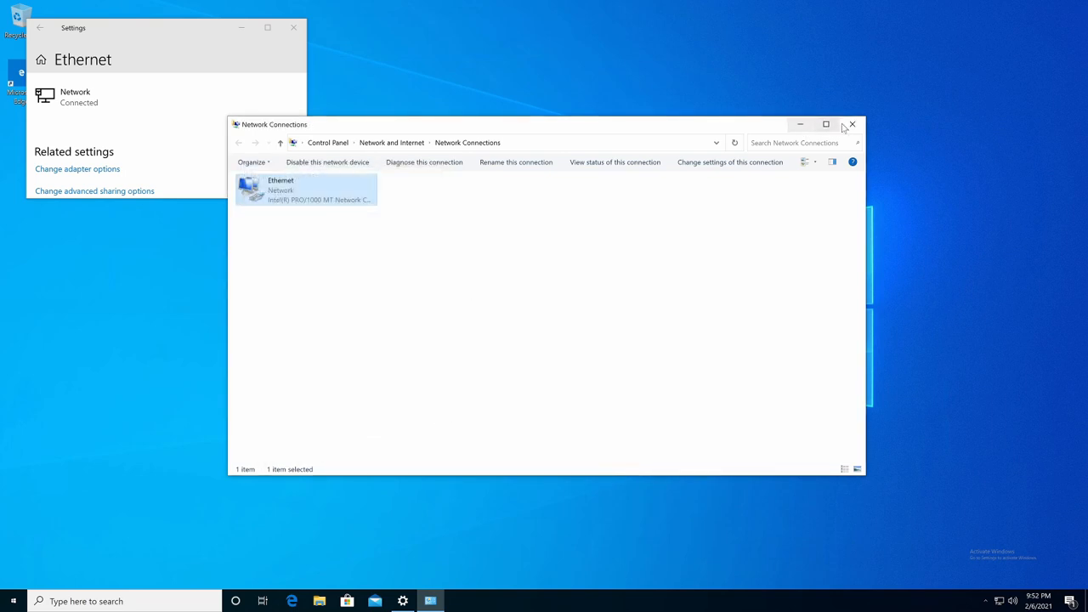
{"action": "left_click", "coordinate": [852, 125]}
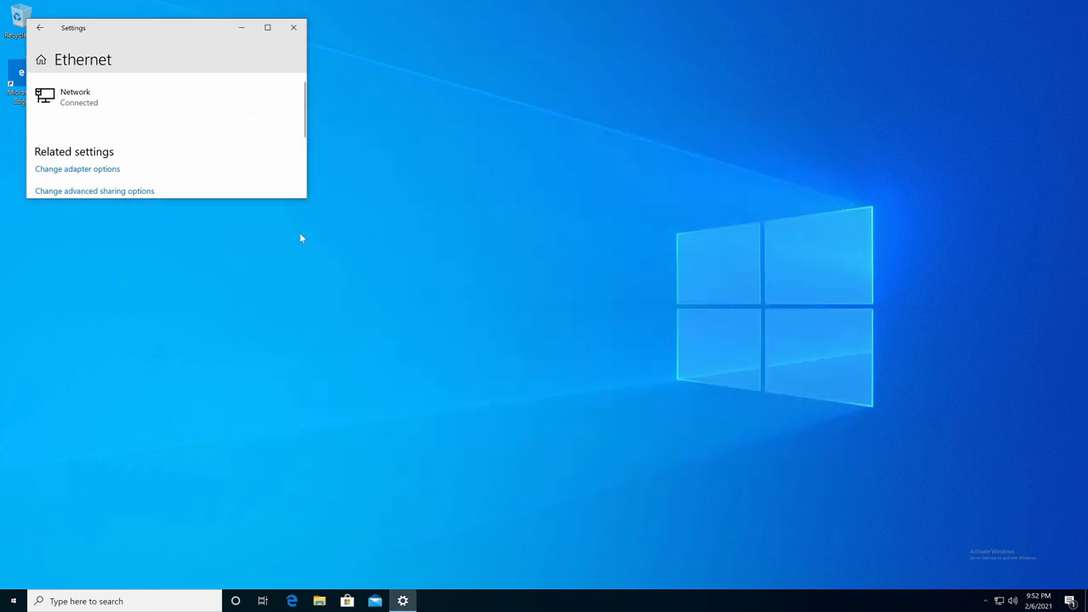
Step: Search Bing for 'win' in Edge and open the Debloat Windows 10 in 2021 article
{"action": "left_click", "coordinate": [295, 27]}
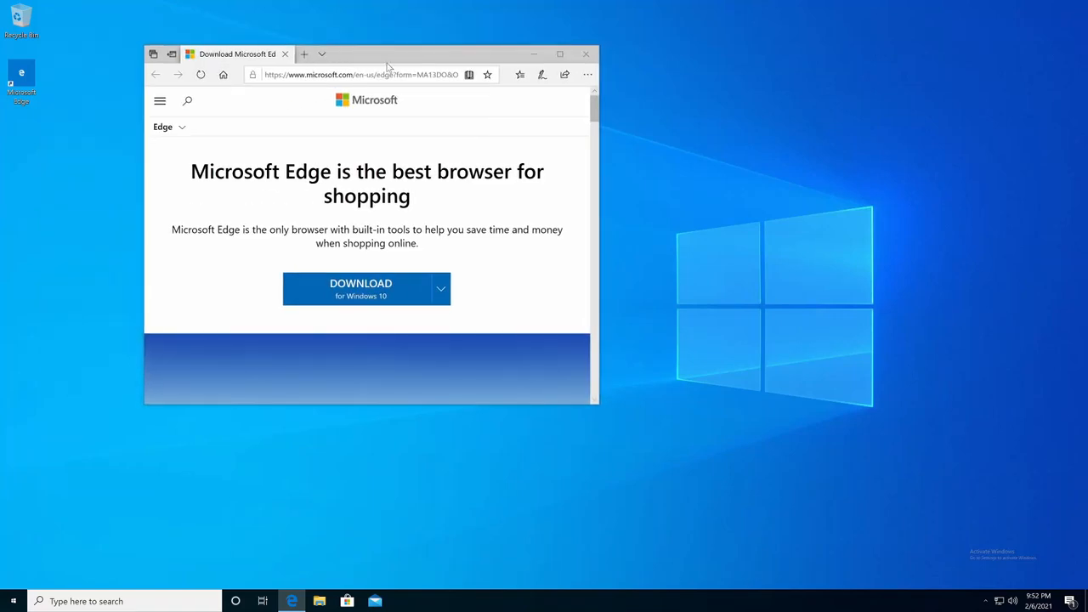
{"action": "left_click", "coordinate": [374, 75]}
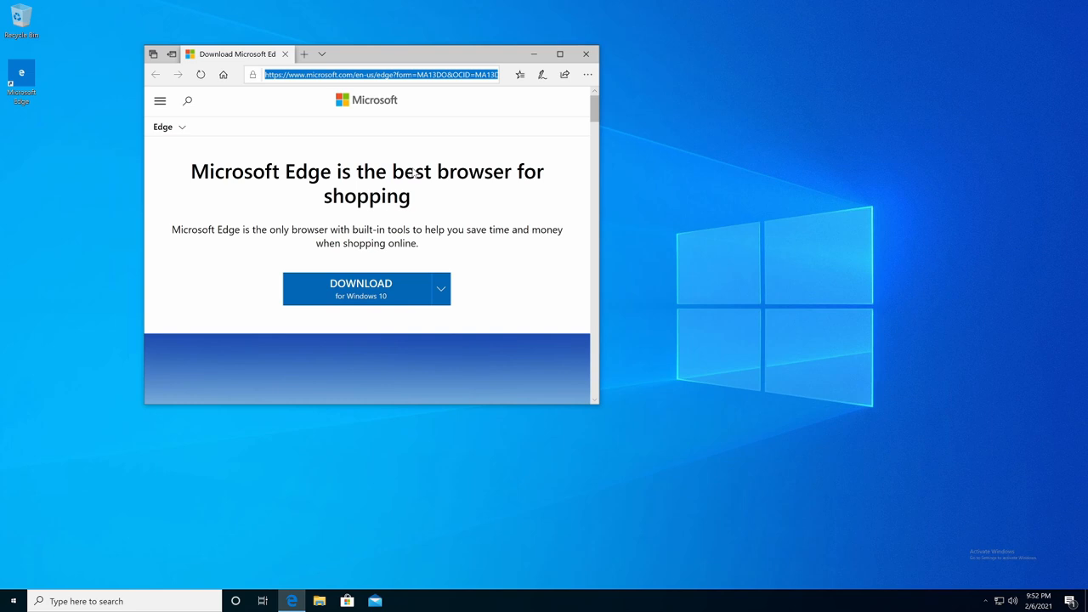
{"action": "type", "text": "win10+debloat&form=ED"}
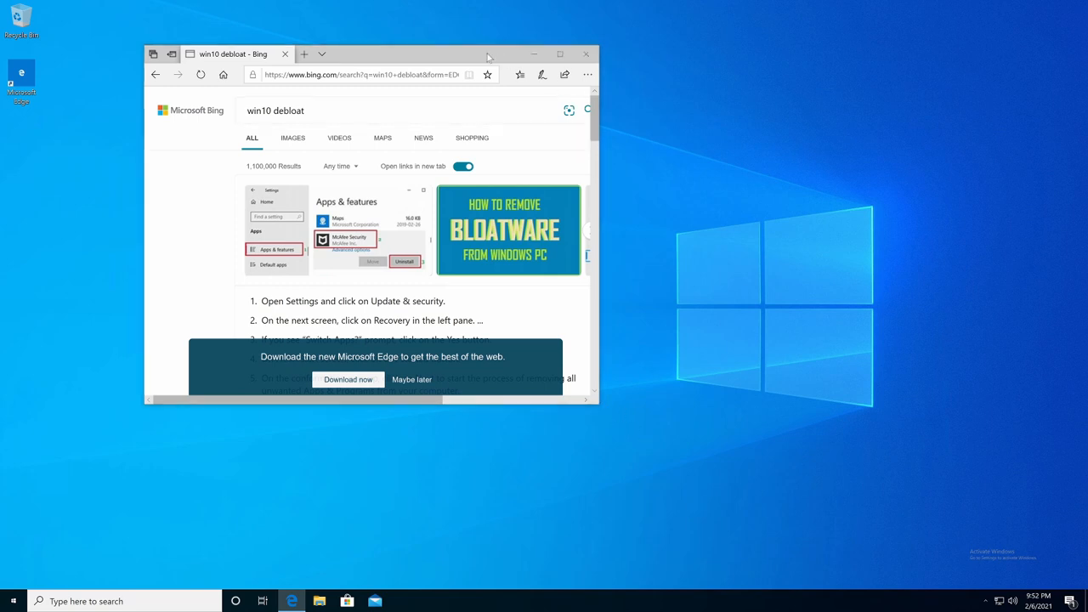
{"action": "scroll", "scroll_direction": "down", "scroll_amount": 3}
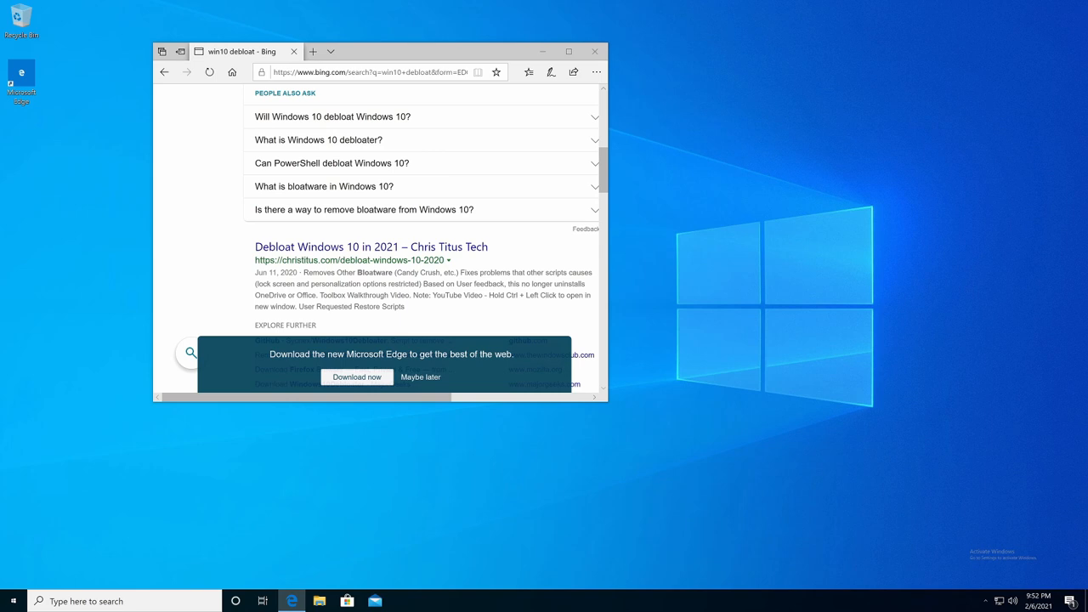
{"action": "left_click", "coordinate": [371, 247]}
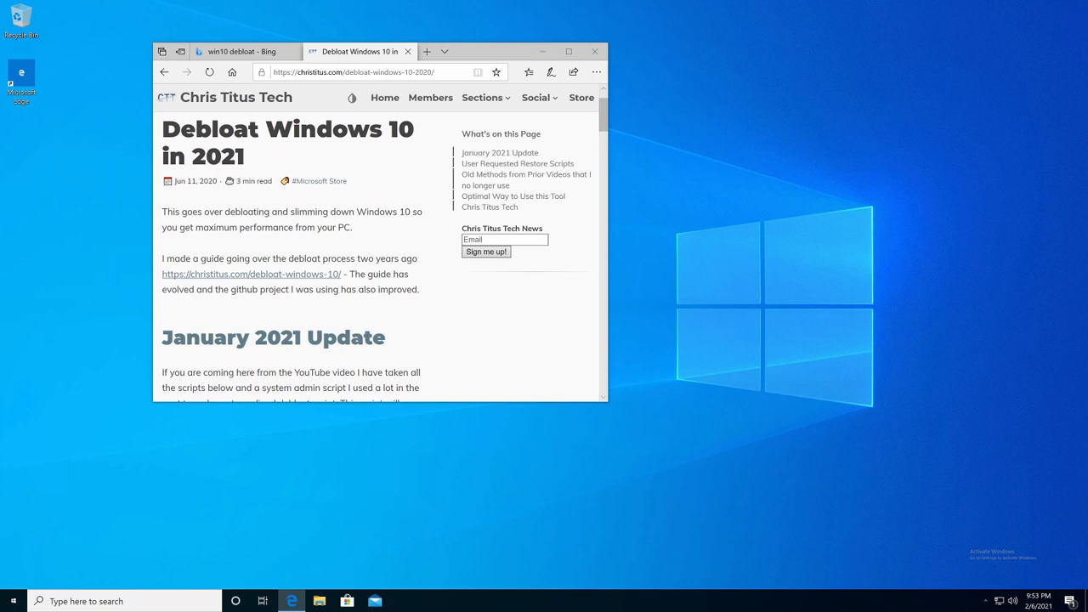
Step: Copy the PowerShell one-line command from the article's code block
{"action": "scroll", "scroll_direction": "down", "scroll_amount": 3}
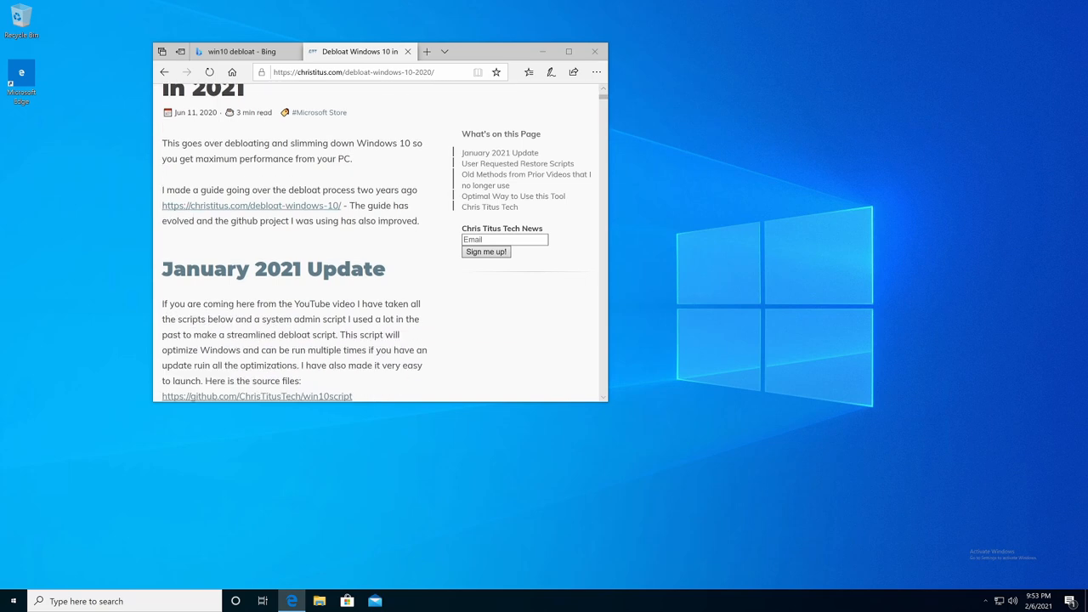
{"action": "scroll", "scroll_direction": "down", "scroll_amount": 3}
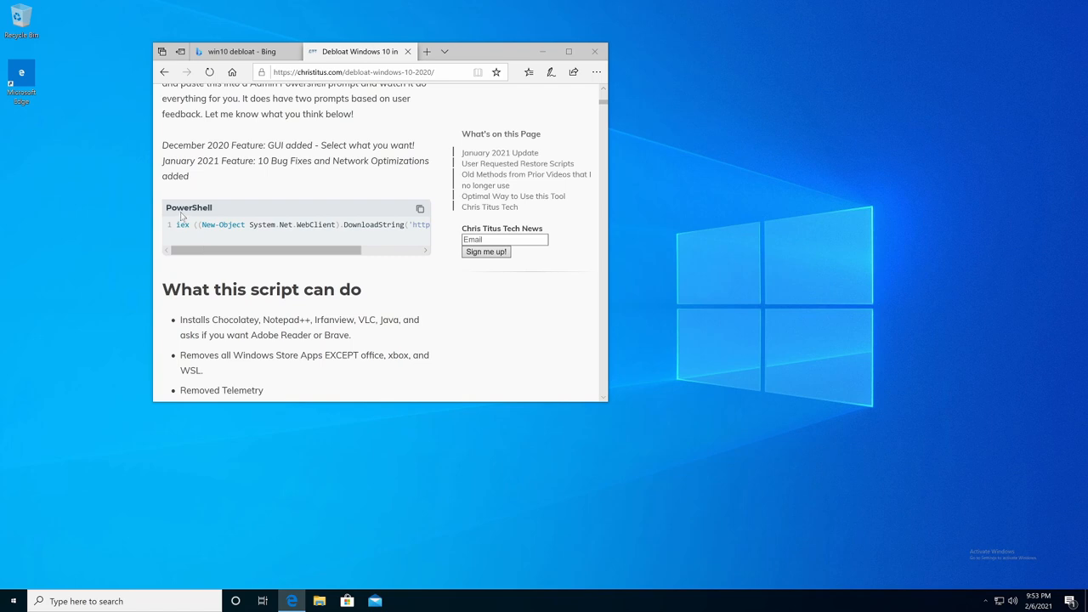
{"action": "mouse_move", "coordinate": [299, 248]}
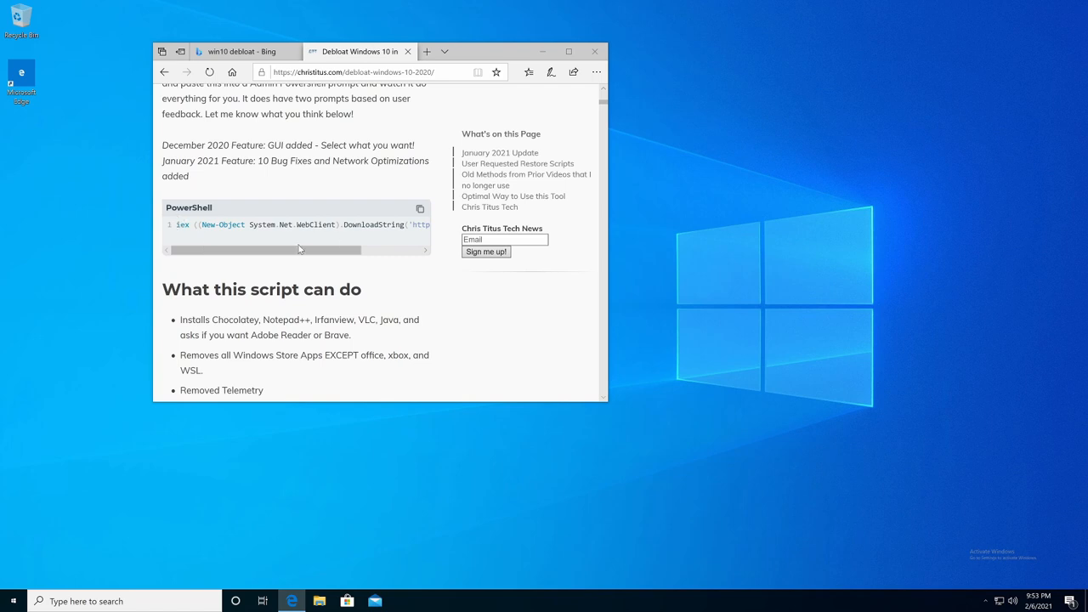
{"action": "left_click", "coordinate": [420, 207]}
{"action": "type", "text": "p"}
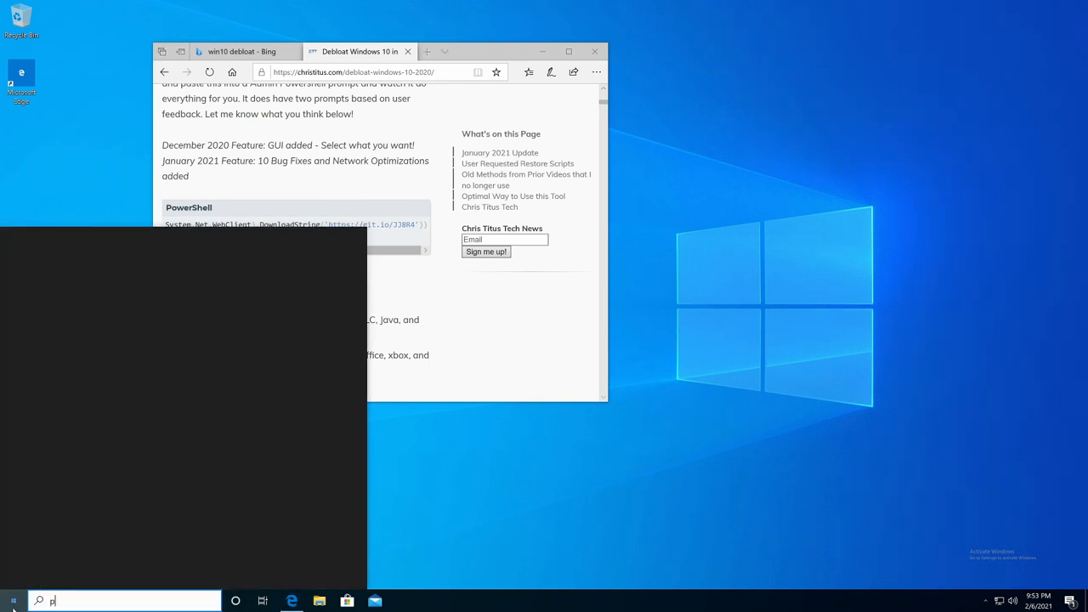
Step: Run Windows PowerShell as administrator, paste the toolbox command and move the console right
{"action": "type", "text": "ower"}
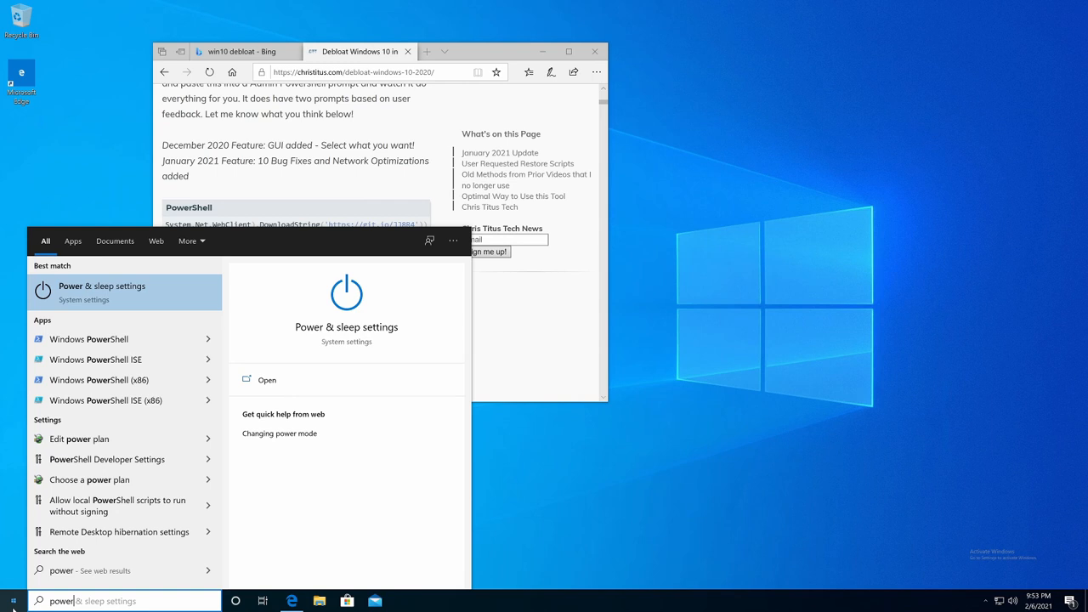
{"action": "mouse_move", "coordinate": [89, 479]}
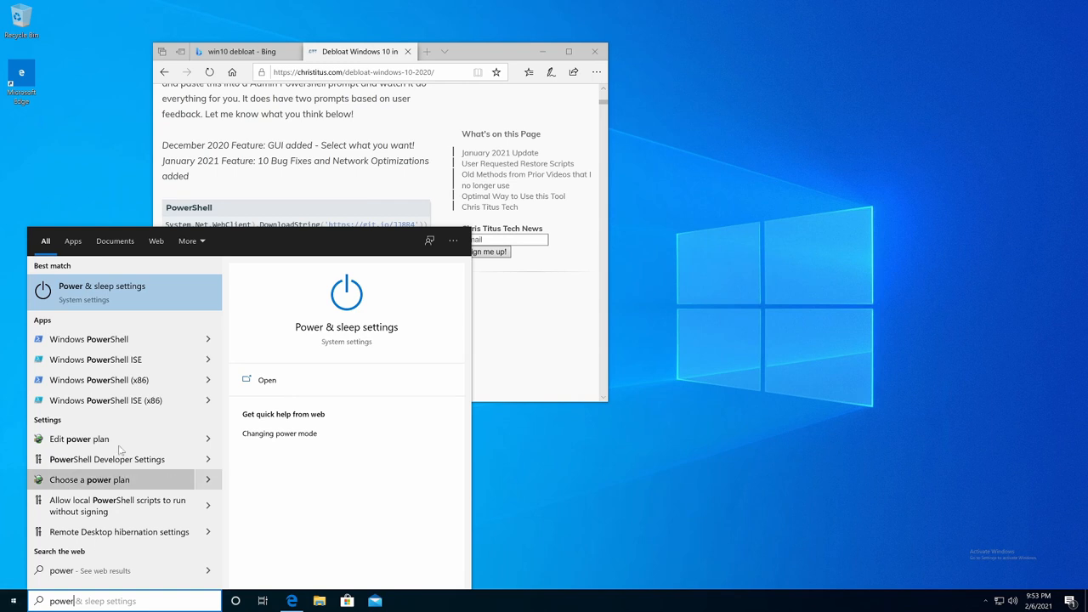
{"action": "mouse_move", "coordinate": [111, 359]}
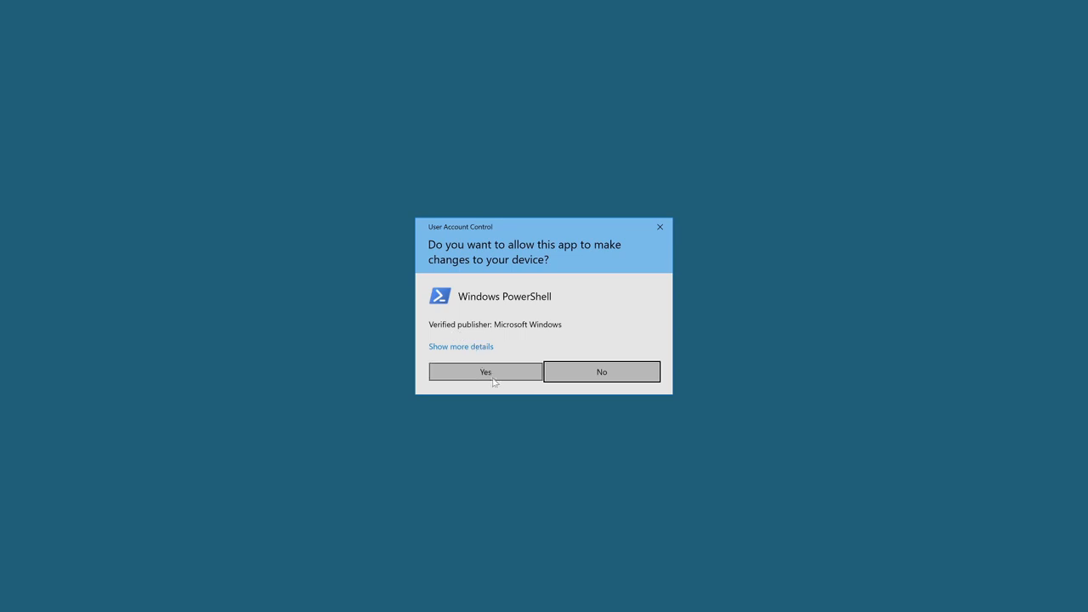
{"action": "left_click", "coordinate": [485, 371]}
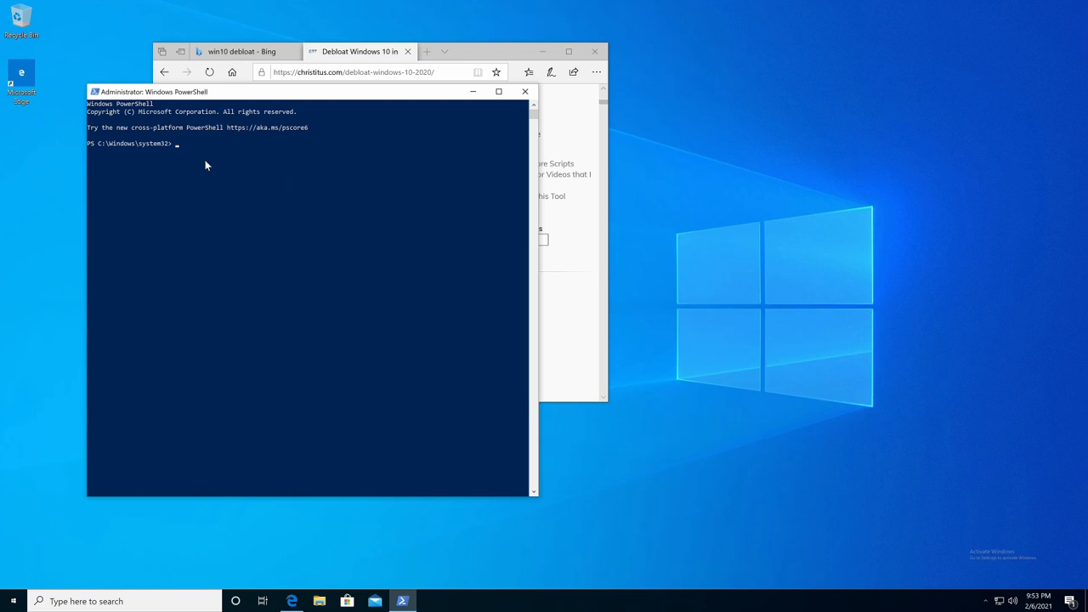
{"action": "mouse_move", "coordinate": [184, 207]}
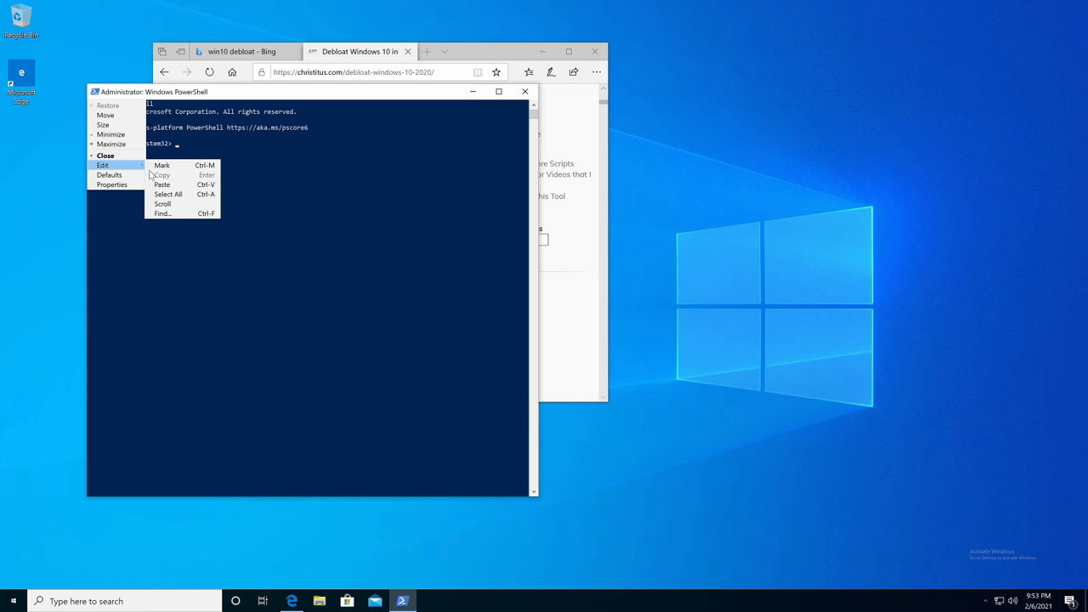
{"action": "left_click", "coordinate": [313, 102]}
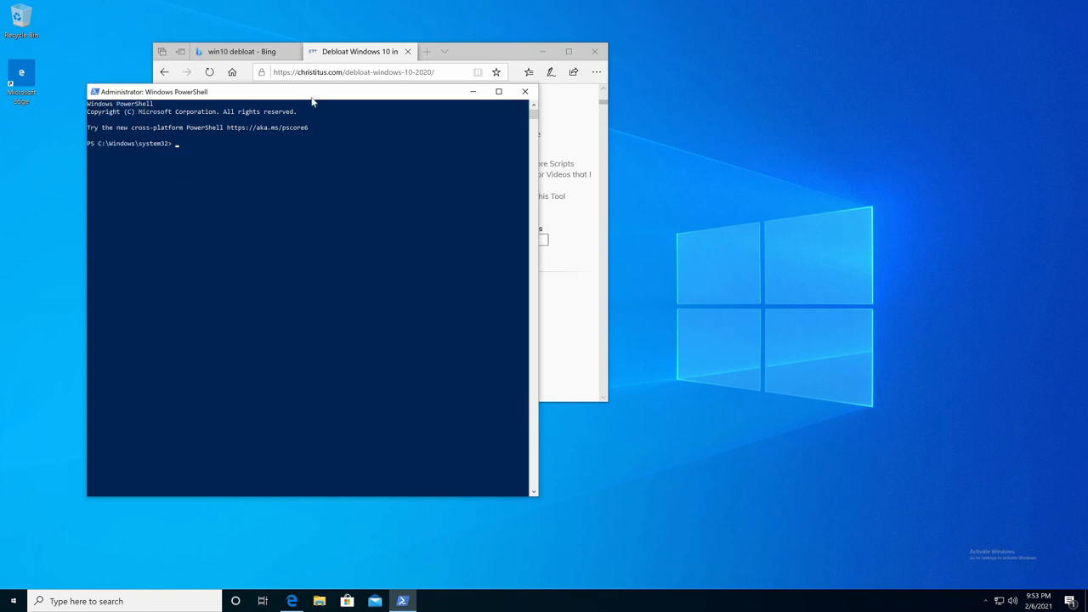
{"action": "left_click_drag", "start_coordinate": [153, 92], "coordinate": [575, 130]}
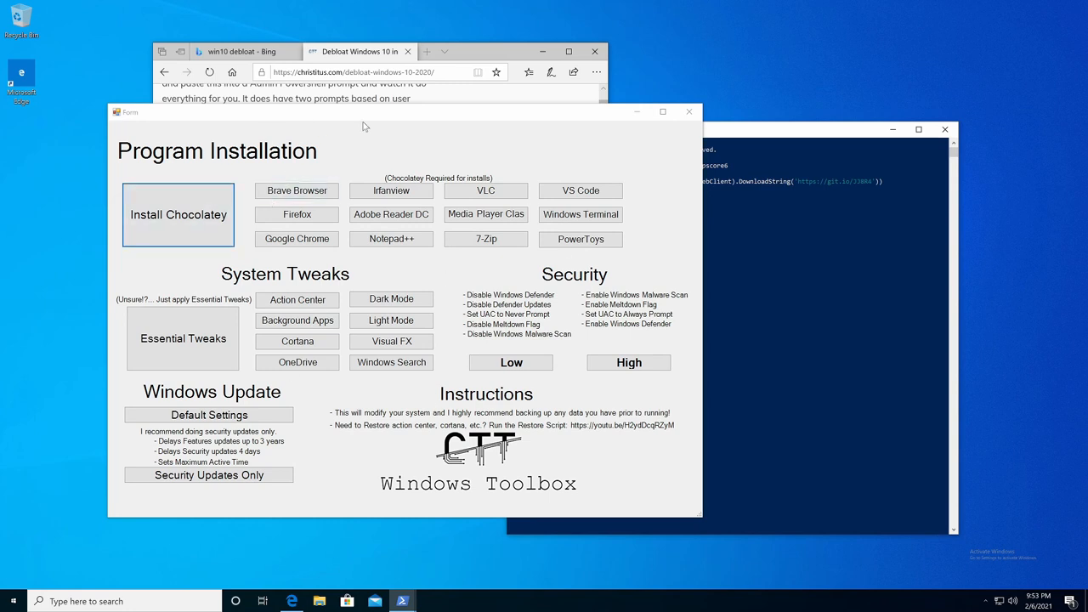
{"action": "mouse_move", "coordinate": [412, 185]}
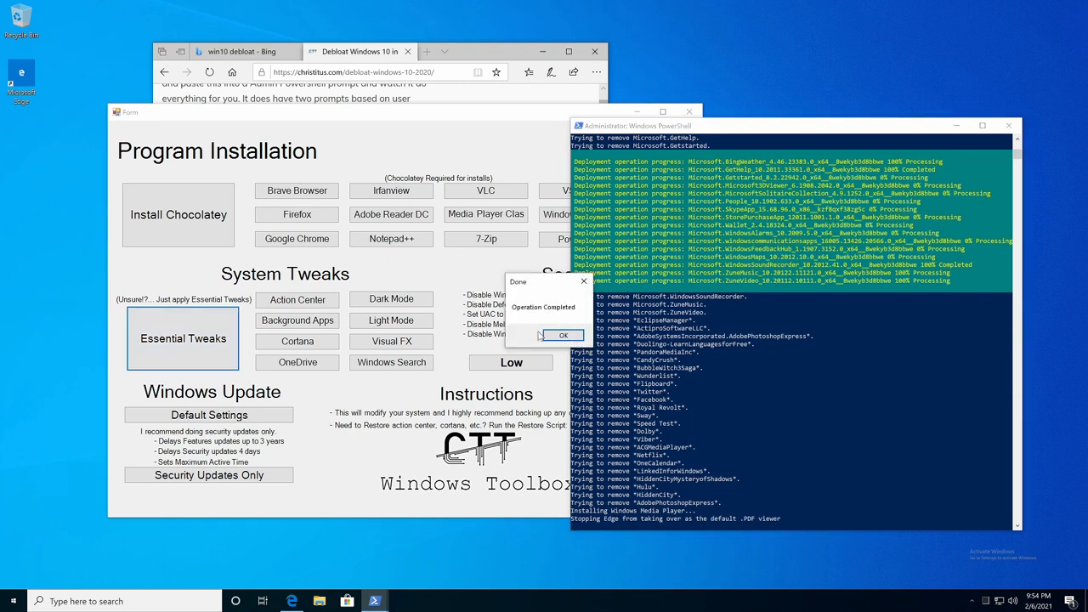
Step: Dismiss the toolbox's operation completed notice
{"action": "left_click", "coordinate": [564, 336]}
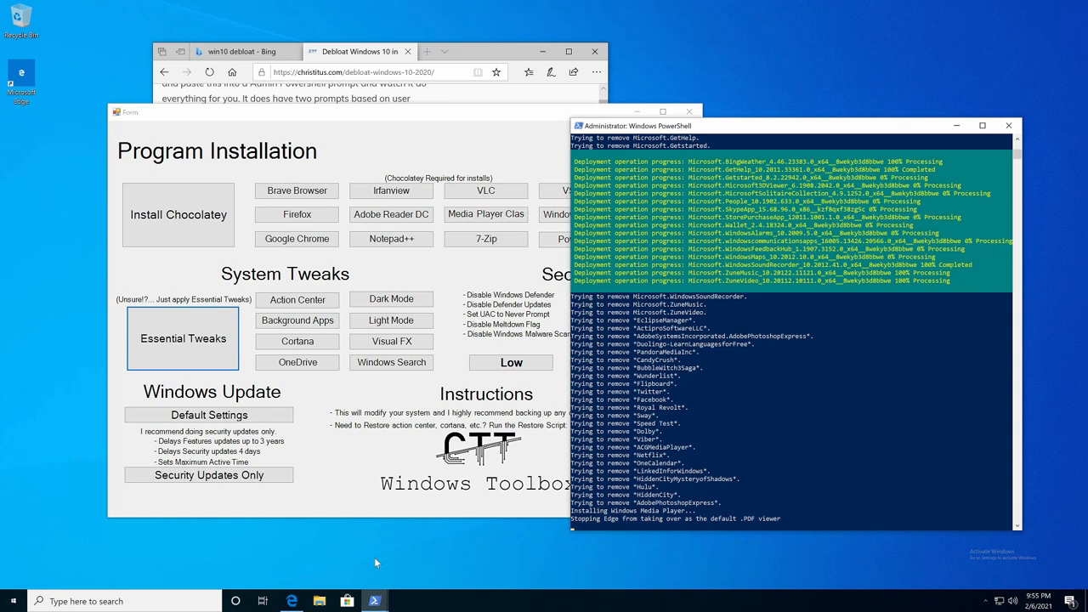
{"action": "mouse_move", "coordinate": [405, 271]}
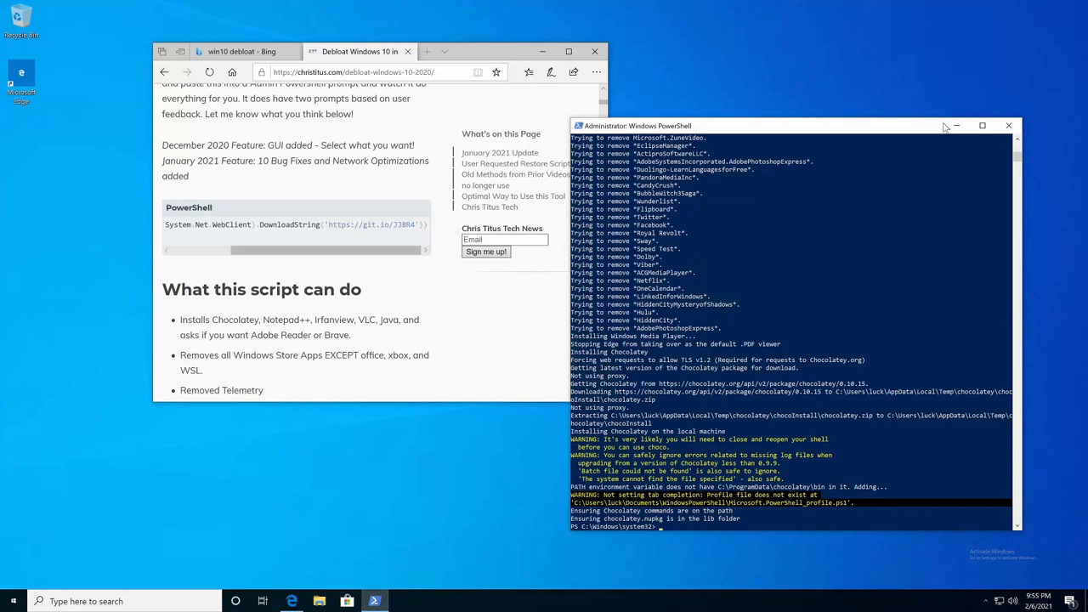
Step: Close the PowerShell console and Edge with all its tabs
{"action": "left_click", "coordinate": [1010, 126]}
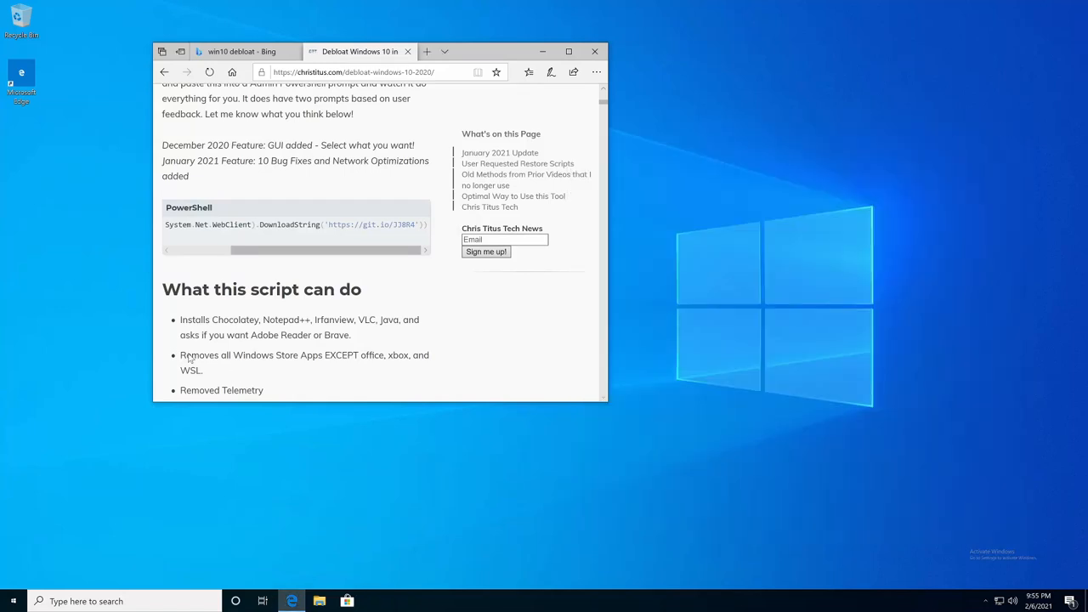
{"action": "left_click", "coordinate": [596, 51]}
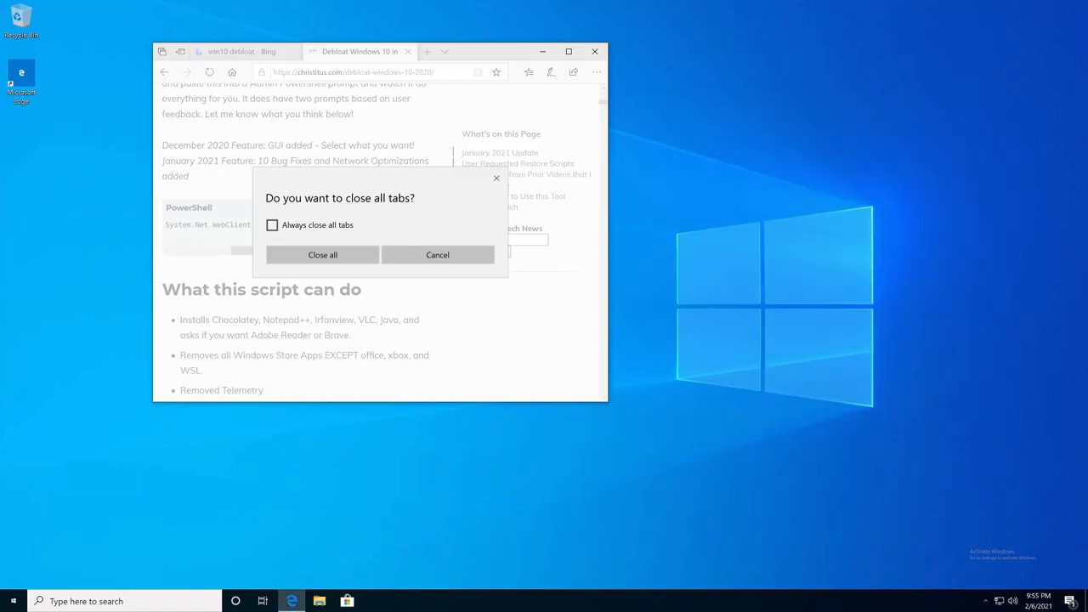
{"action": "left_click", "coordinate": [439, 255]}
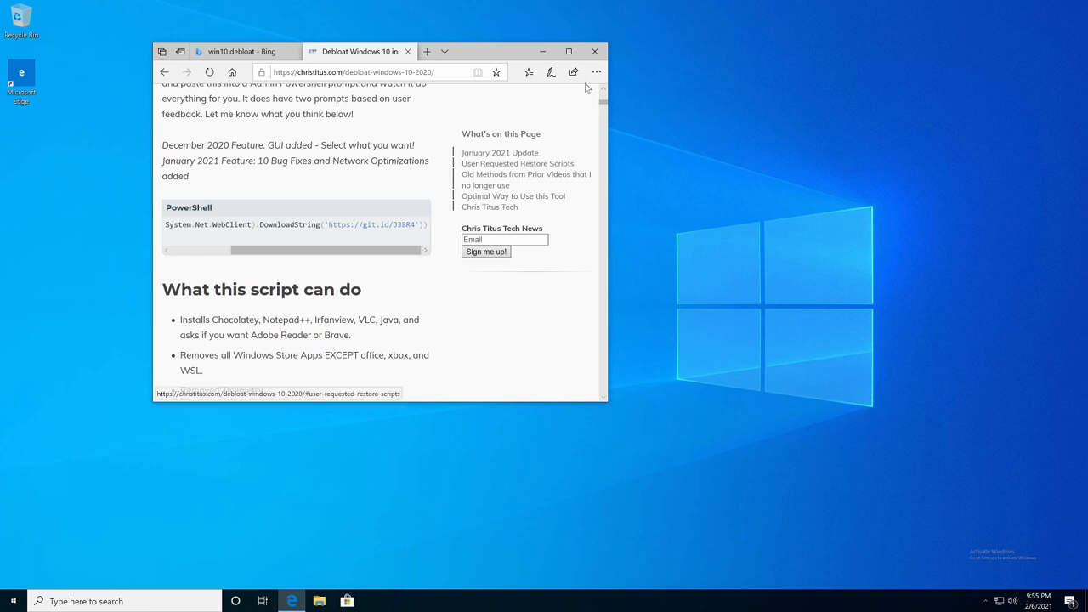
{"action": "left_click", "coordinate": [596, 51]}
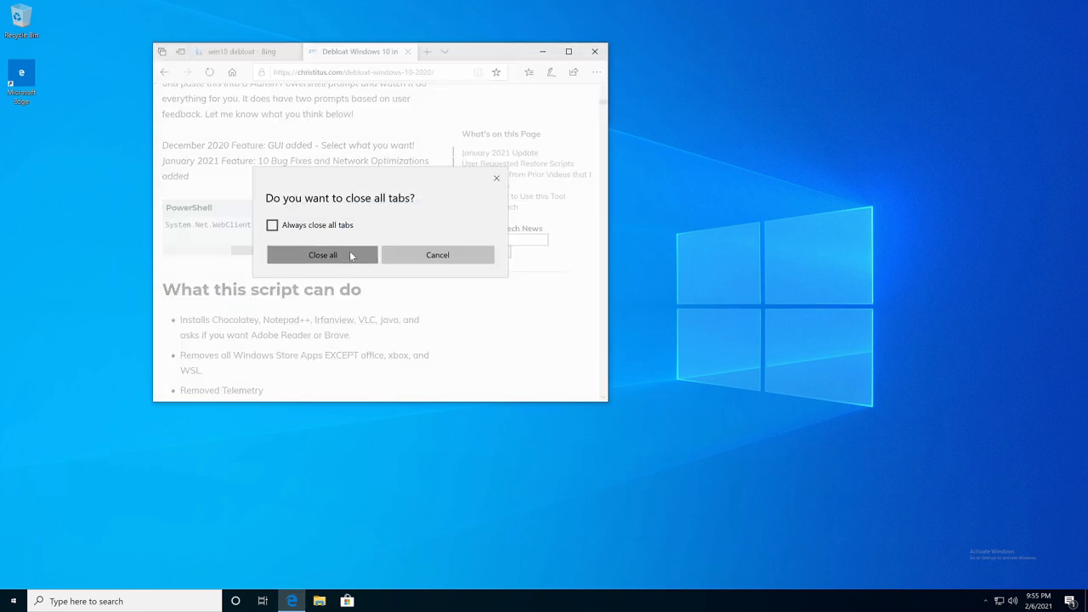
{"action": "left_click", "coordinate": [323, 255]}
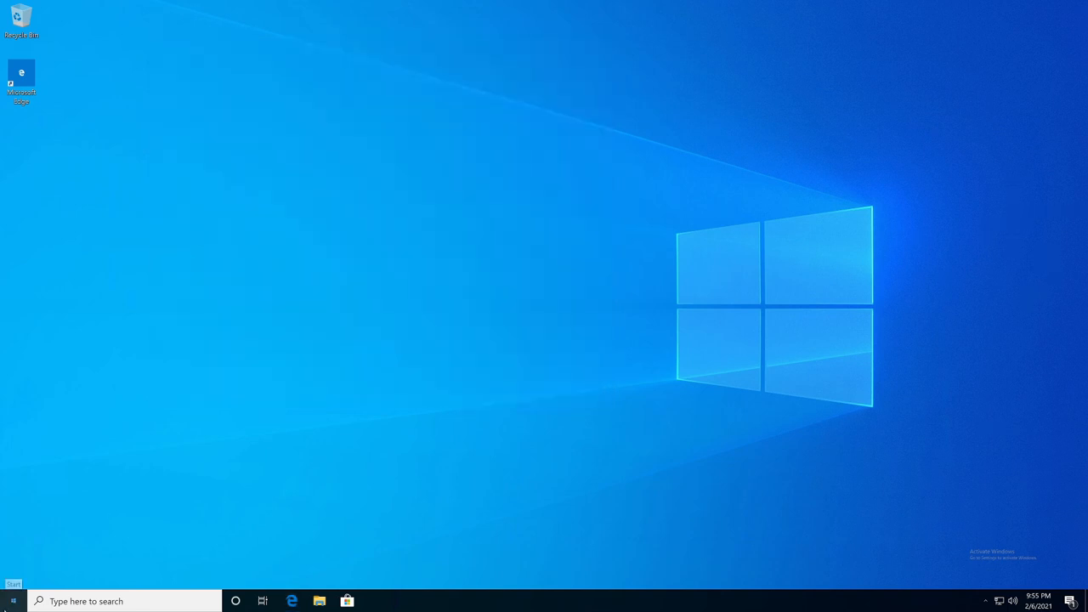
Step: Launch a fresh administrator PowerShell session via search for 'powers'
{"action": "type", "text": "powersgell"}
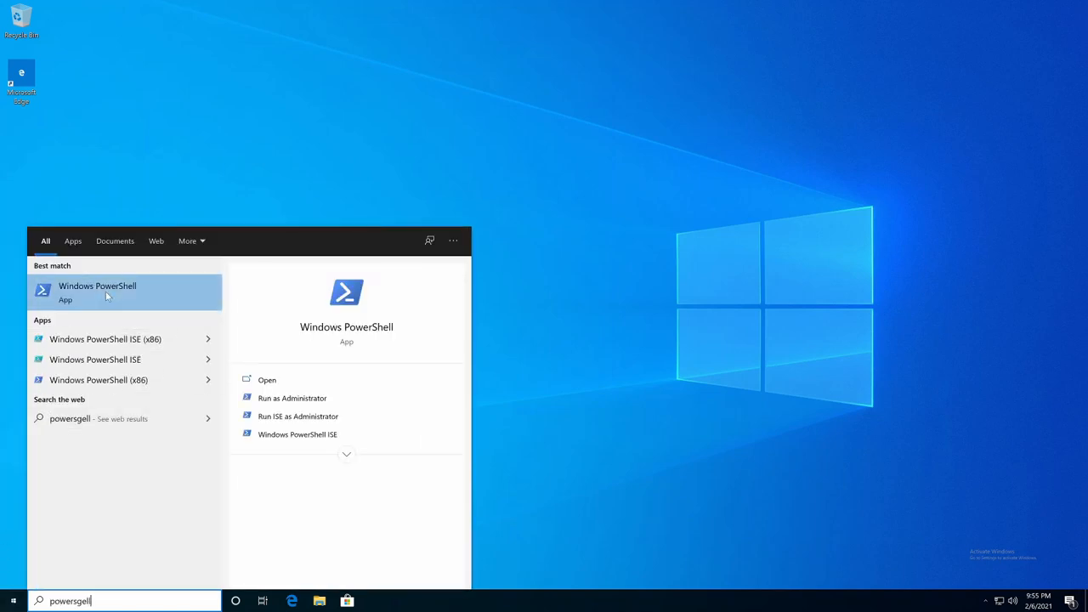
{"action": "left_click", "coordinate": [292, 398]}
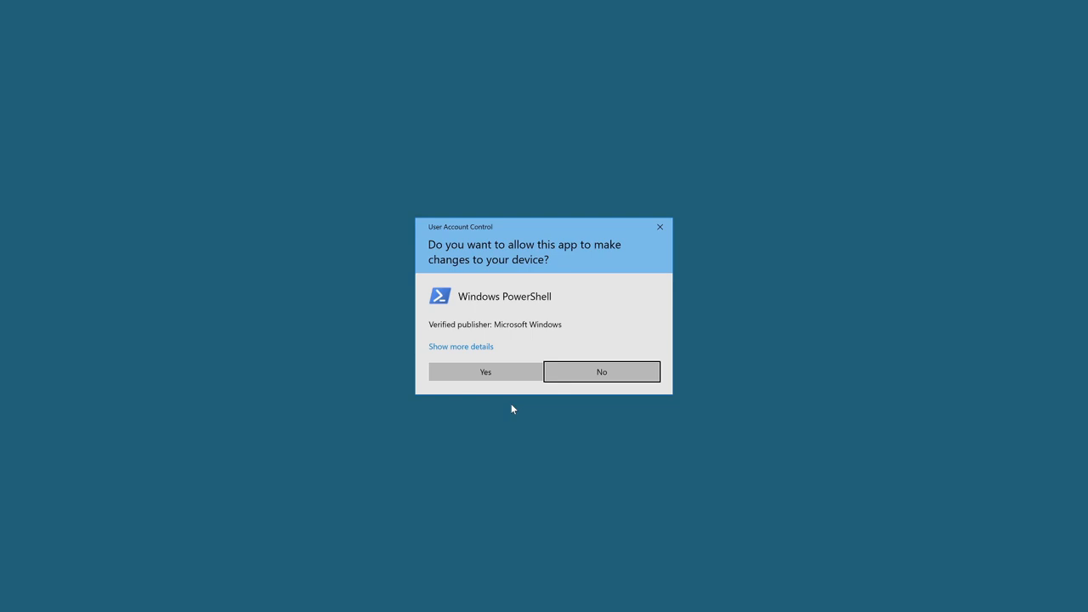
{"action": "left_click", "coordinate": [485, 371]}
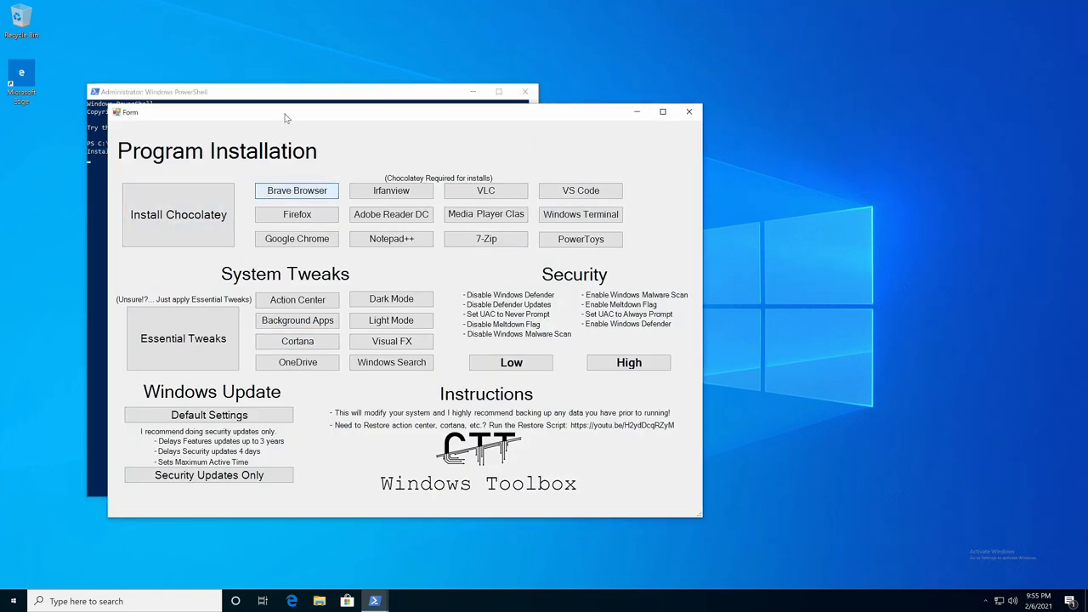
Step: Start the Brave Browser install from Program Installation
{"action": "left_click", "coordinate": [296, 190]}
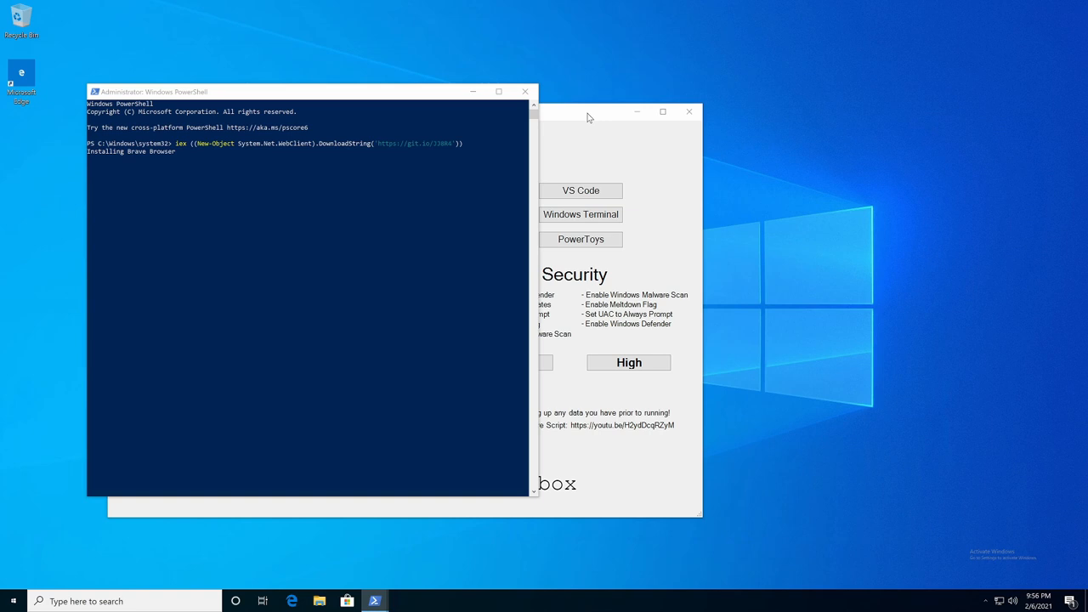
{"action": "mouse_move", "coordinate": [364, 578]}
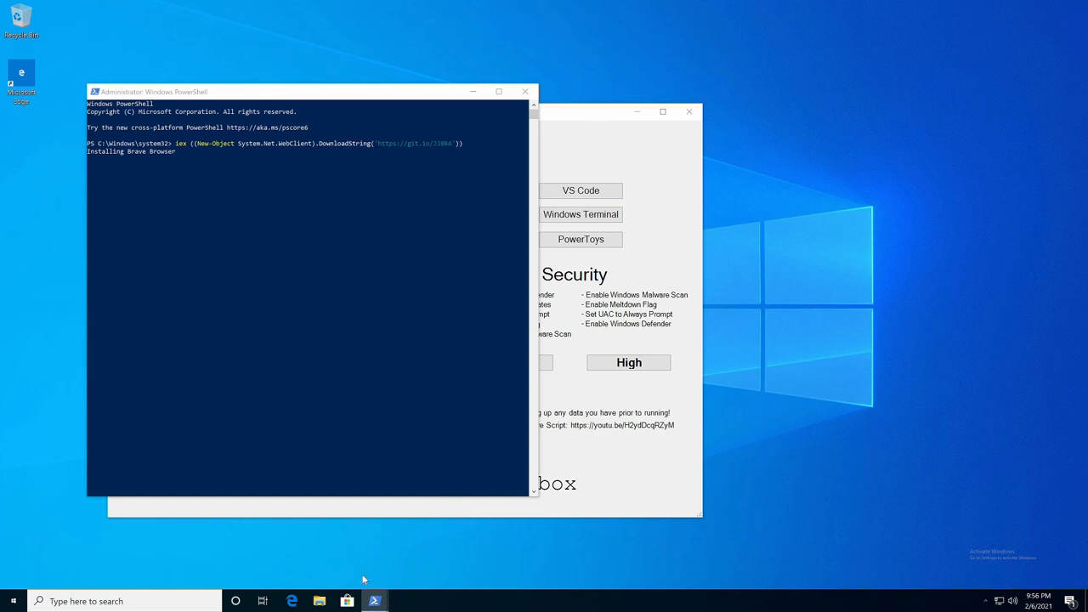
{"action": "mouse_move", "coordinate": [350, 585]}
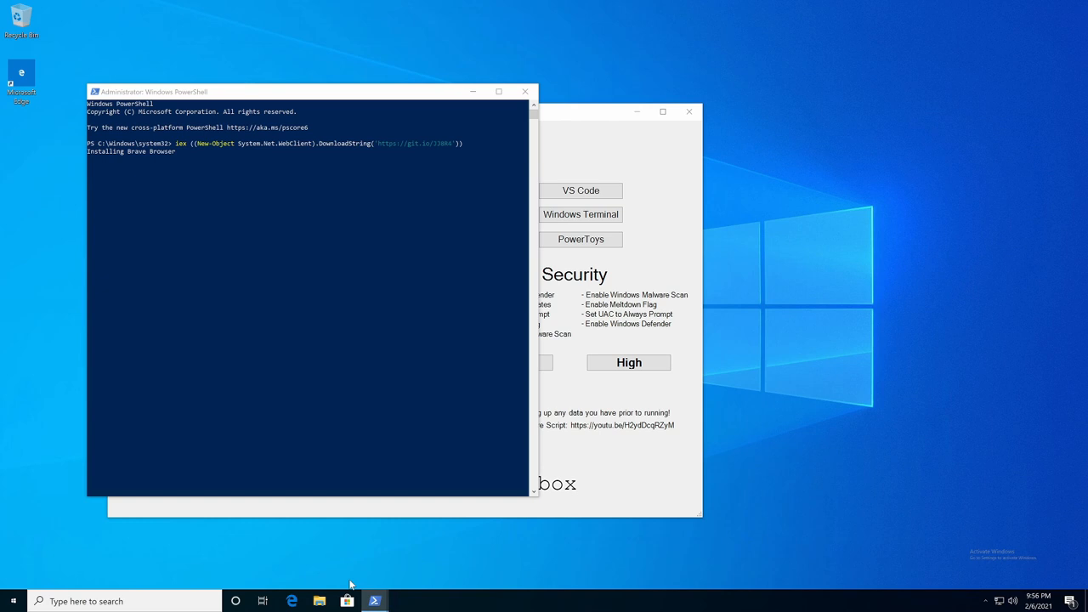
{"action": "mouse_move", "coordinate": [578, 119]}
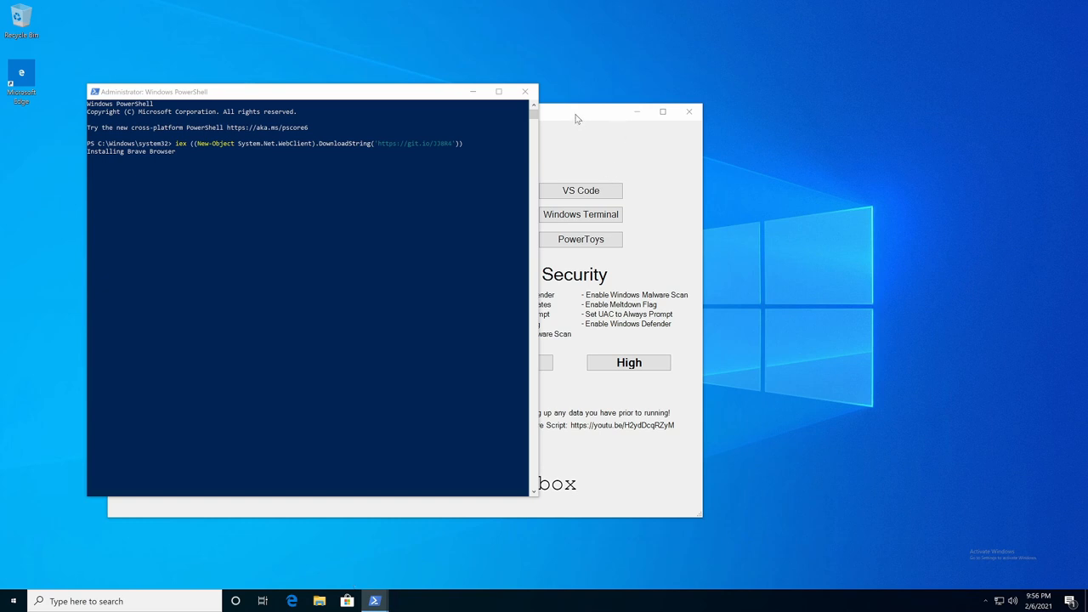
{"action": "mouse_move", "coordinate": [401, 262]}
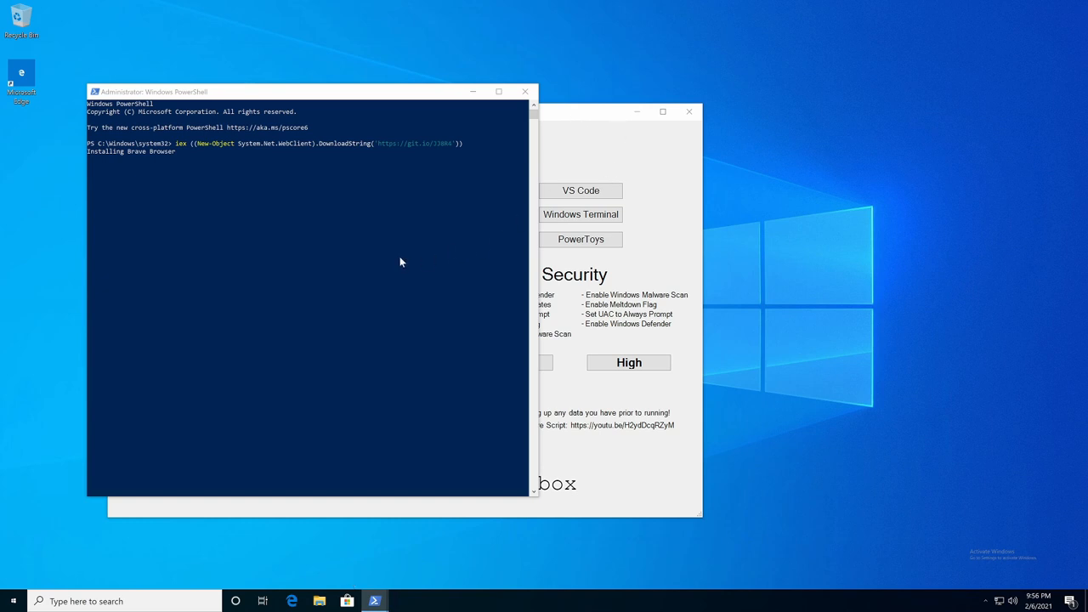
{"action": "mouse_move", "coordinate": [286, 451]}
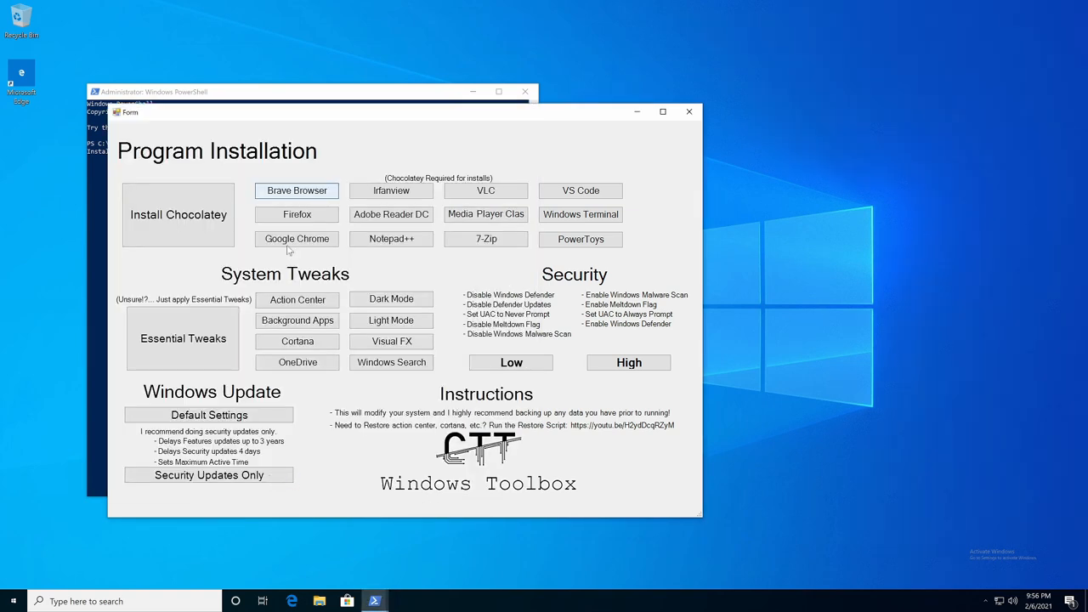
{"action": "mouse_move", "coordinate": [453, 160]}
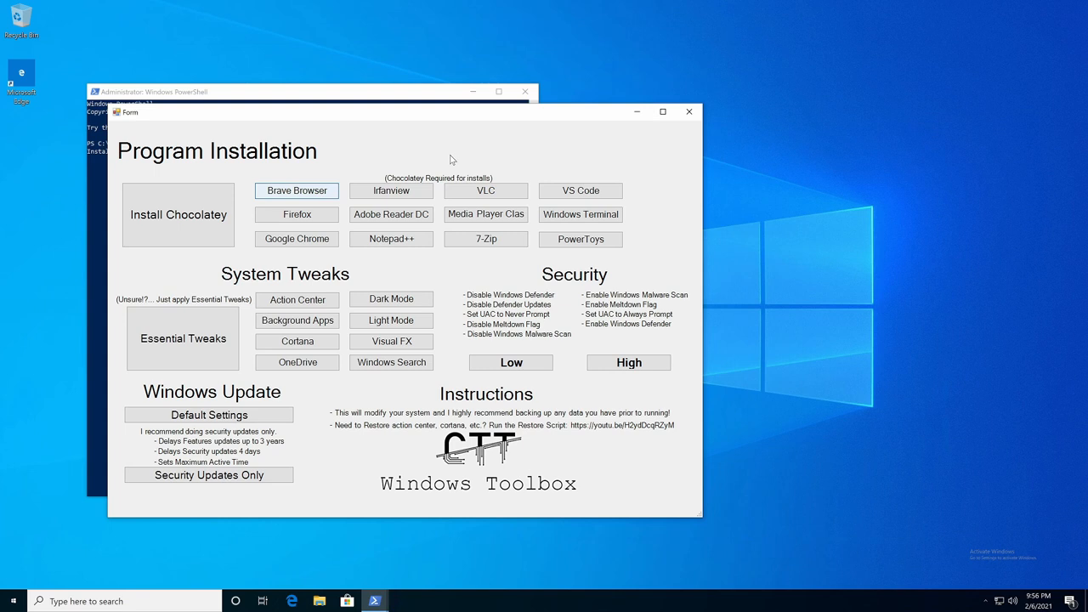
{"action": "mouse_move", "coordinate": [331, 116]}
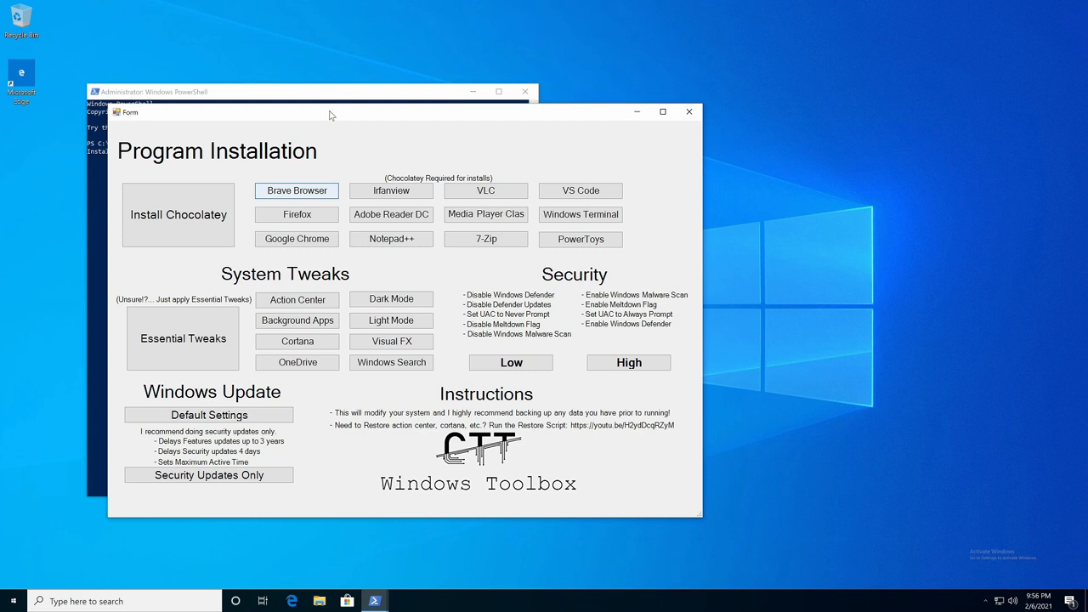
{"action": "mouse_move", "coordinate": [517, 588]}
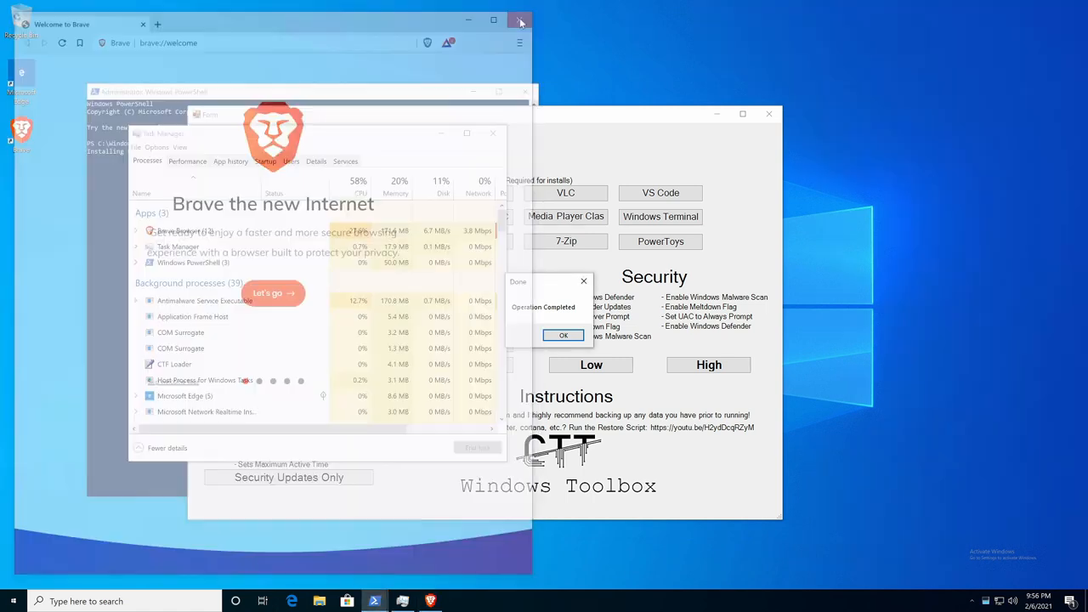
Step: Dismiss the completion notice and close Task Manager
{"action": "left_click", "coordinate": [521, 21]}
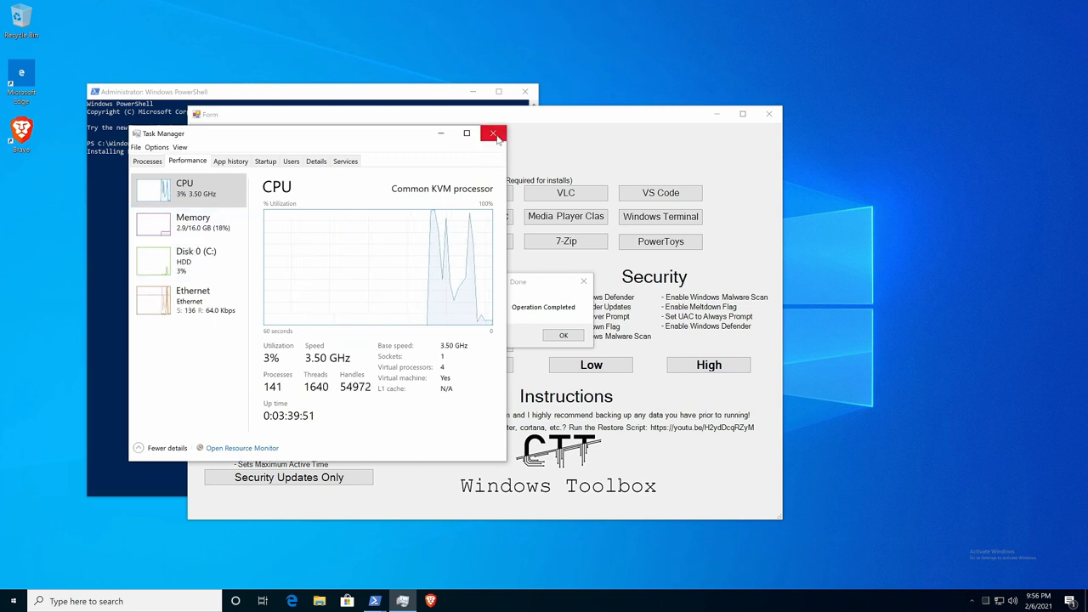
{"action": "left_click", "coordinate": [494, 133]}
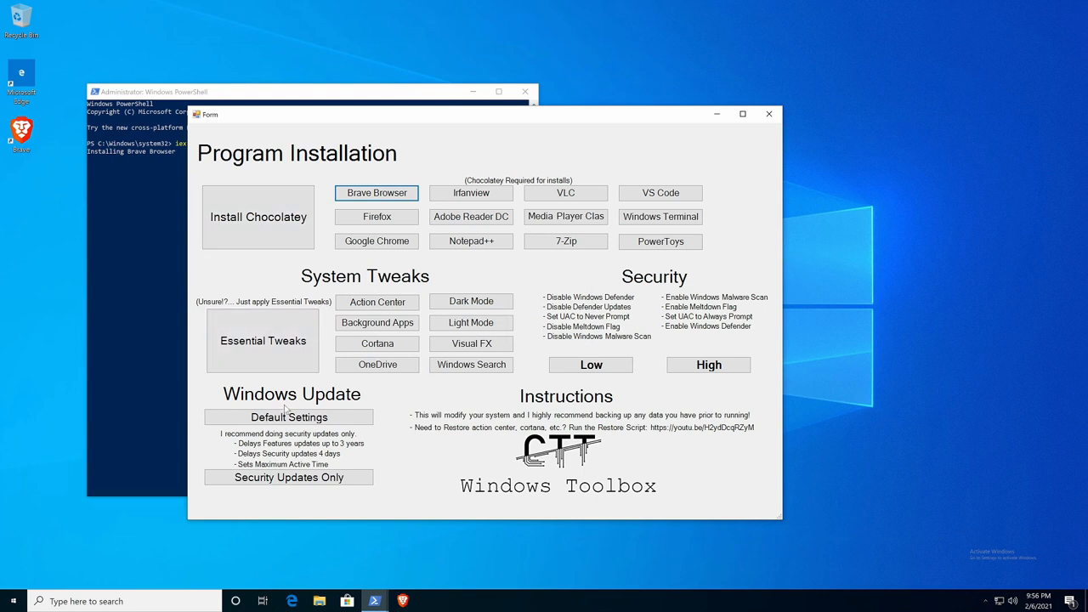
{"action": "mouse_move", "coordinate": [378, 344]}
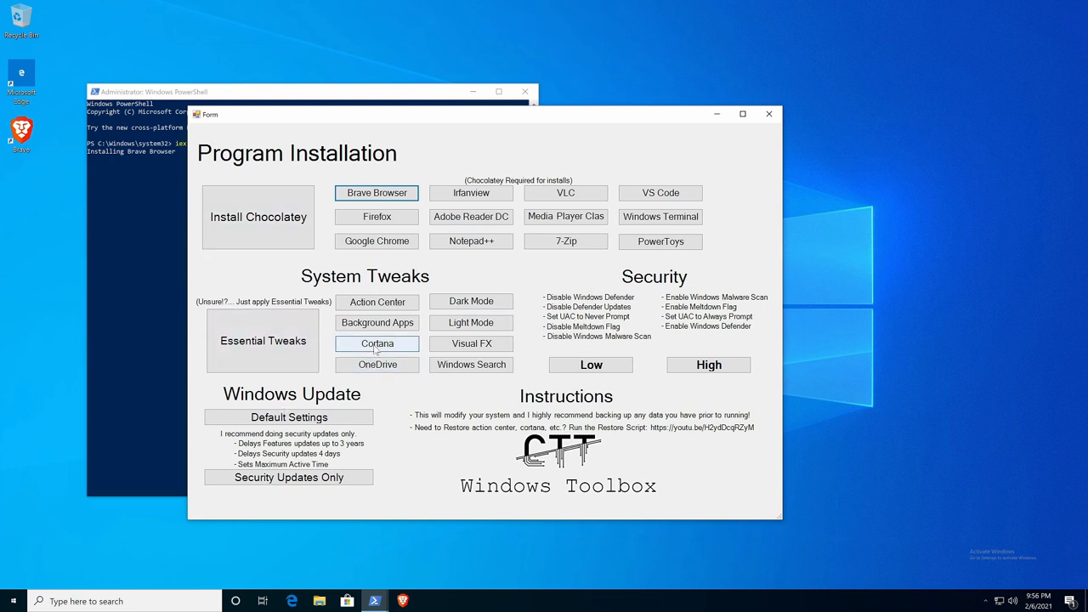
Step: Disable Cortana and Windows Search, then acknowledge the Done notice
{"action": "left_click", "coordinate": [378, 344]}
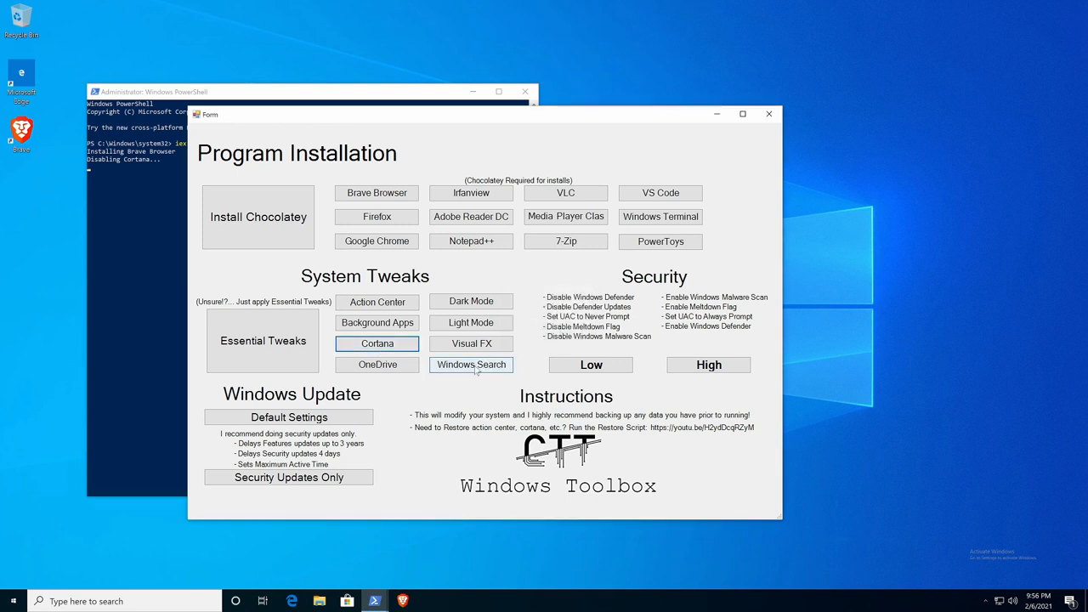
{"action": "left_click", "coordinate": [471, 364]}
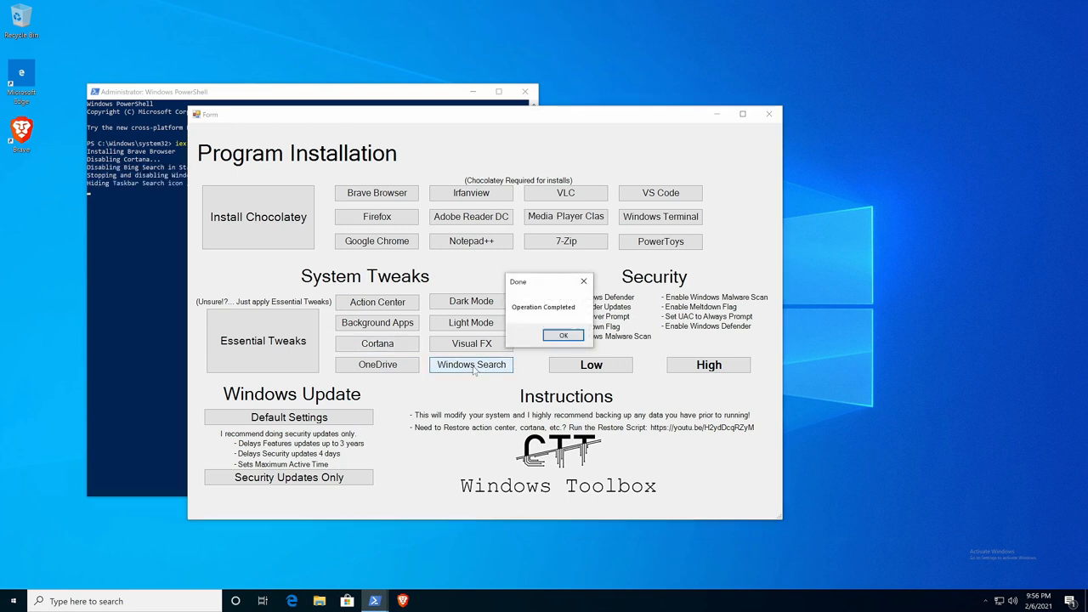
{"action": "left_click", "coordinate": [563, 334]}
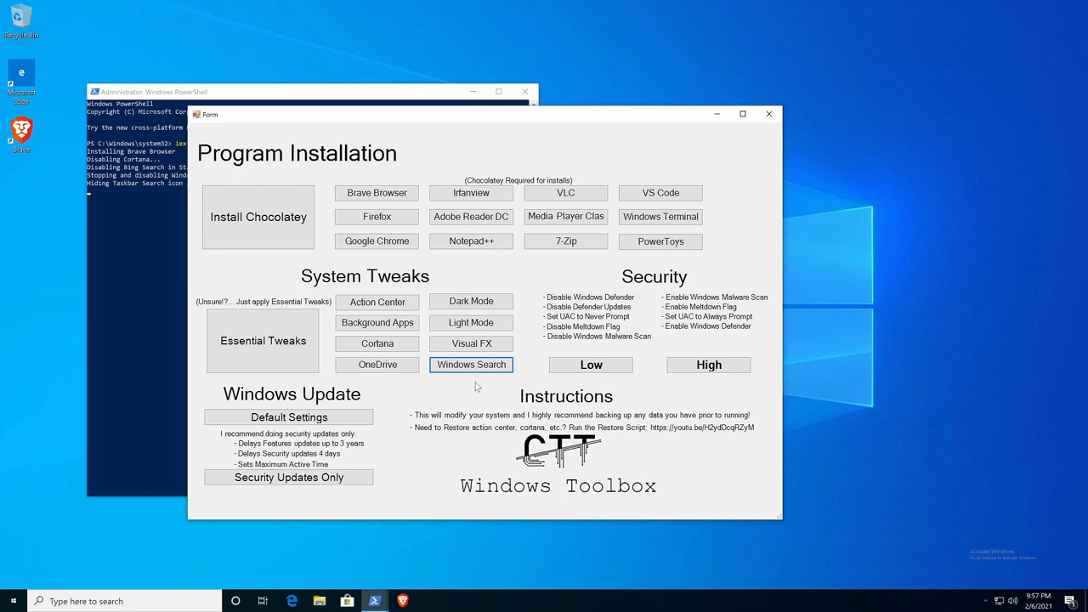
{"action": "mouse_move", "coordinate": [257, 182]}
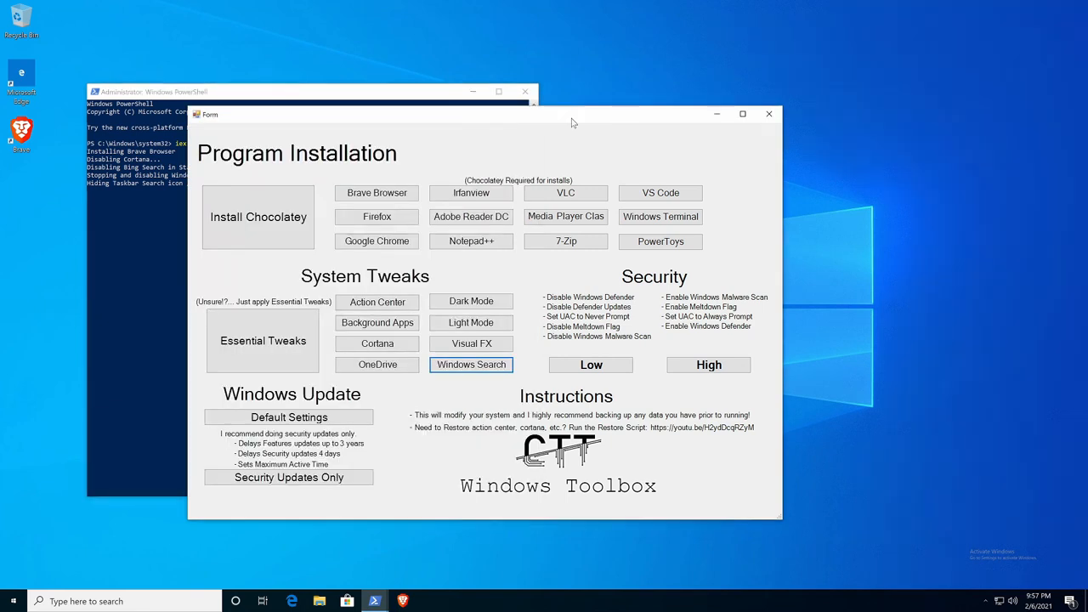
Step: Apply the Low security preset, check the PowerShell log and dismiss the notice
{"action": "left_click", "coordinate": [590, 364]}
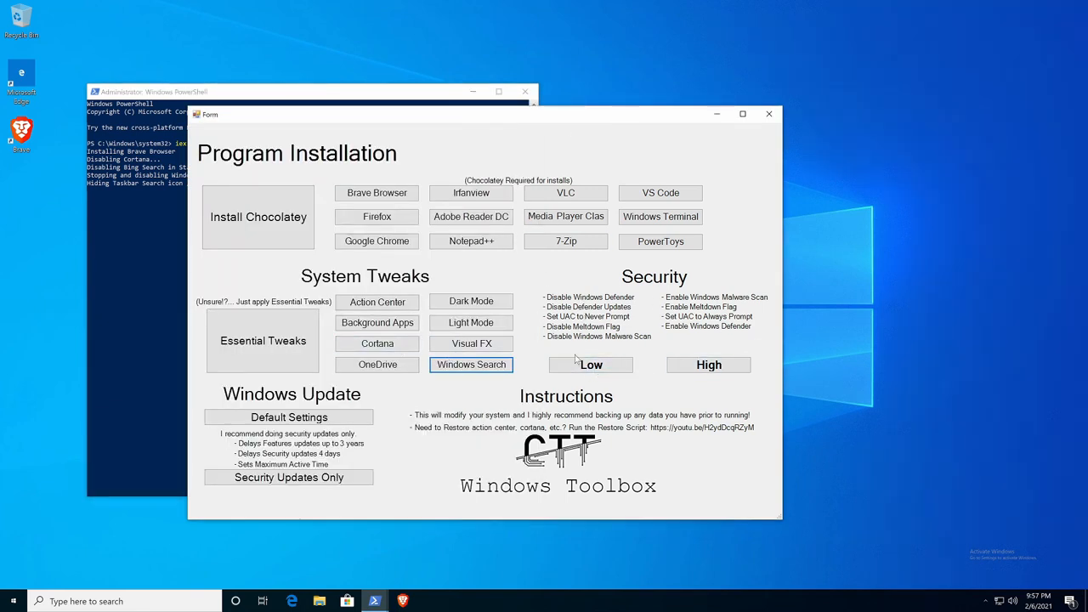
{"action": "mouse_move", "coordinate": [548, 309]}
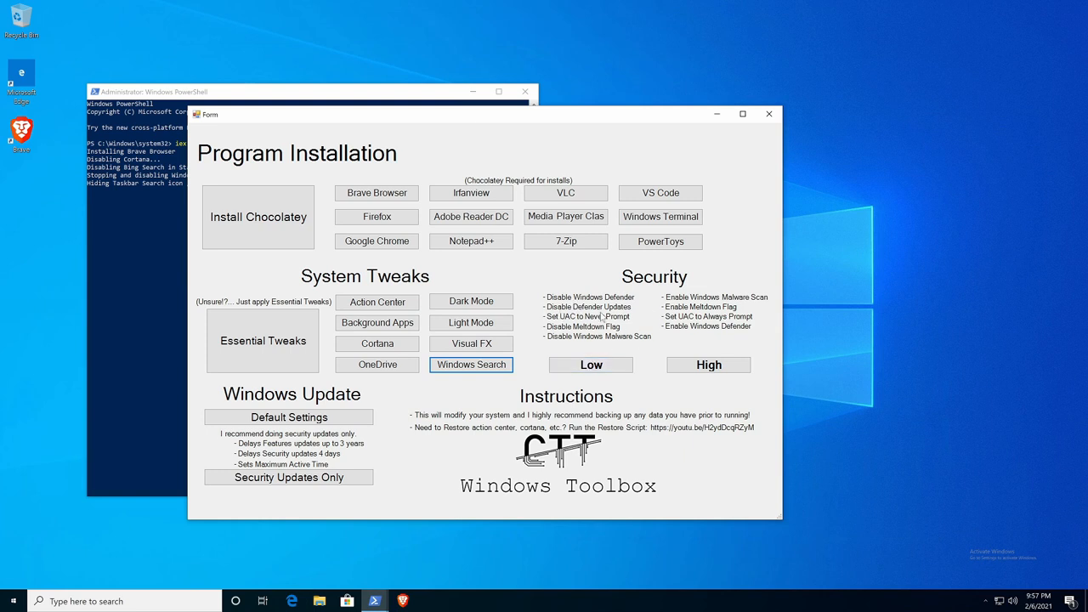
{"action": "mouse_move", "coordinate": [571, 347]}
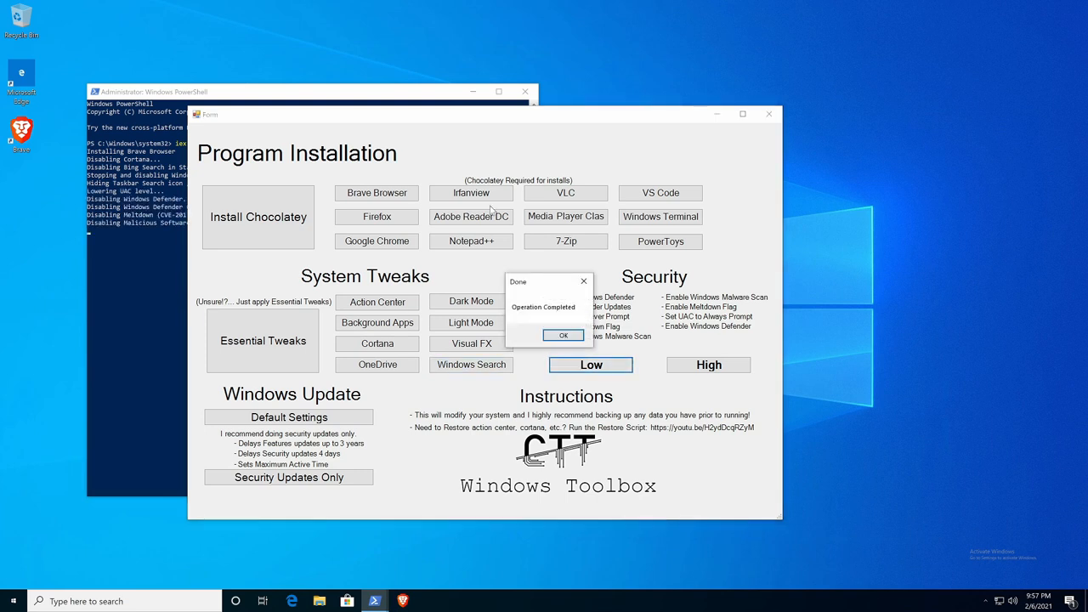
{"action": "left_click", "coordinate": [340, 92]}
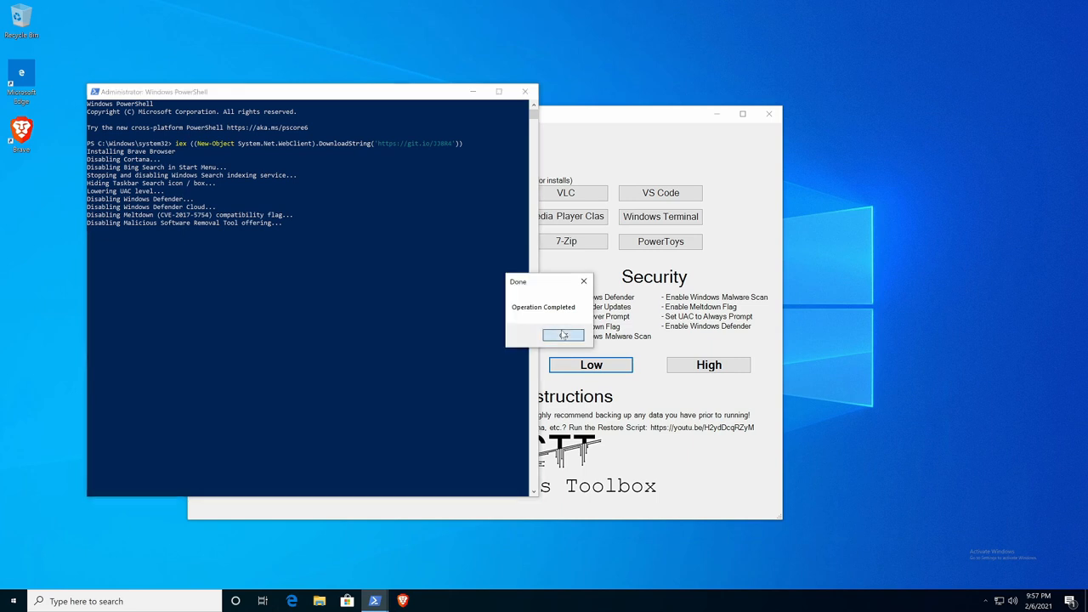
{"action": "left_click", "coordinate": [563, 335]}
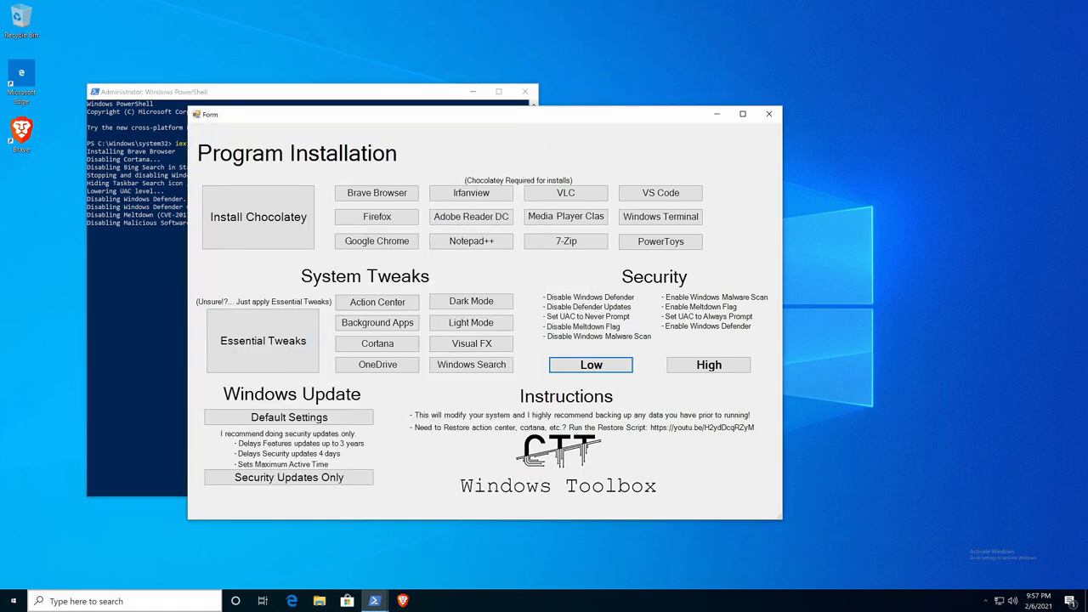
Step: Change further options in the Windows Toolbox System Tweaks area
{"action": "left_click", "coordinate": [378, 343]}
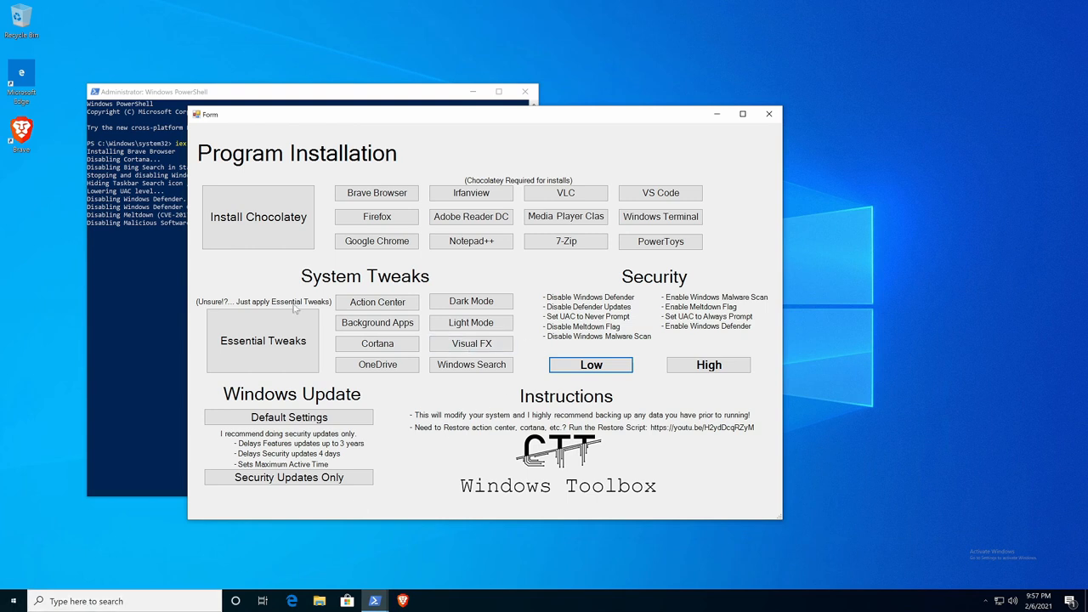
{"action": "left_click", "coordinate": [289, 476]}
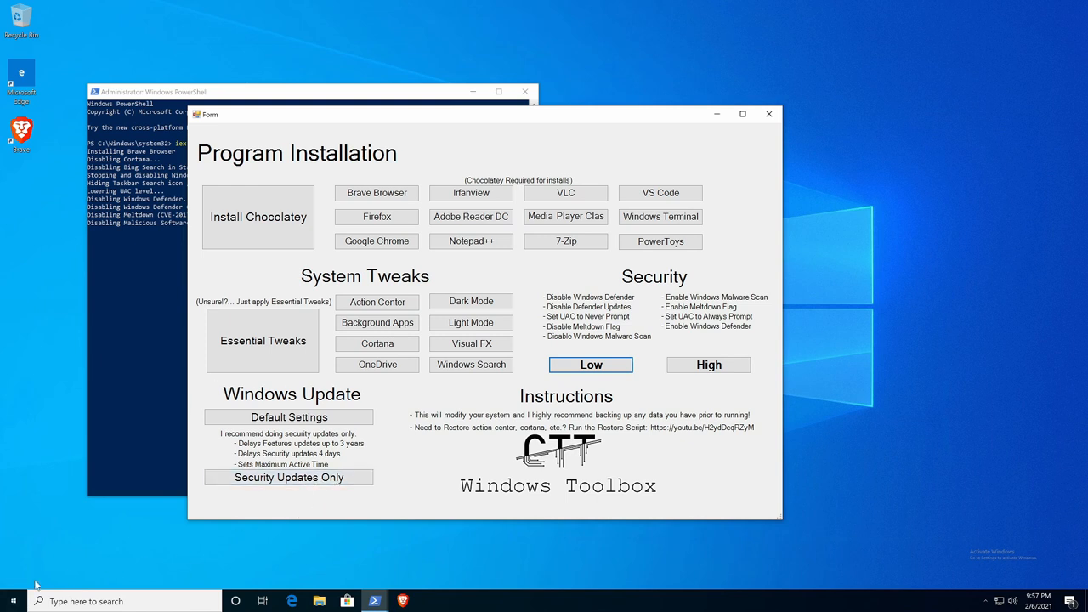
Step: Maximize Windows Update settings and start the version 20H2 feature update download
{"action": "left_click", "coordinate": [13, 602]}
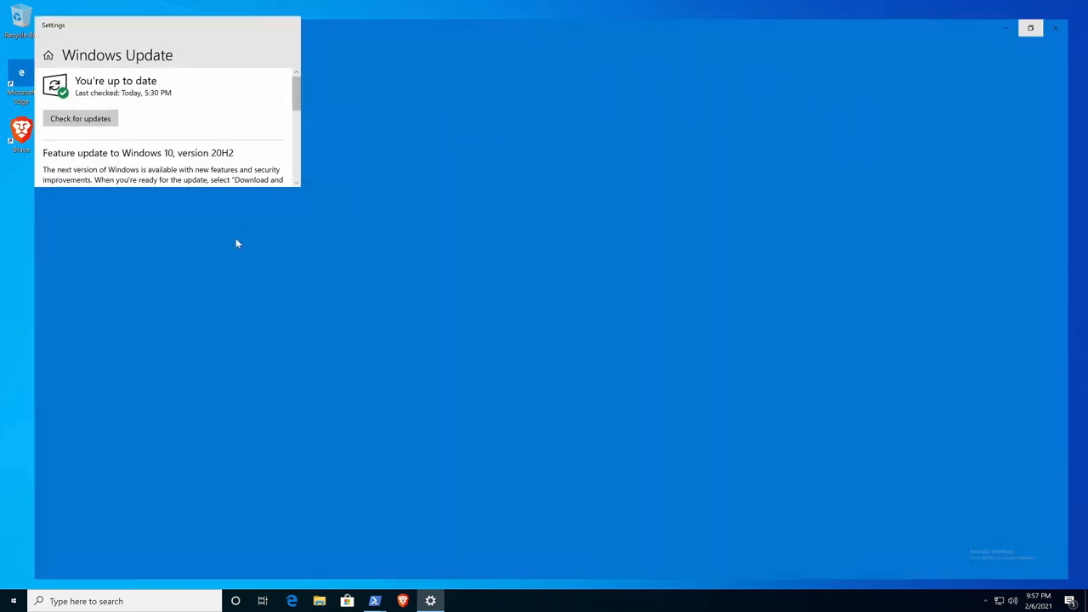
{"action": "left_click", "coordinate": [1031, 27]}
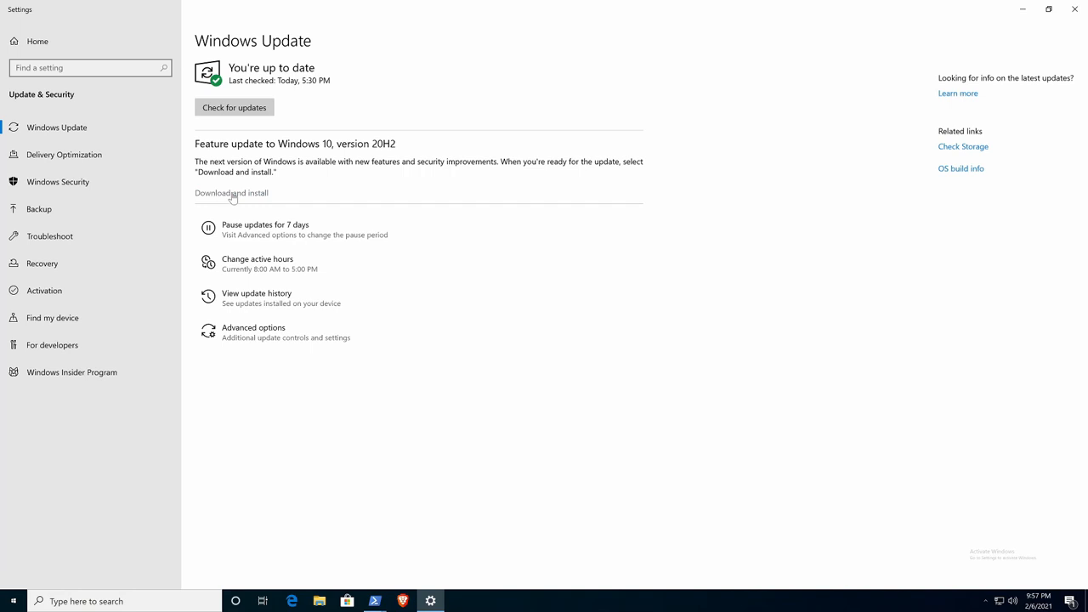
{"action": "left_click", "coordinate": [234, 107]}
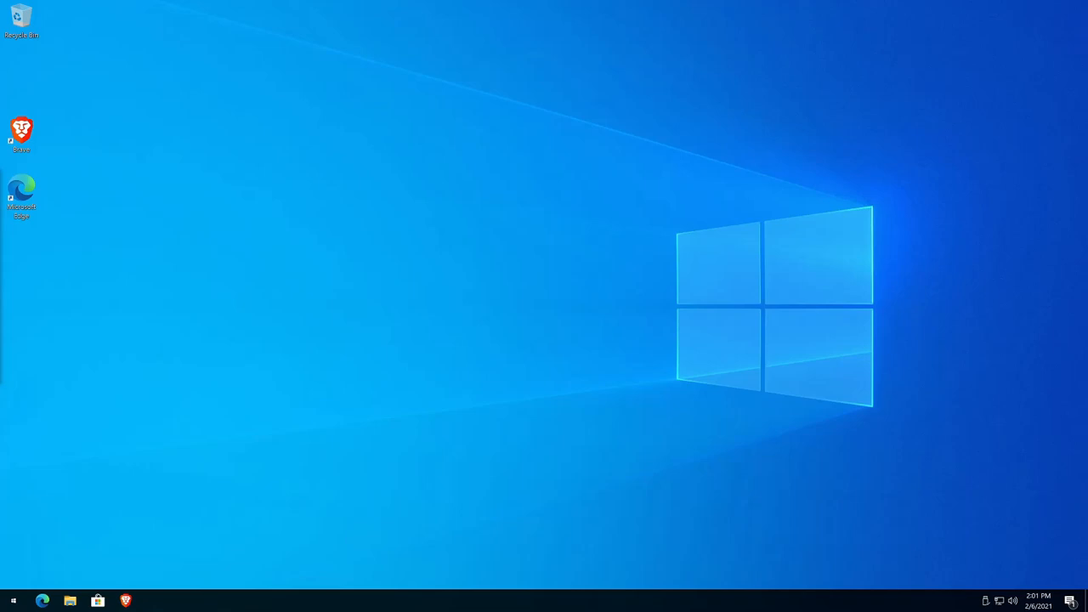
{"action": "mouse_move", "coordinate": [564, 340]}
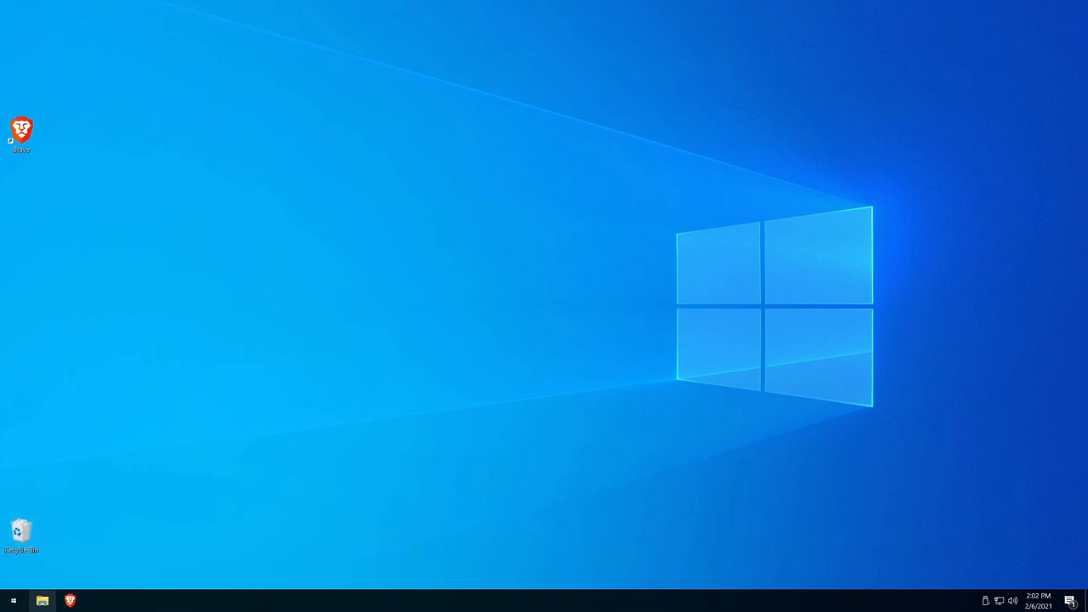
Step: Launch File Explorer on This PC from the taskbar
{"action": "left_click", "coordinate": [41, 600]}
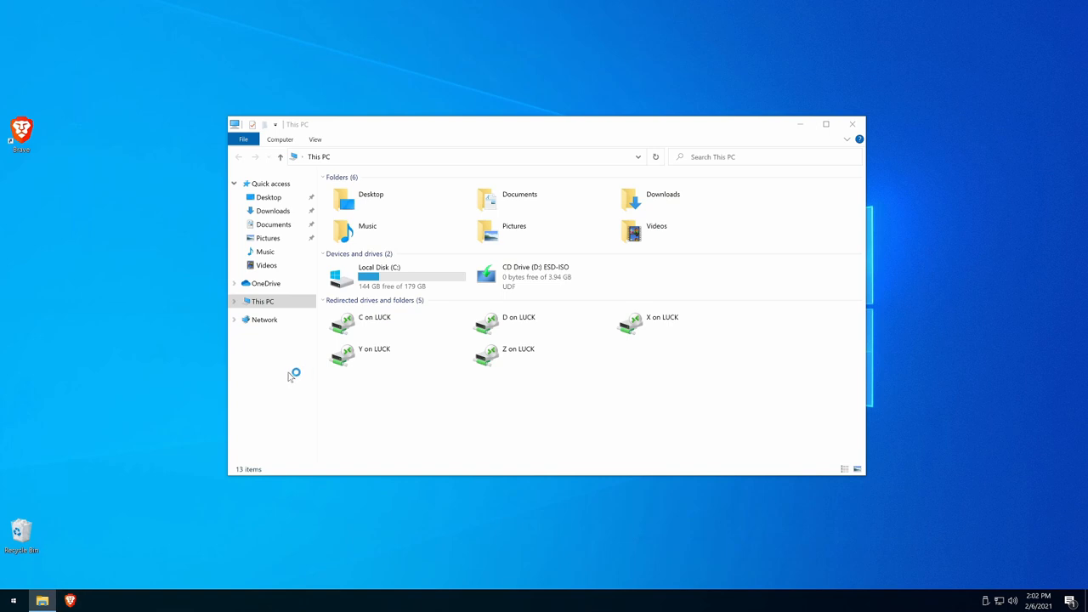
Step: Search Google for 'dcs' in Brave and reach the DCS World downloads page
{"action": "left_click", "coordinate": [70, 602]}
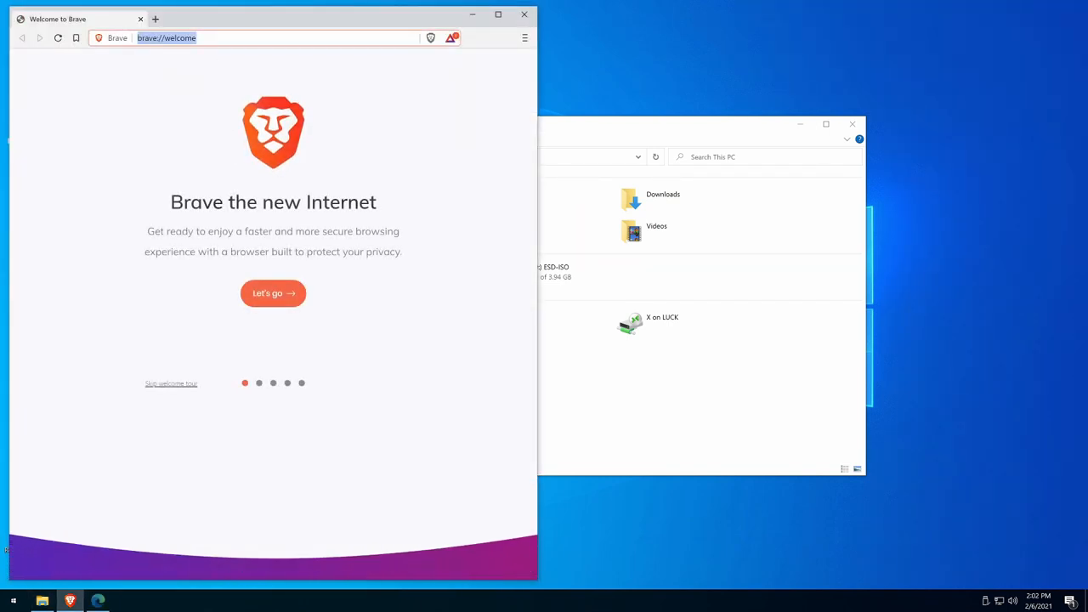
{"action": "type", "text": "dcs"}
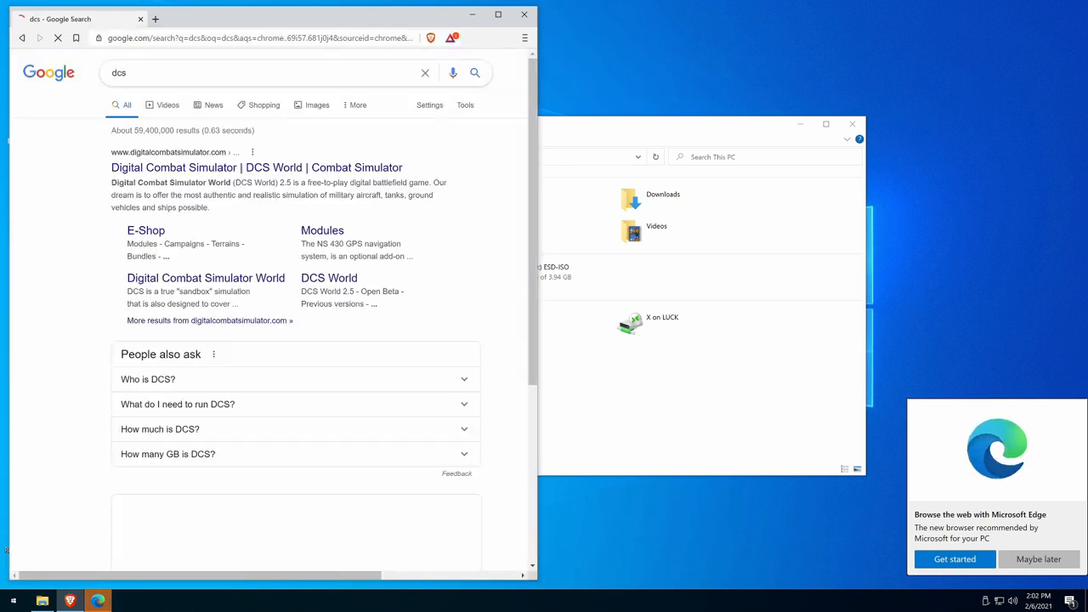
{"action": "left_click", "coordinate": [255, 168]}
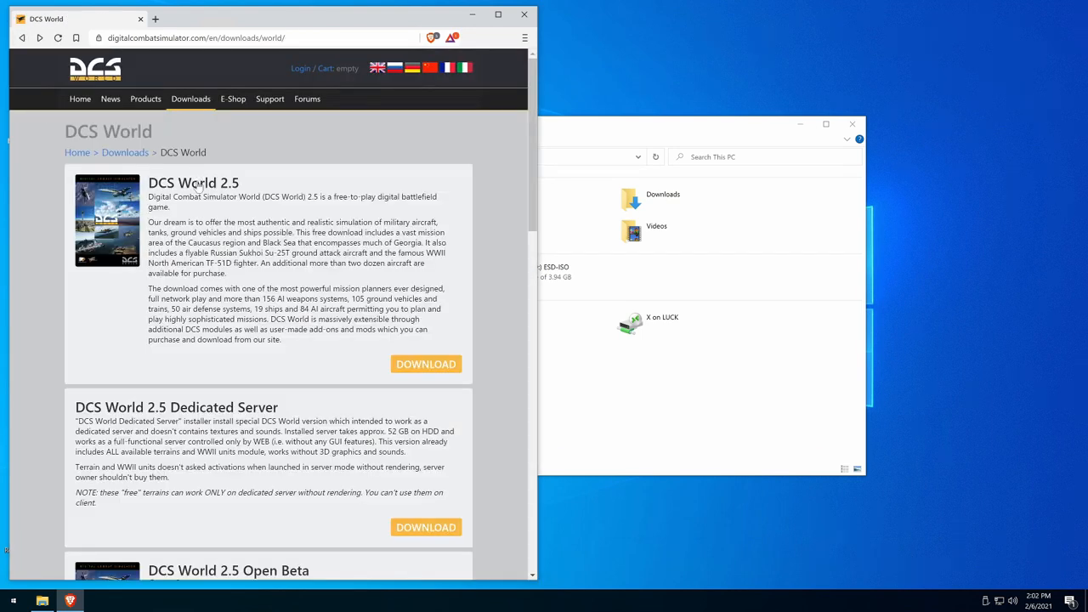
Step: Scroll down the downloads page to the DCS World 2.5 Dedicated Server listing
{"action": "scroll", "scroll_direction": "down", "scroll_amount": 3}
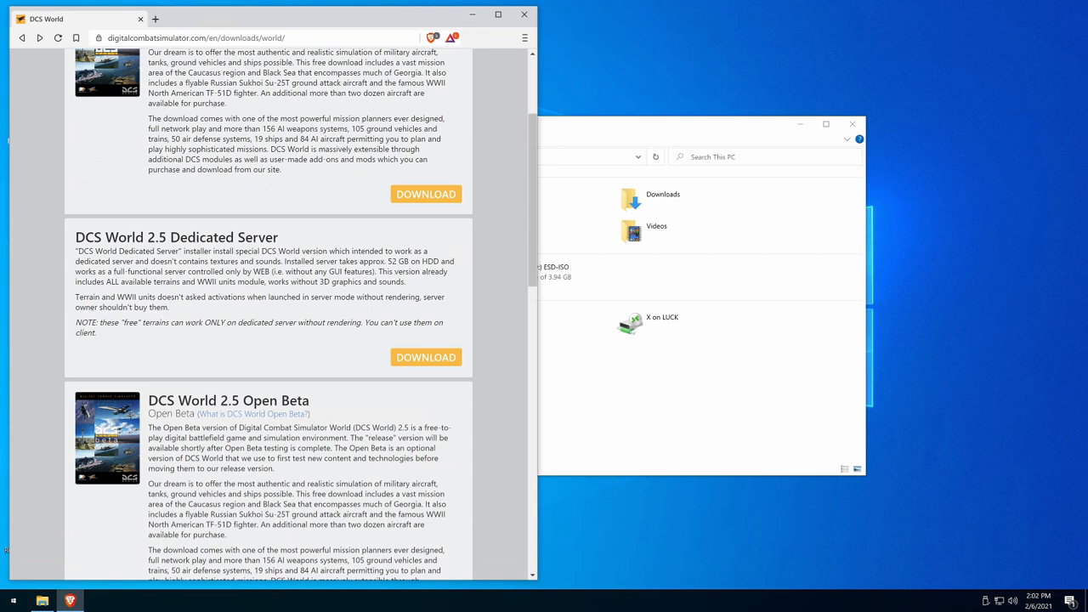
{"action": "scroll", "scroll_direction": "down", "scroll_amount": 3}
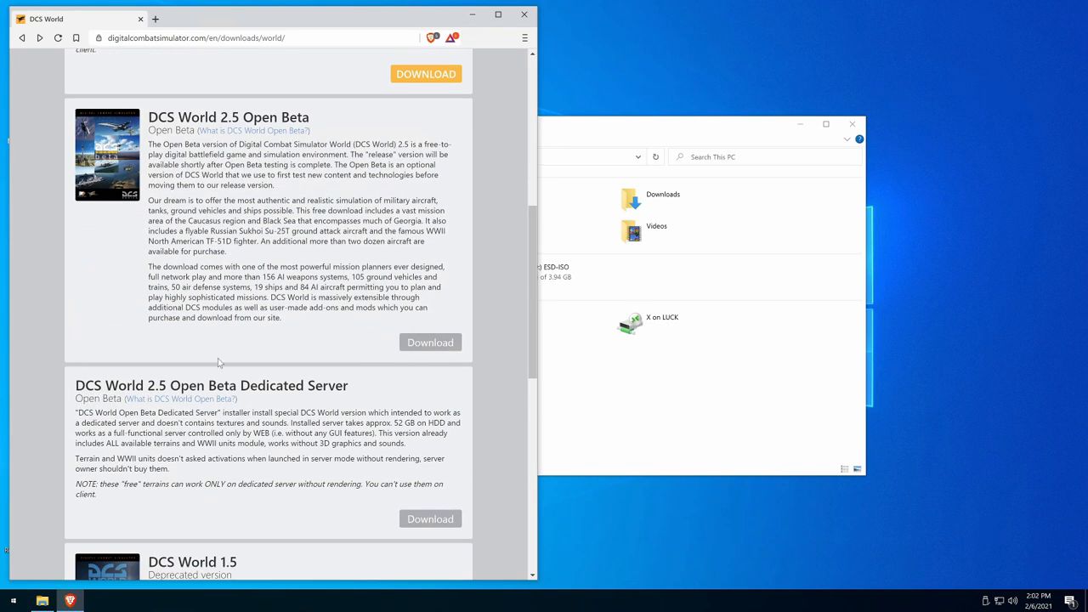
{"action": "scroll", "scroll_direction": "down", "scroll_amount": 3}
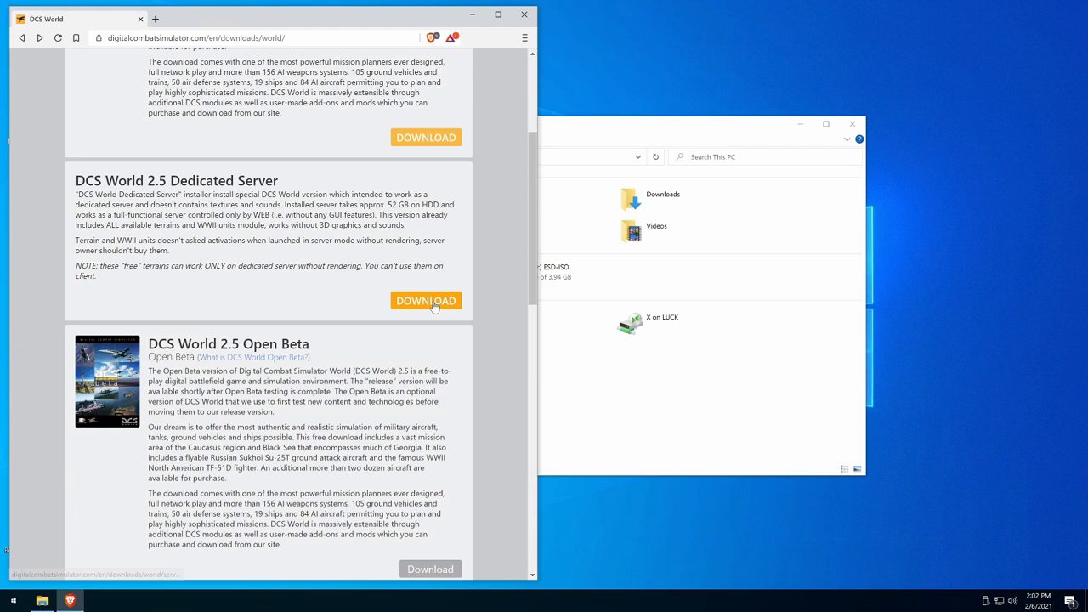
Step: Download DCS_World_Server_web_1.exe to Downloads and launch its setup with the default language
{"action": "left_click", "coordinate": [425, 299]}
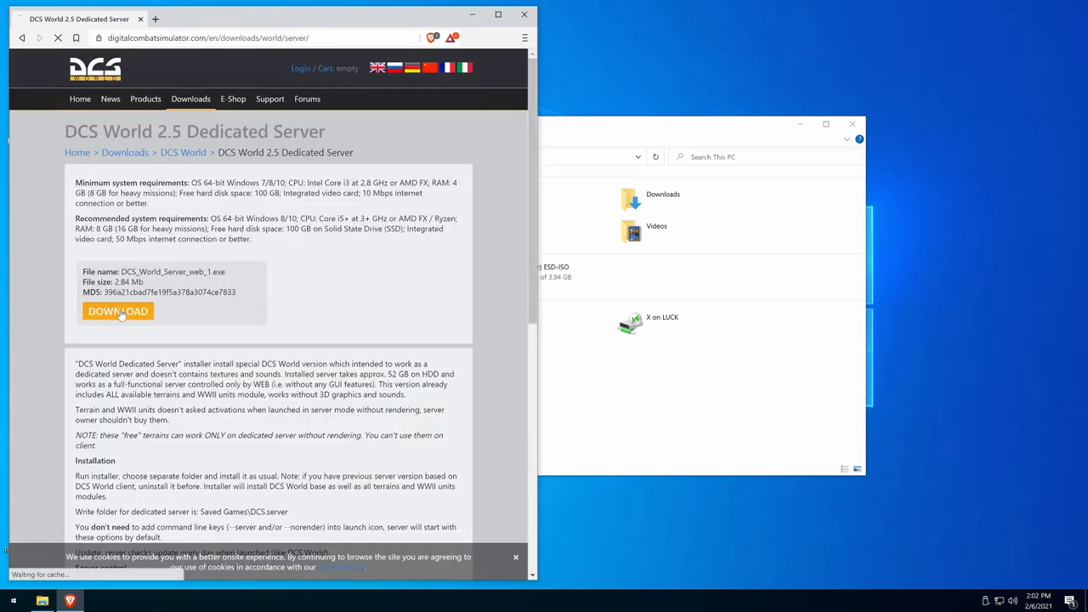
{"action": "left_click", "coordinate": [119, 311]}
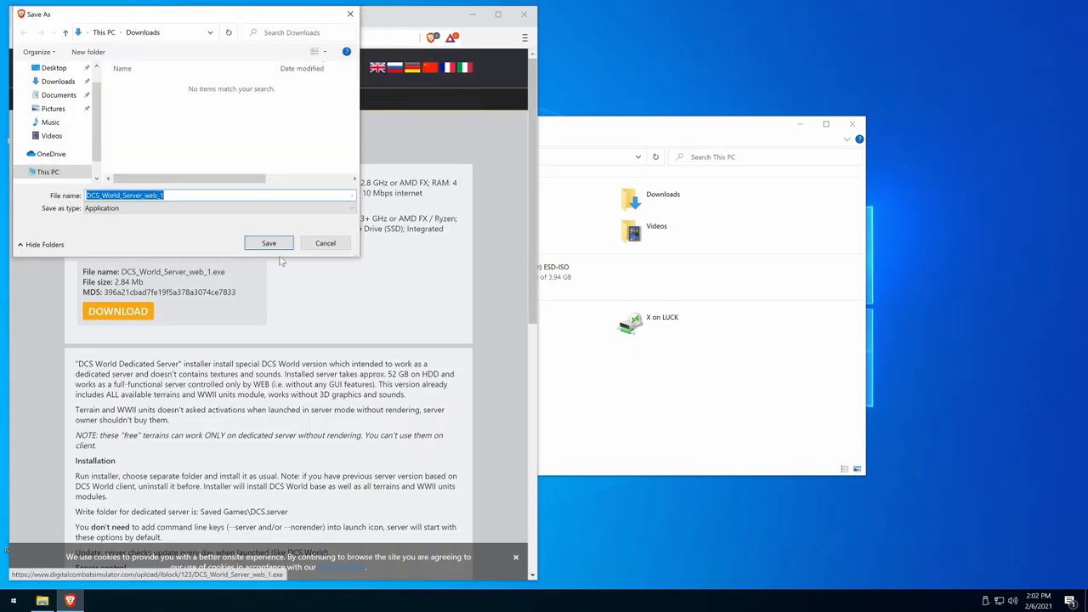
{"action": "left_click", "coordinate": [268, 243]}
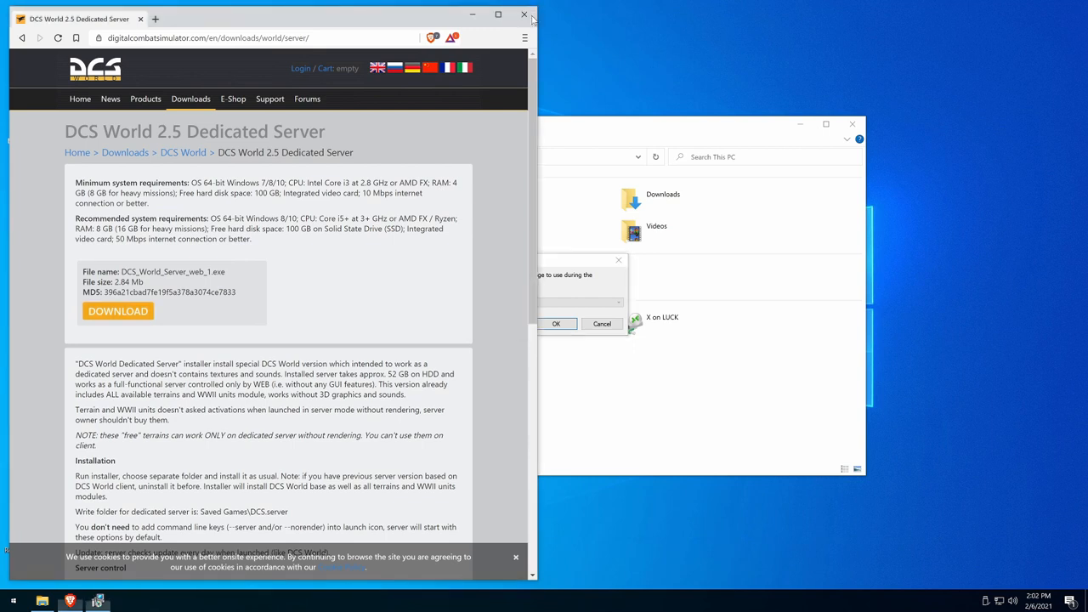
{"action": "left_click", "coordinate": [524, 16]}
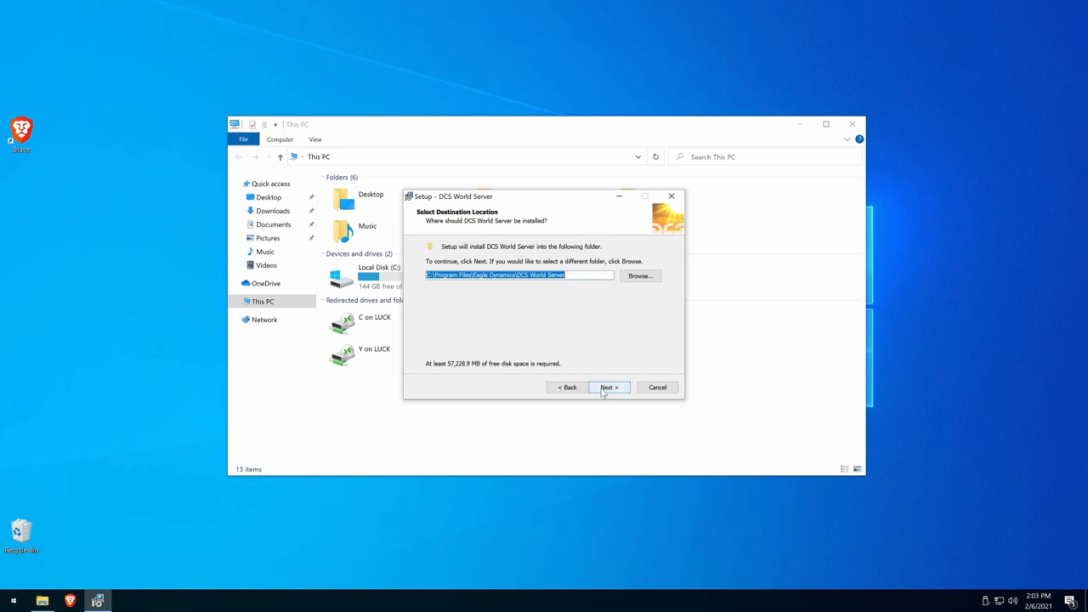
Step: Accept the default Start Menu folder, finish setup and start the server download
{"action": "left_click", "coordinate": [607, 388]}
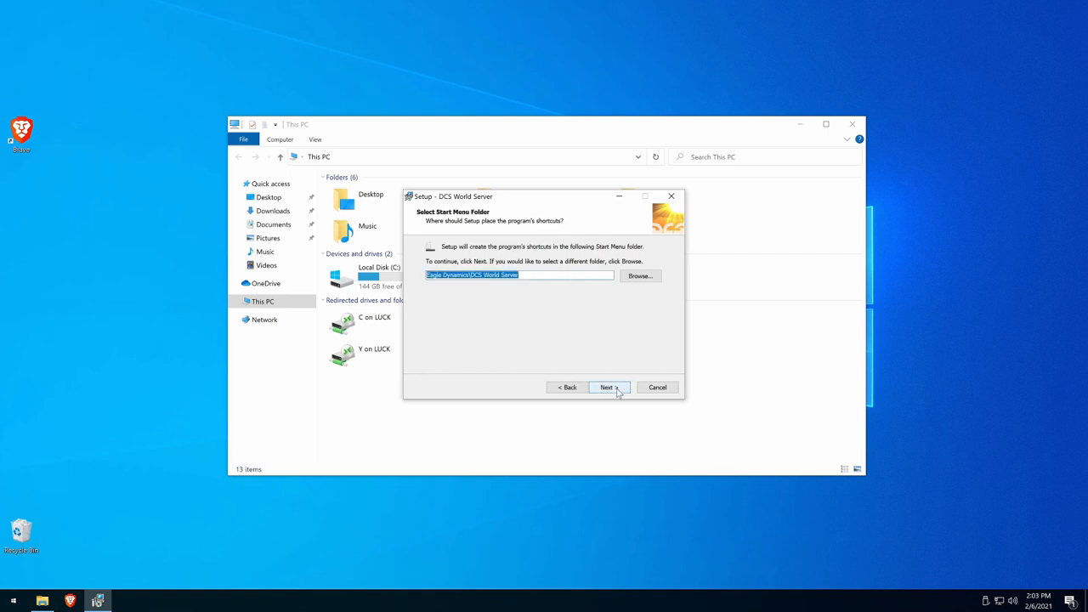
{"action": "left_click", "coordinate": [607, 388]}
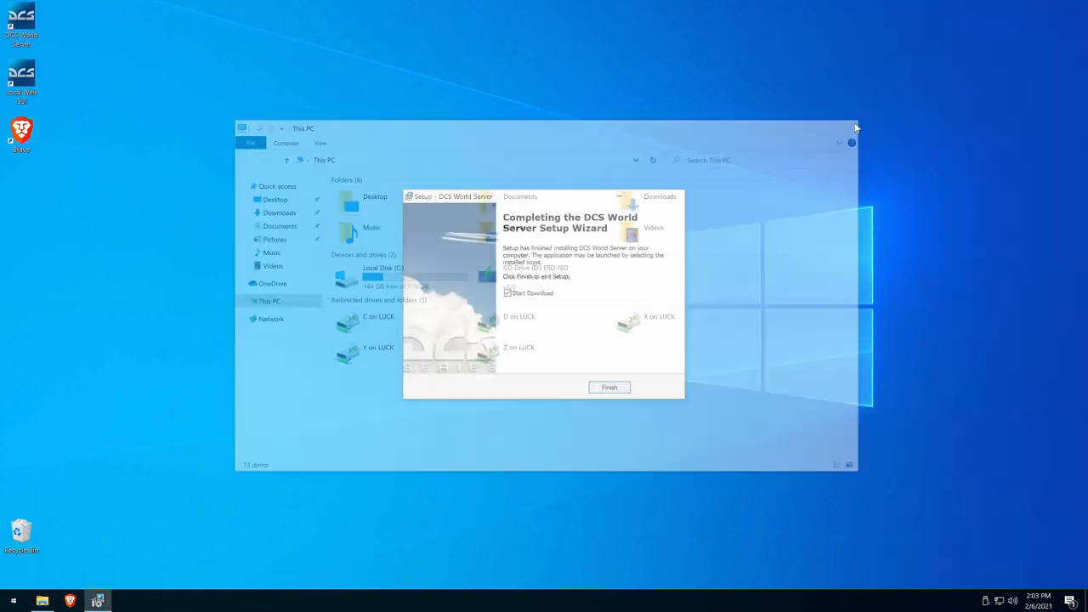
{"action": "left_click", "coordinate": [609, 388]}
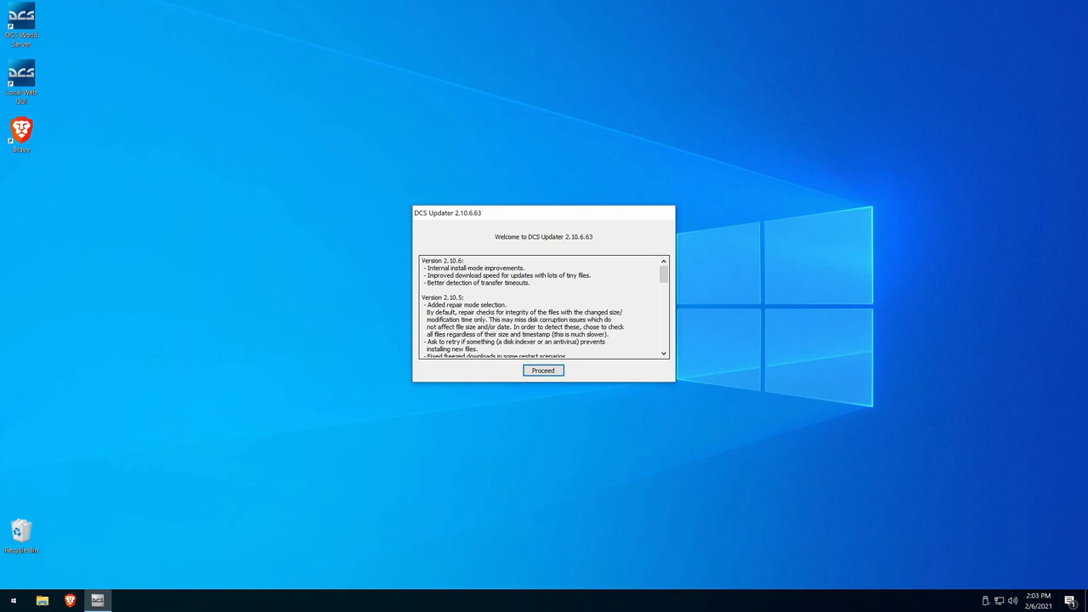
Step: Proceed with the DCS World Server download in DCS Updater, then bring up File Explorer
{"action": "left_click", "coordinate": [544, 371]}
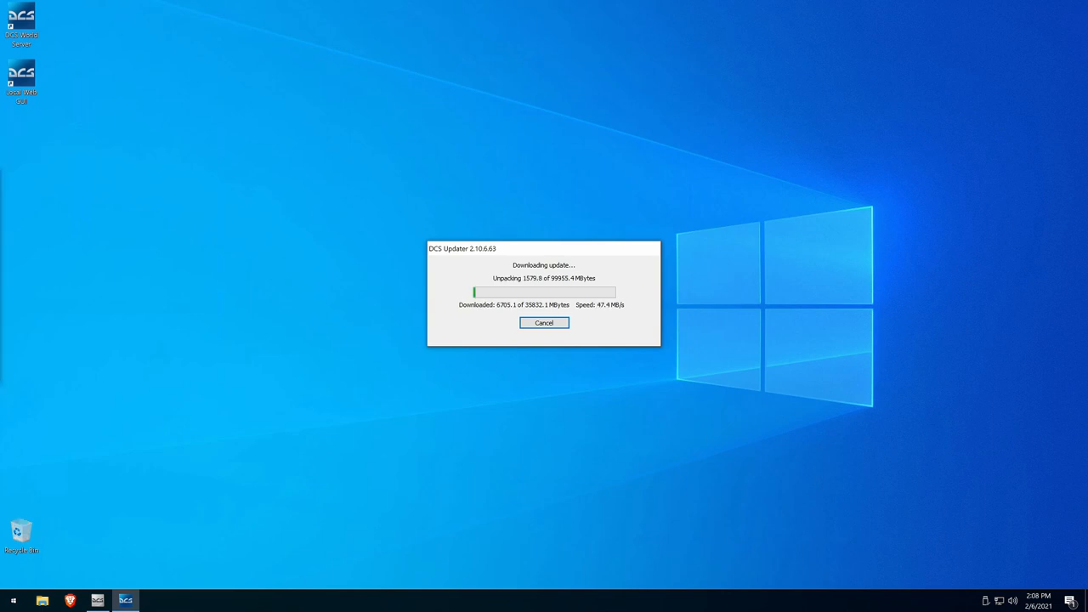
{"action": "mouse_move", "coordinate": [241, 242]}
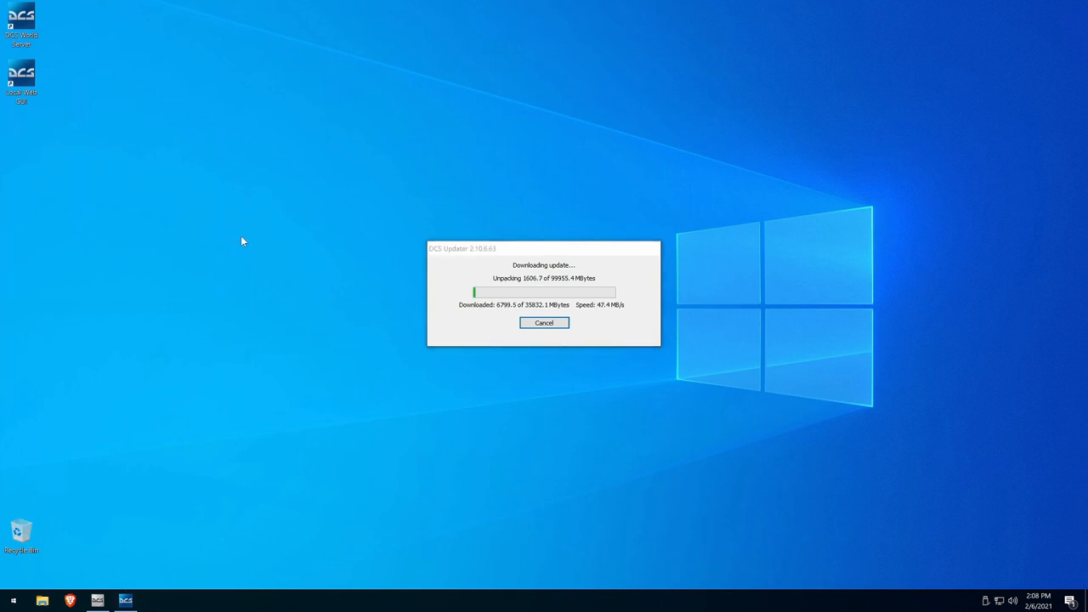
{"action": "mouse_move", "coordinate": [106, 515]}
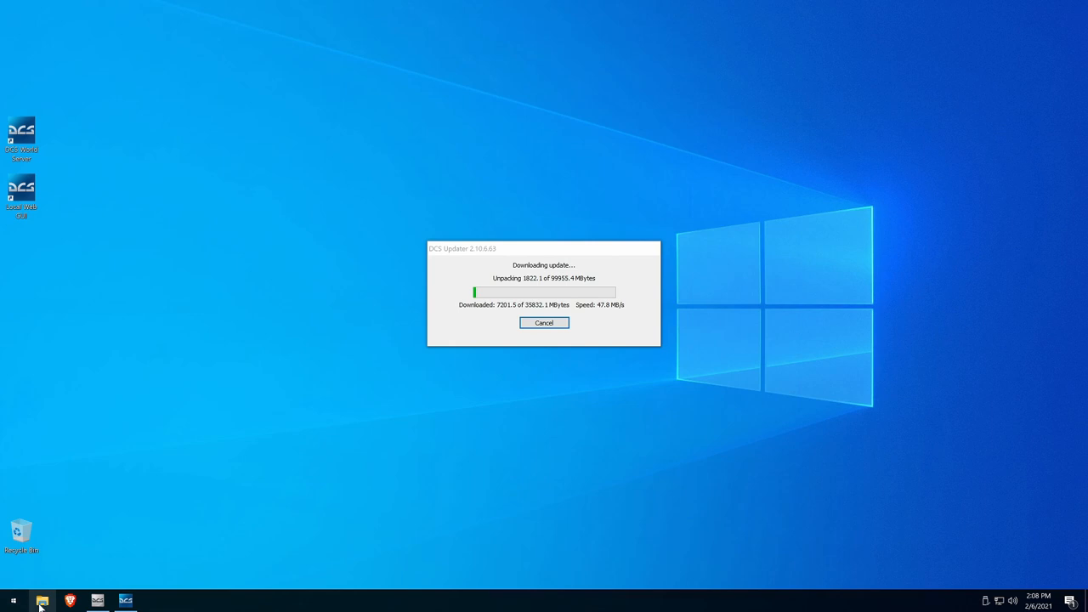
{"action": "left_click", "coordinate": [41, 600]}
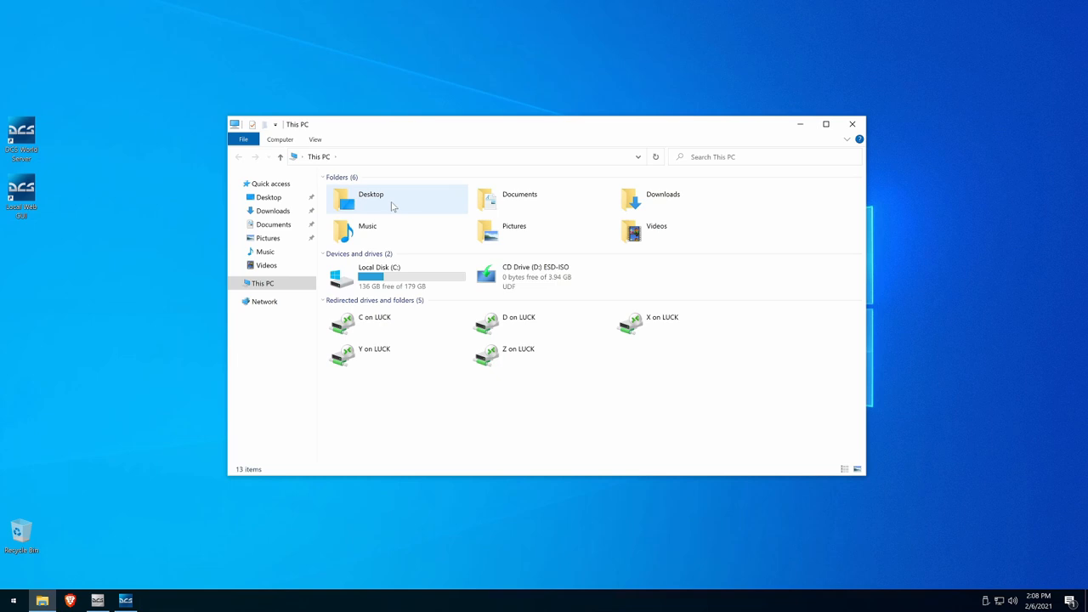
{"action": "mouse_move", "coordinate": [663, 201]}
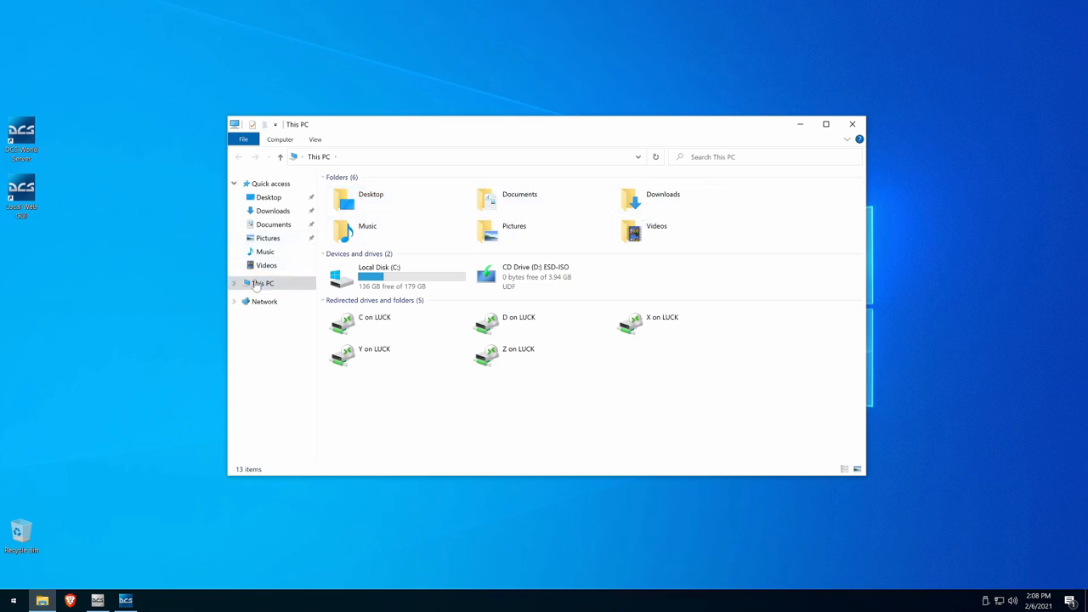
Step: Browse to C:\Users\<user> and paste a Saved Games shortcut onto the desktop
{"action": "left_click", "coordinate": [234, 283]}
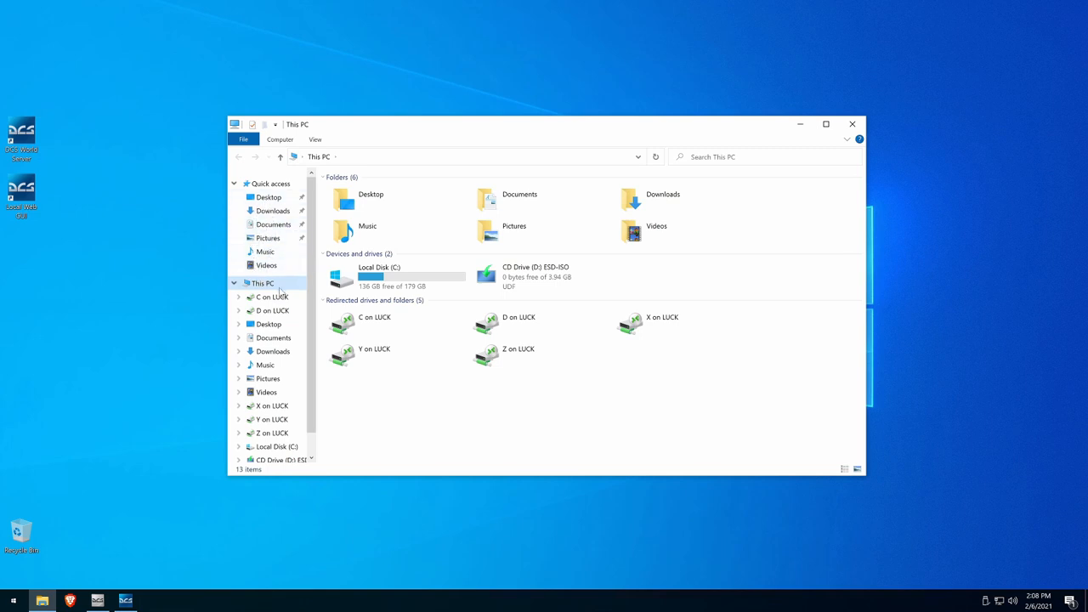
{"action": "mouse_move", "coordinate": [270, 296]}
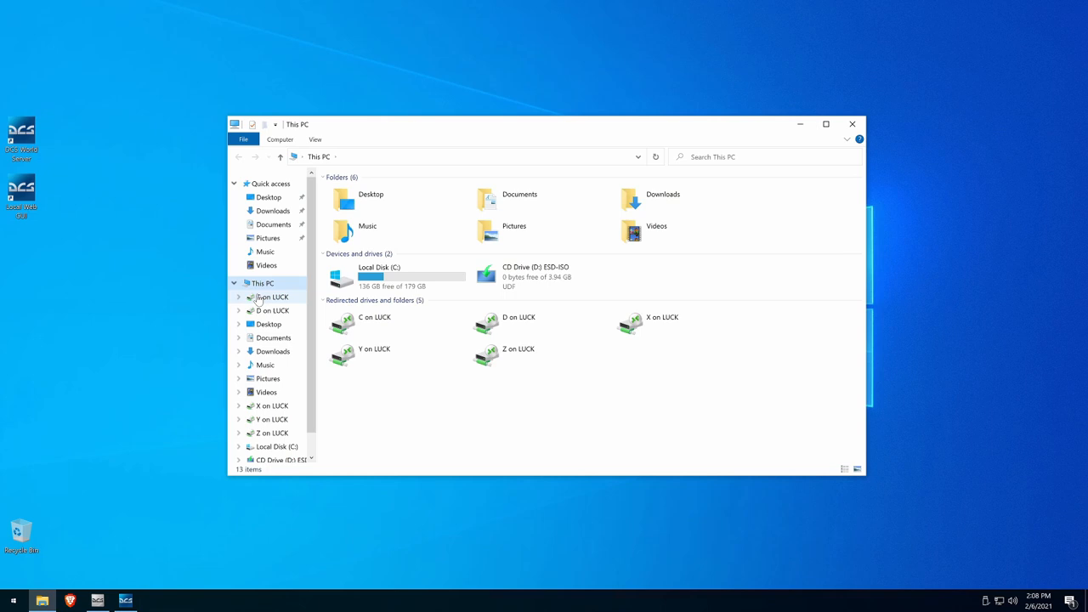
{"action": "left_click", "coordinate": [378, 275]}
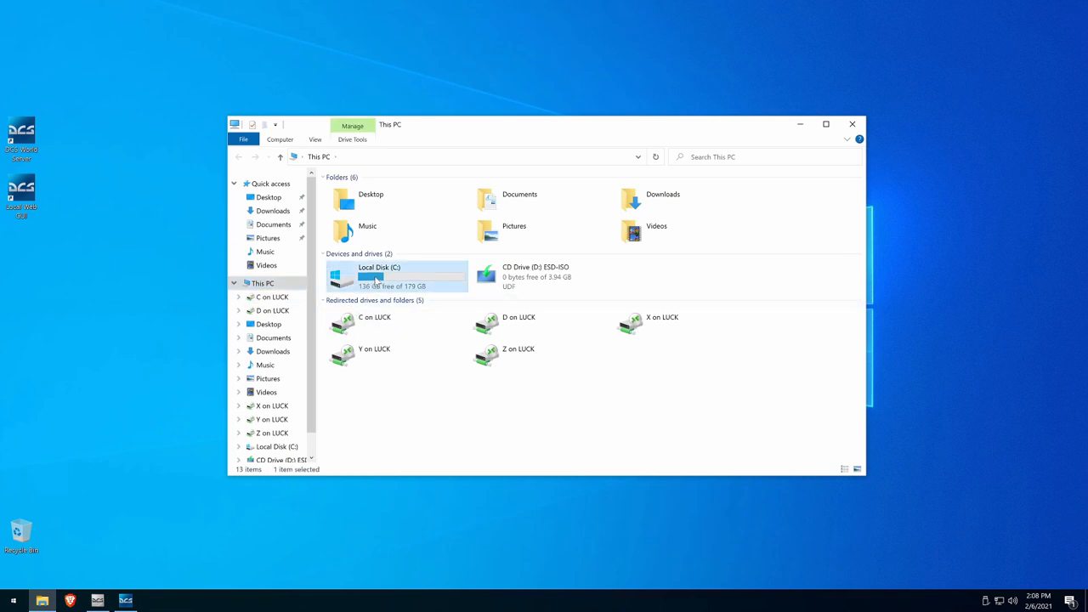
{"action": "double_click", "coordinate": [378, 275]}
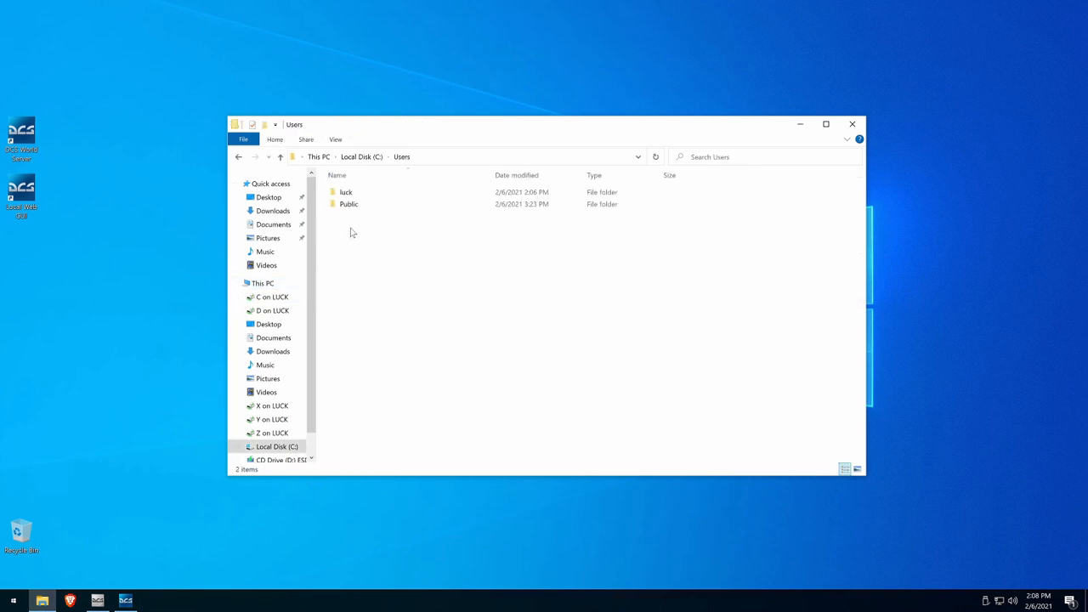
{"action": "double_click", "coordinate": [347, 190]}
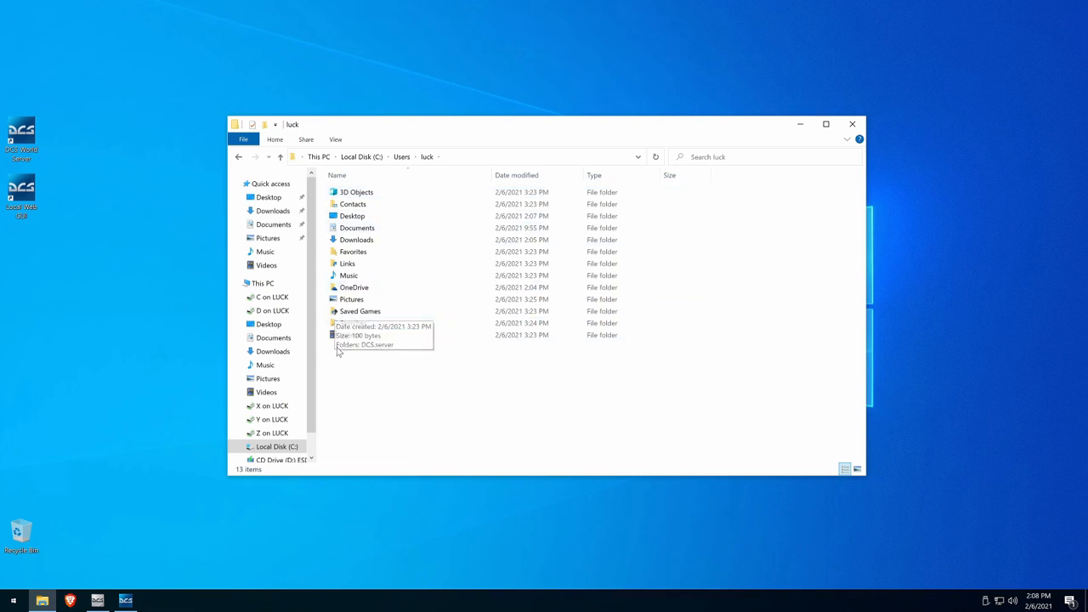
{"action": "left_click", "coordinate": [361, 311]}
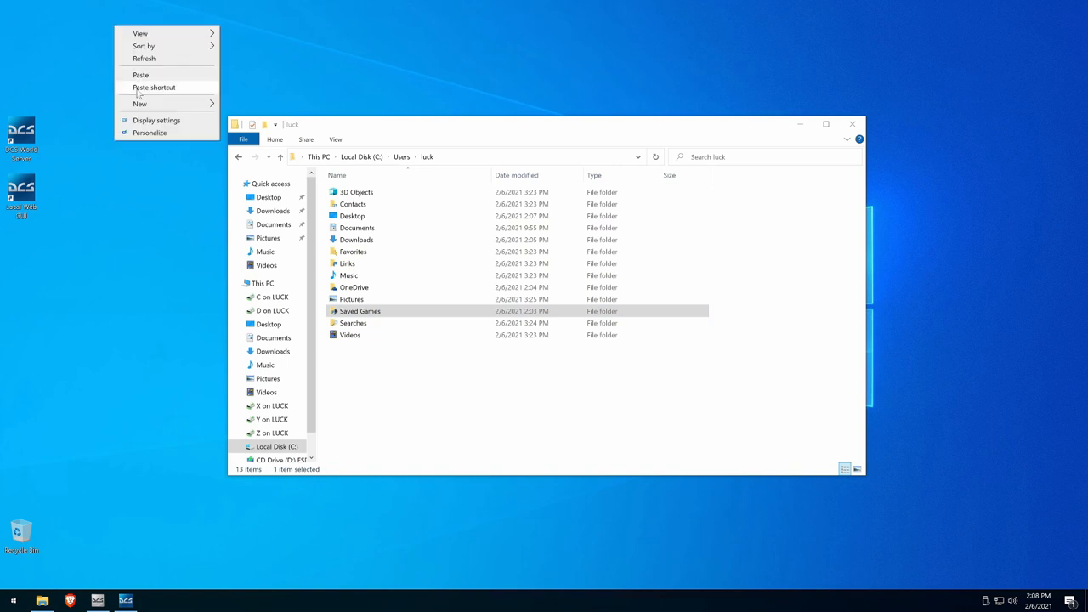
{"action": "left_click", "coordinate": [153, 87]}
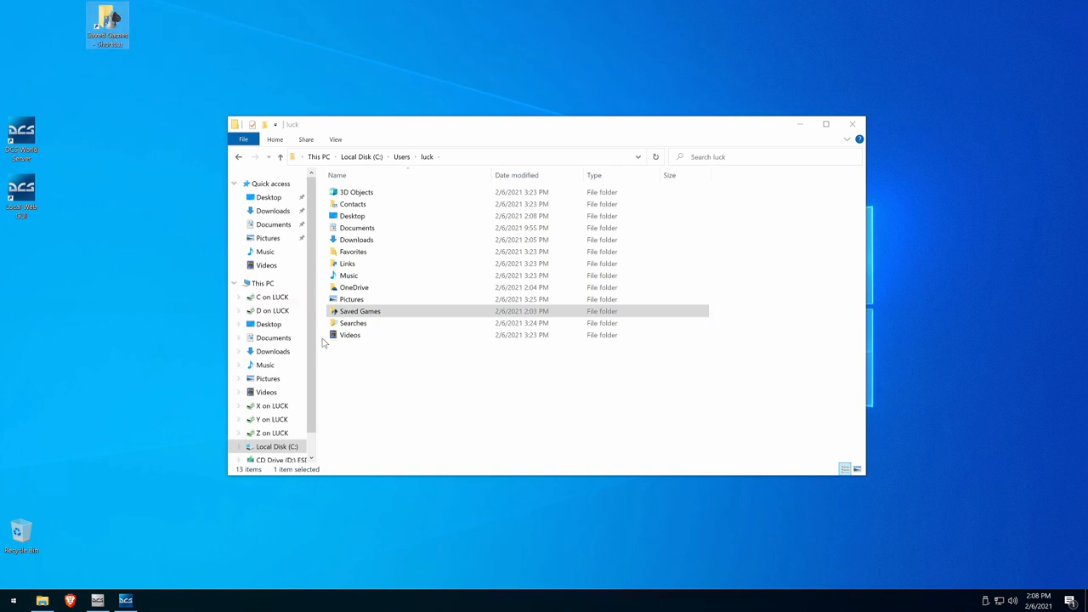
Step: Paste a Downloads shortcut onto the desktop and return to This PC
{"action": "left_click", "coordinate": [357, 238]}
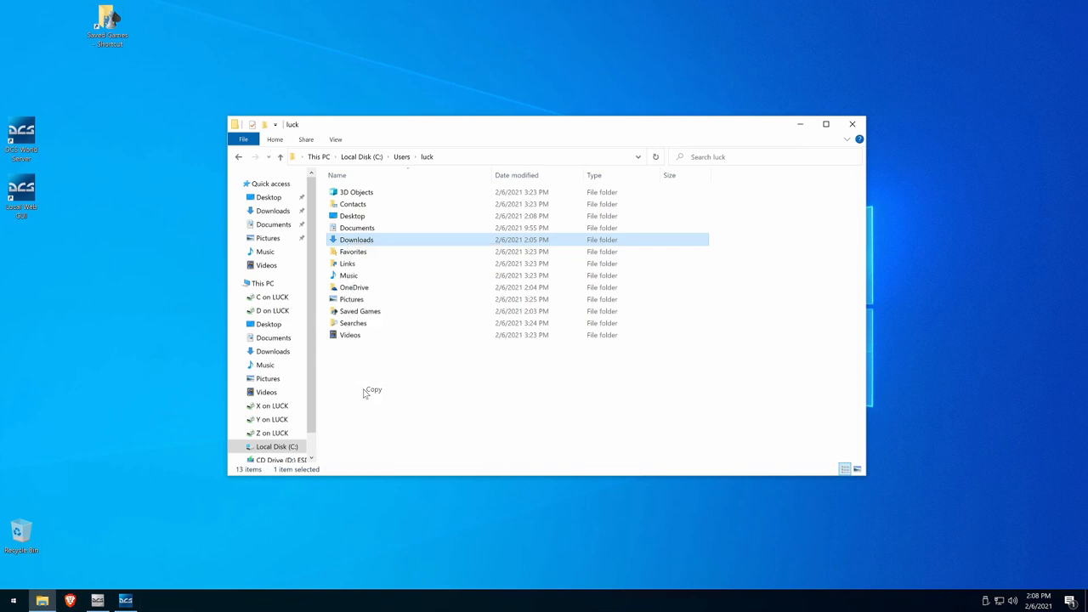
{"action": "right_click", "coordinate": [109, 25]}
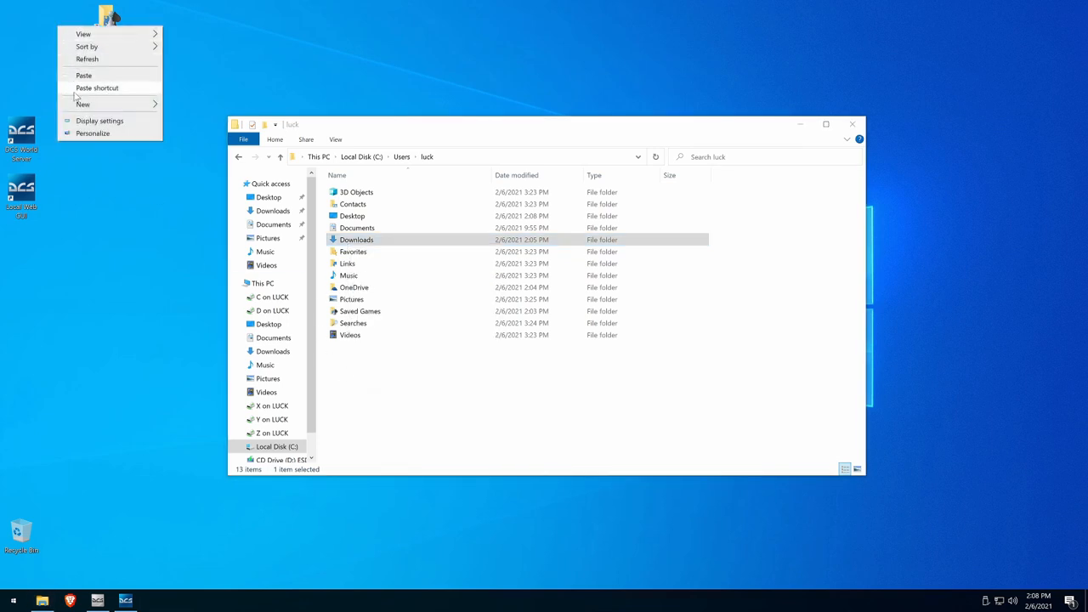
{"action": "left_click", "coordinate": [97, 89]}
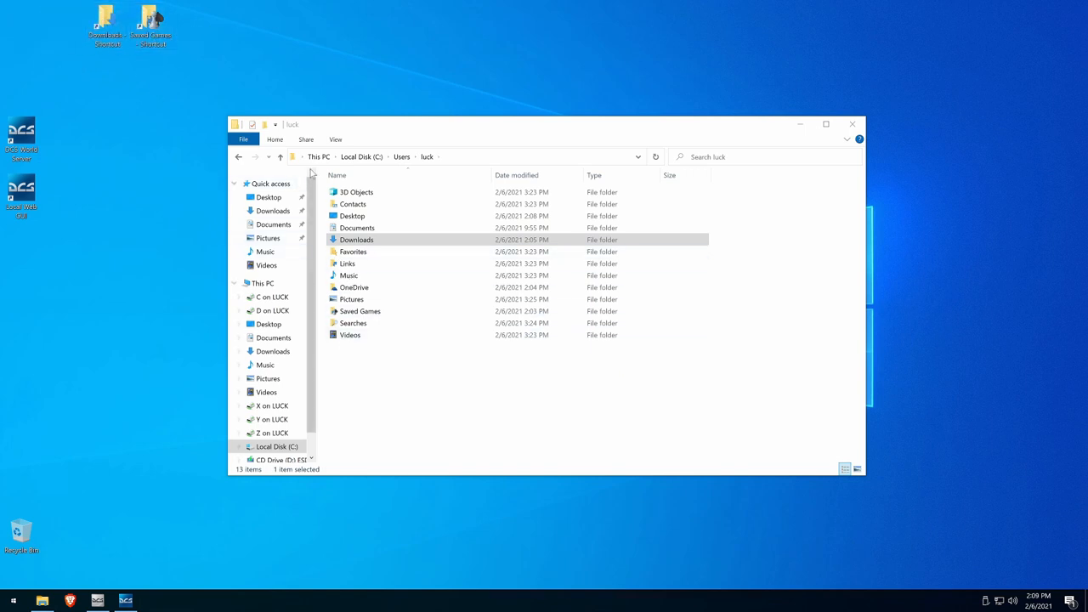
{"action": "left_click", "coordinate": [262, 283]}
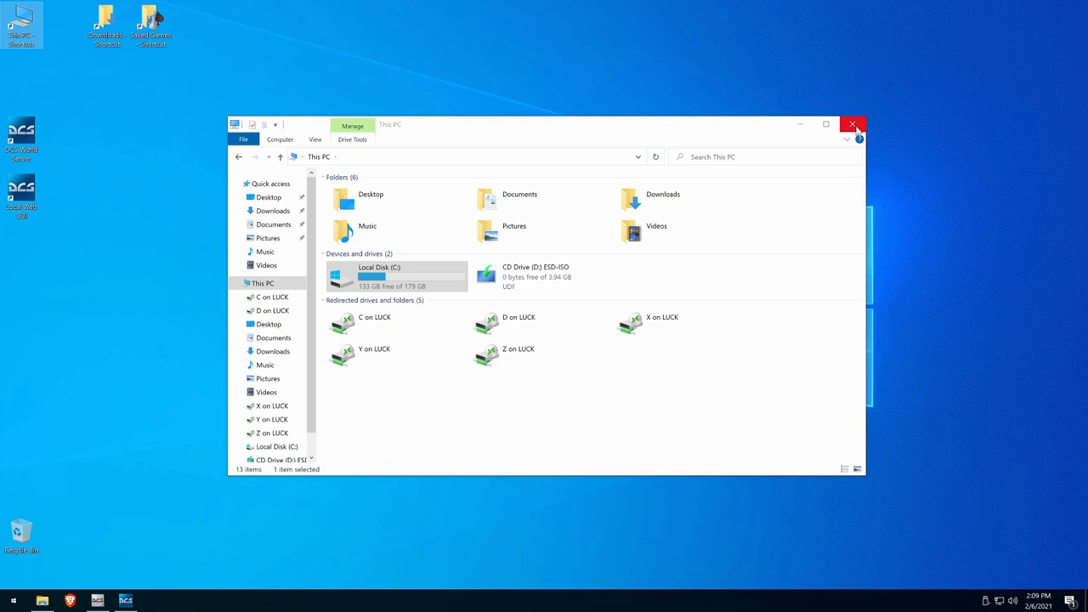
Step: Close File Explorer, search Google for SRS for DCS and open dcssimpleradio.com
{"action": "left_click", "coordinate": [853, 125]}
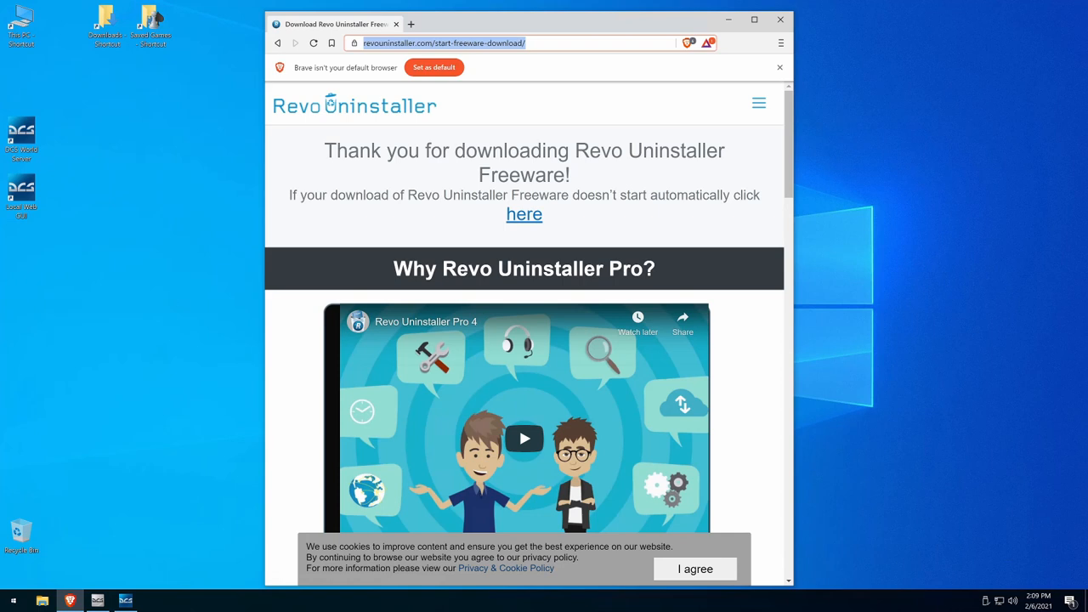
{"action": "left_click", "coordinate": [523, 214]}
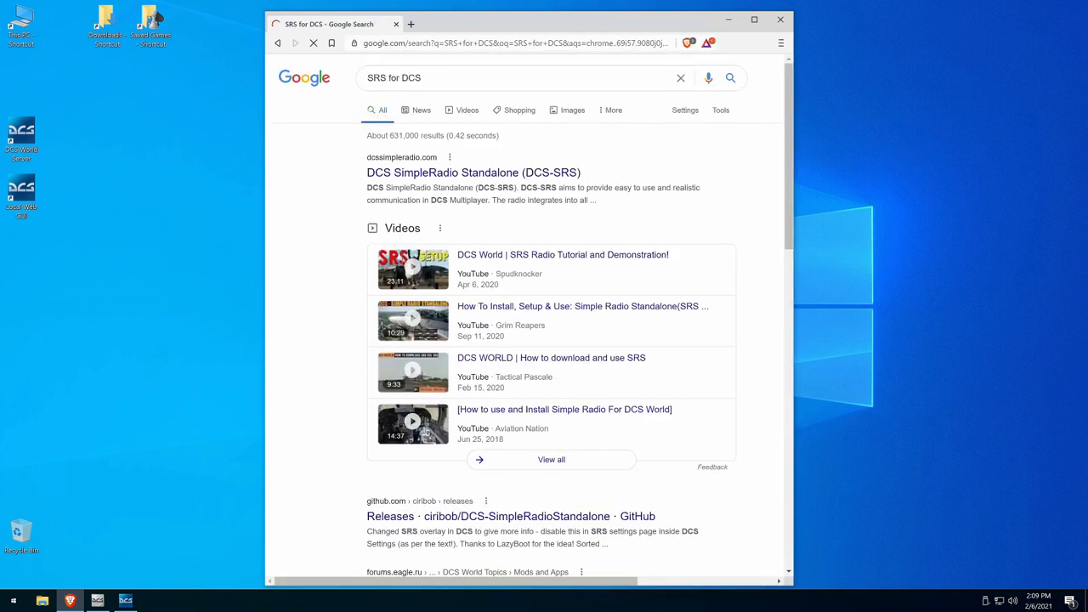
{"action": "mouse_move", "coordinate": [405, 172]}
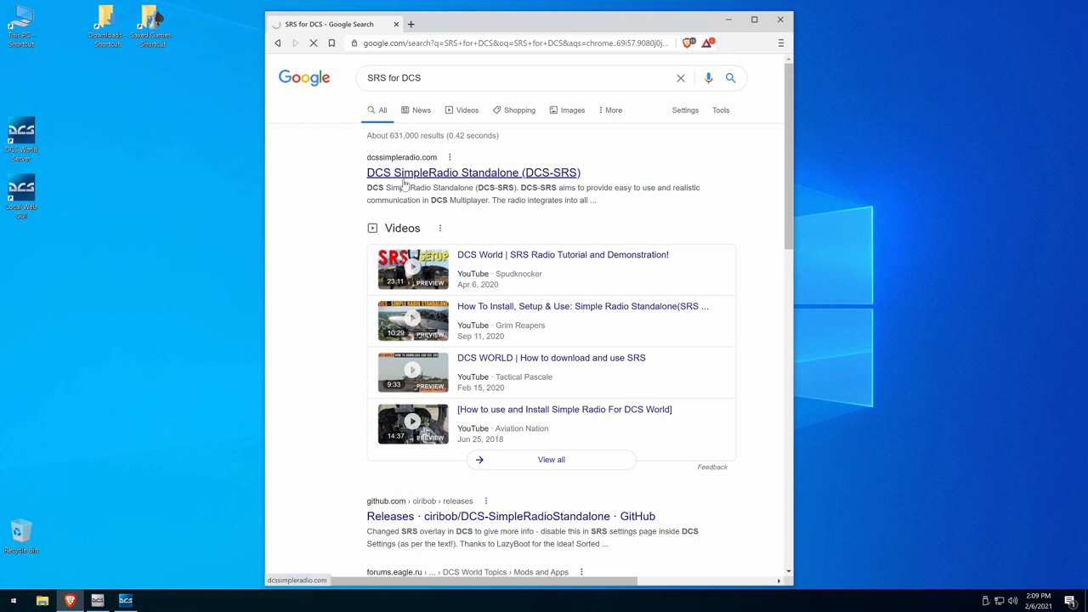
{"action": "left_click", "coordinate": [473, 173]}
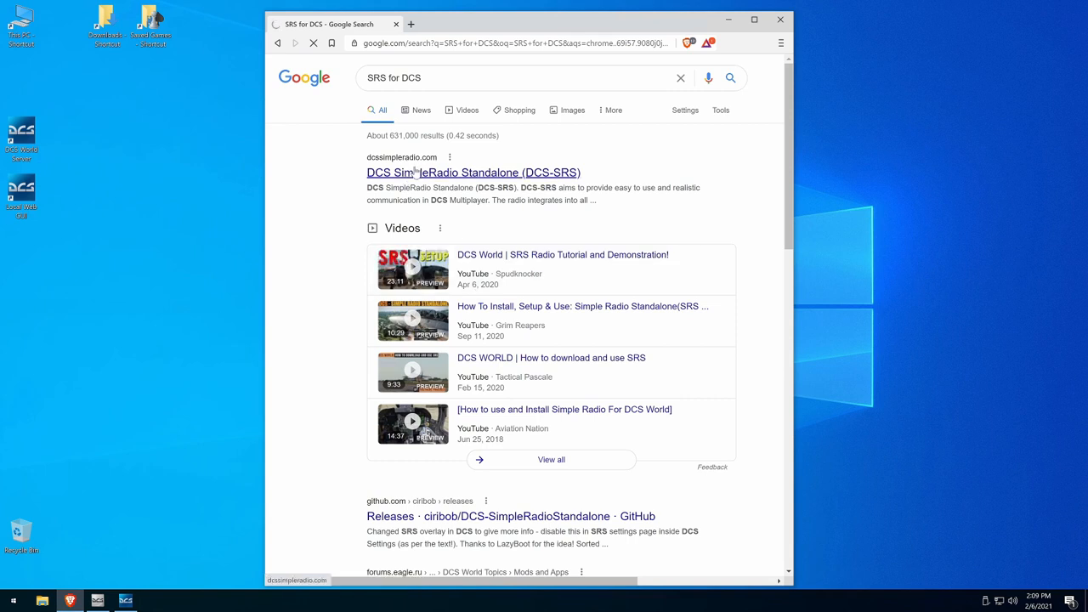
{"action": "left_click", "coordinate": [473, 173]}
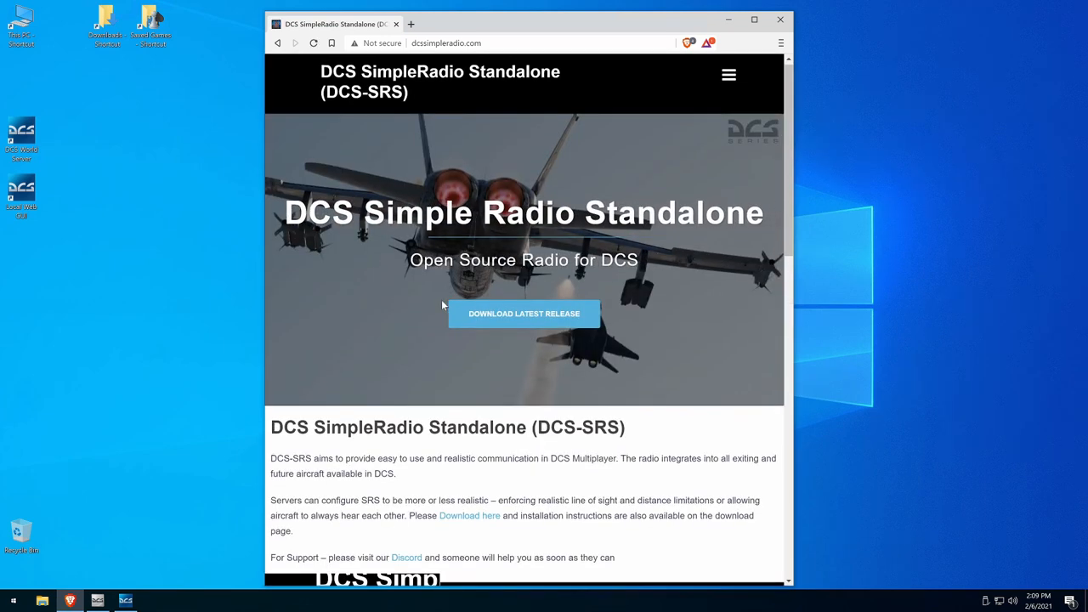
Step: Reach the latest DCS-SimpleRadio Standalone 1.9.5.0 GitHub release and start downloading its zip
{"action": "scroll", "scroll_direction": "down", "scroll_amount": 3}
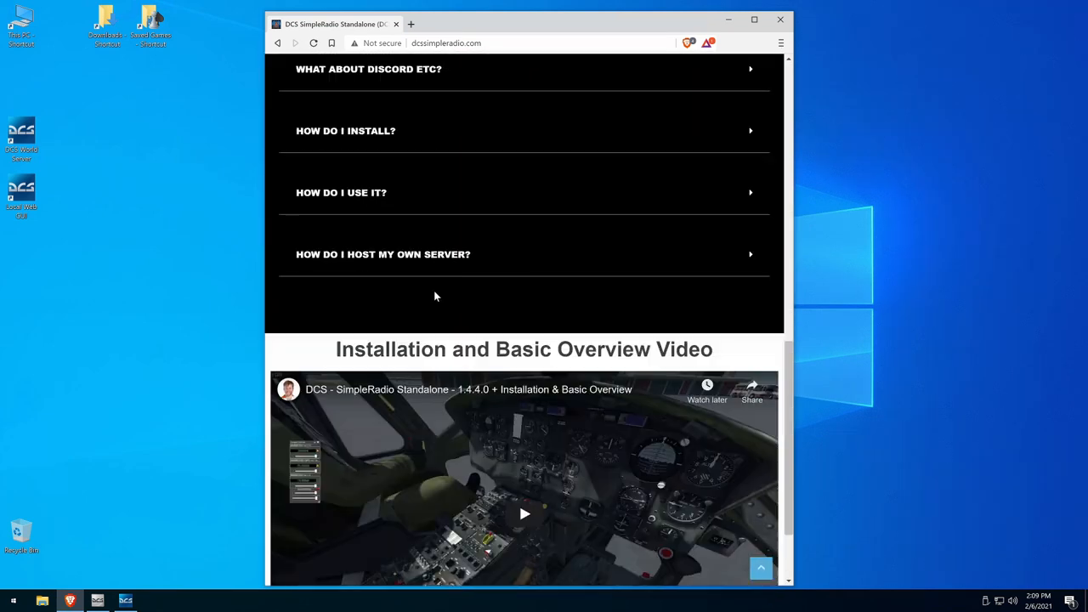
{"action": "scroll", "scroll_direction": "up", "scroll_amount": 3}
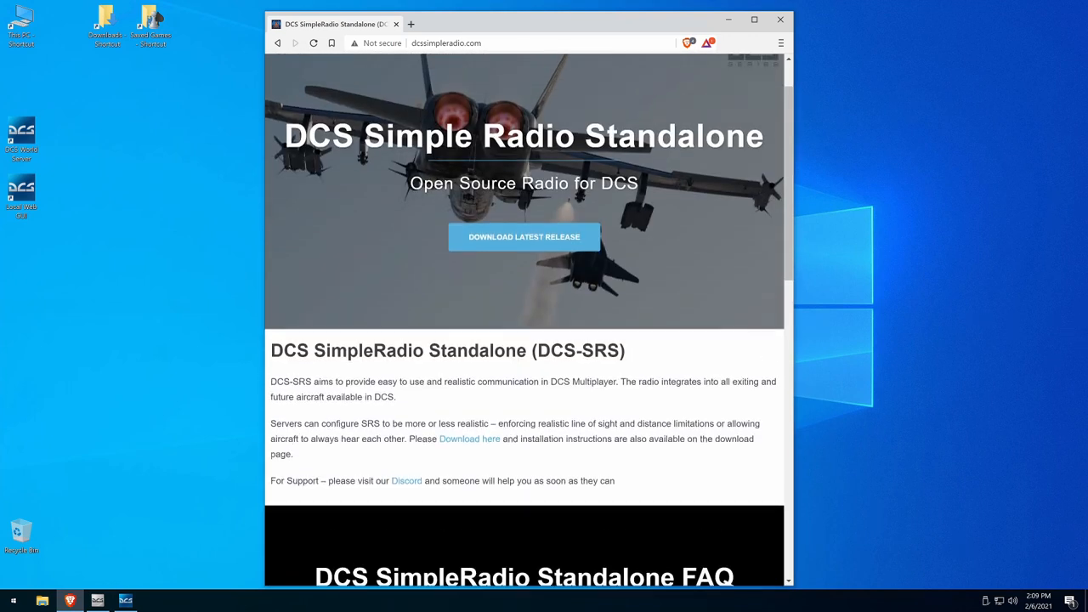
{"action": "left_click", "coordinate": [524, 237]}
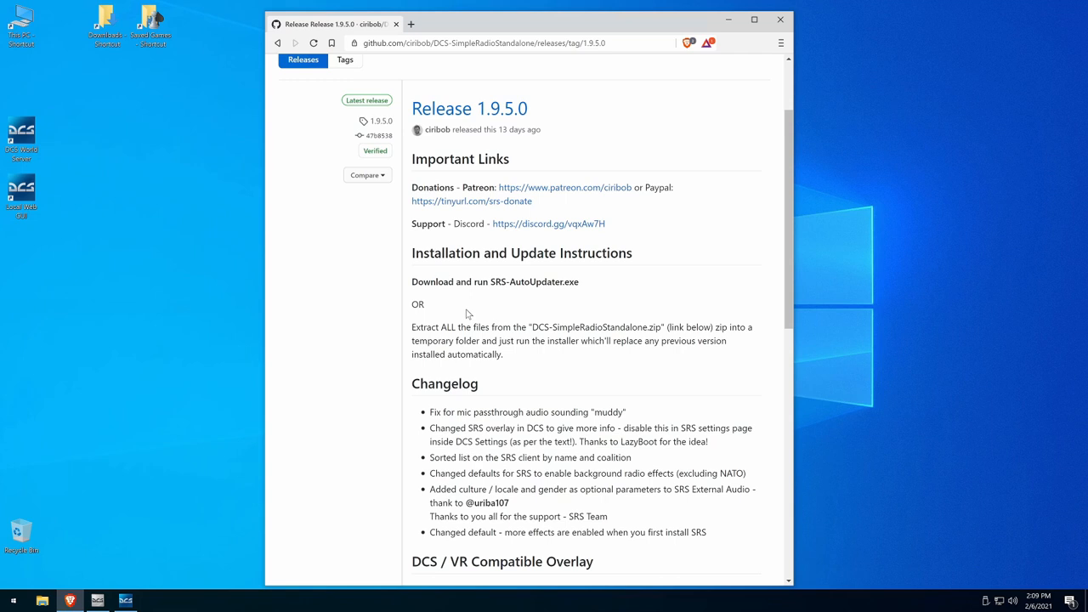
{"action": "scroll", "scroll_direction": "down", "scroll_amount": 3}
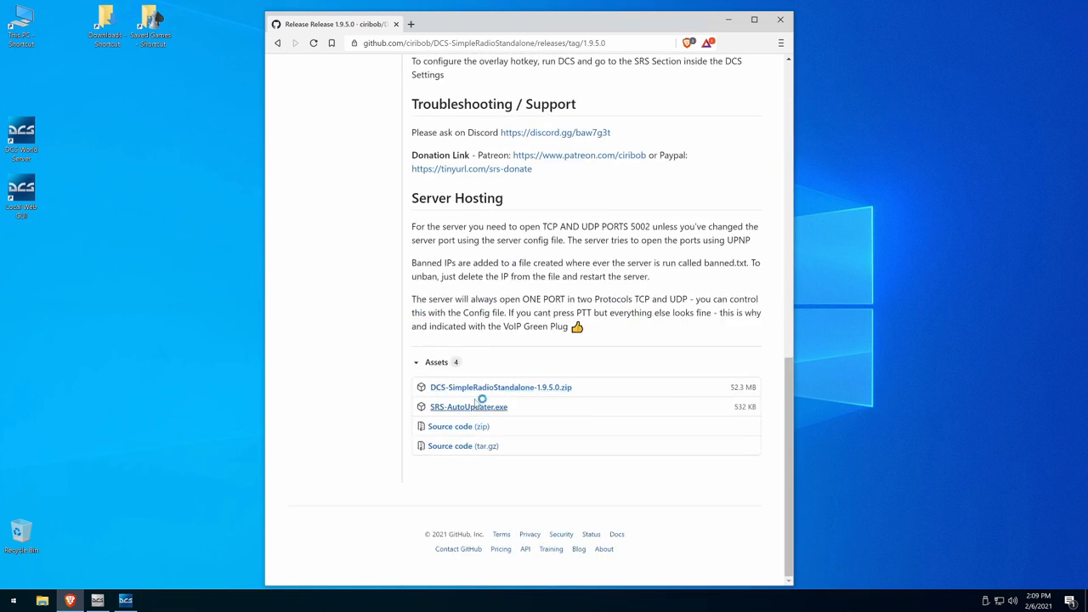
{"action": "mouse_move", "coordinate": [500, 388]}
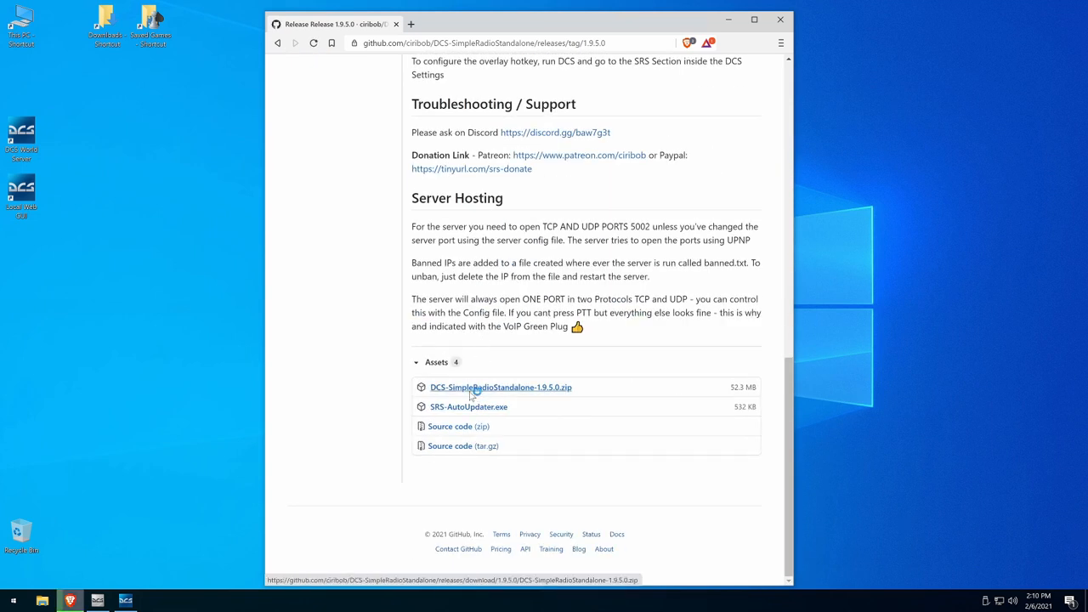
{"action": "left_click", "coordinate": [500, 388]}
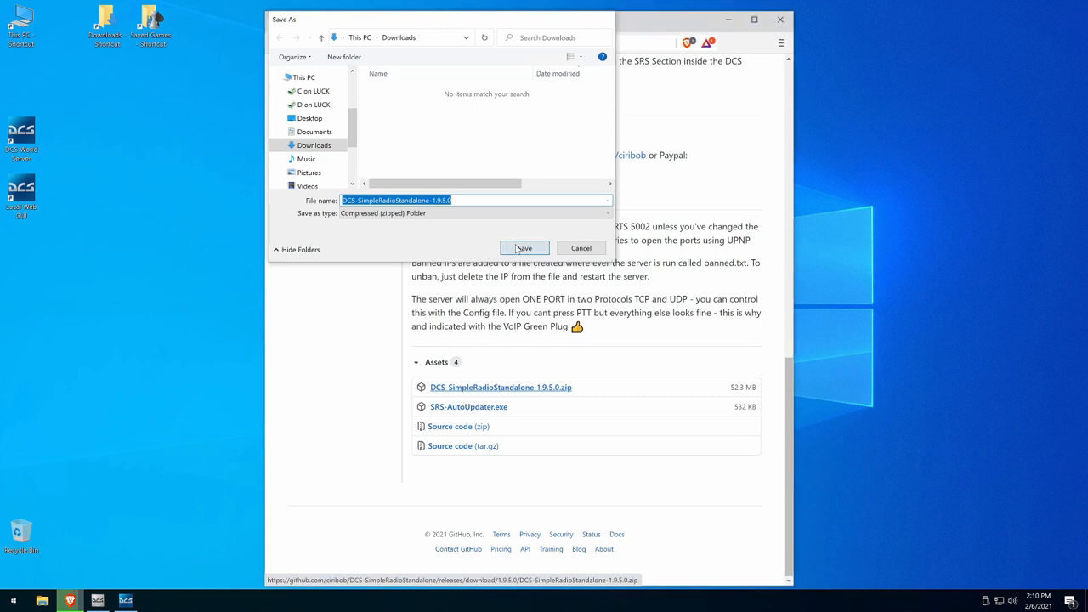
Step: Save the SimpleRadio Standalone 1.9.5.0 zip to Downloads and extract it into its own folder
{"action": "left_click", "coordinate": [524, 248]}
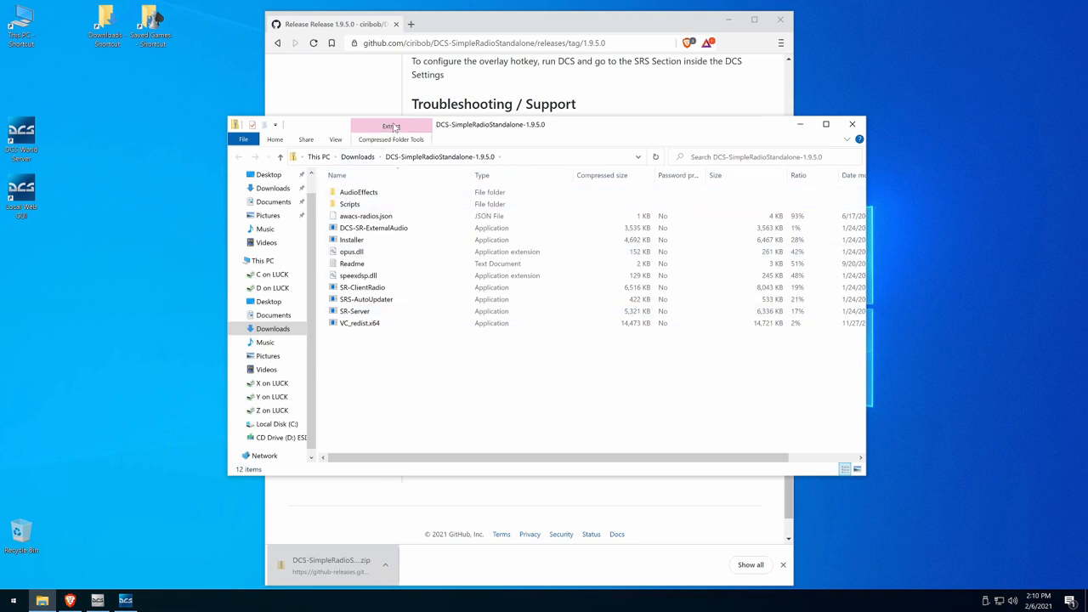
{"action": "left_click", "coordinate": [391, 126]}
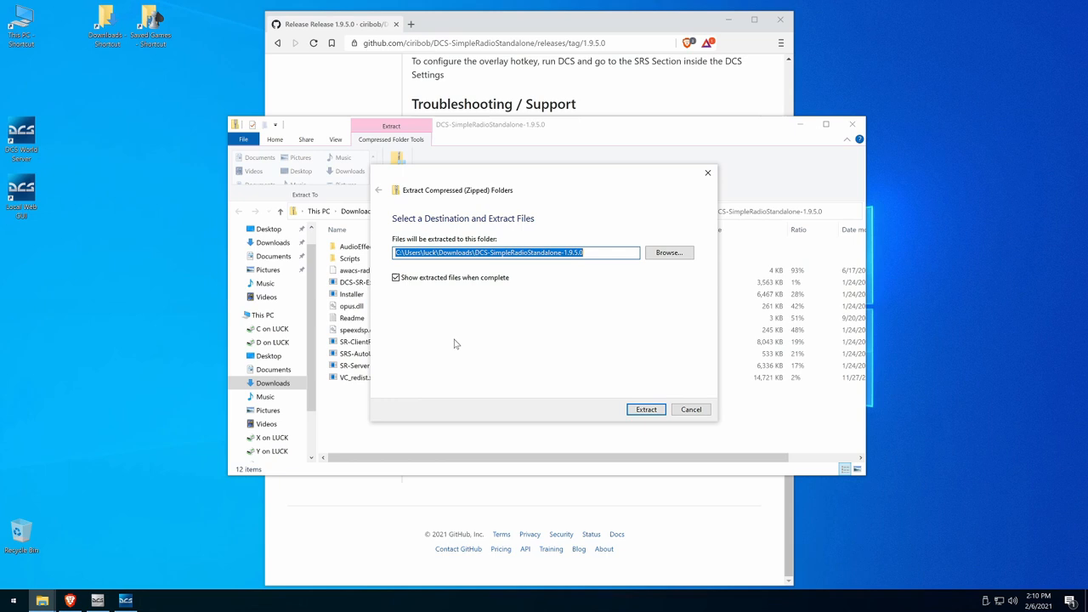
{"action": "left_click", "coordinate": [647, 408]}
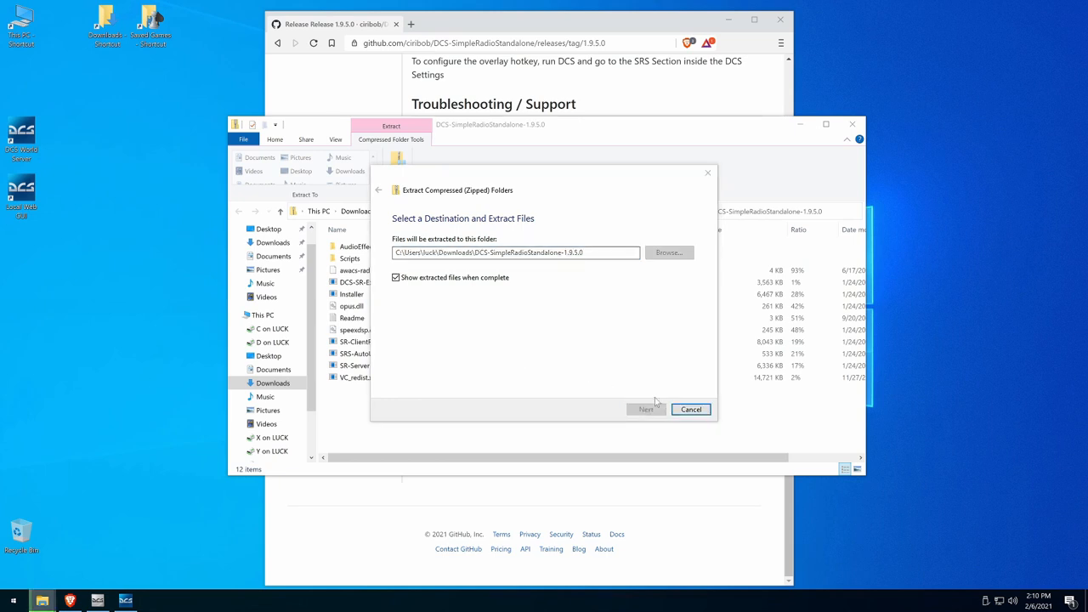
{"action": "left_click", "coordinate": [646, 408]}
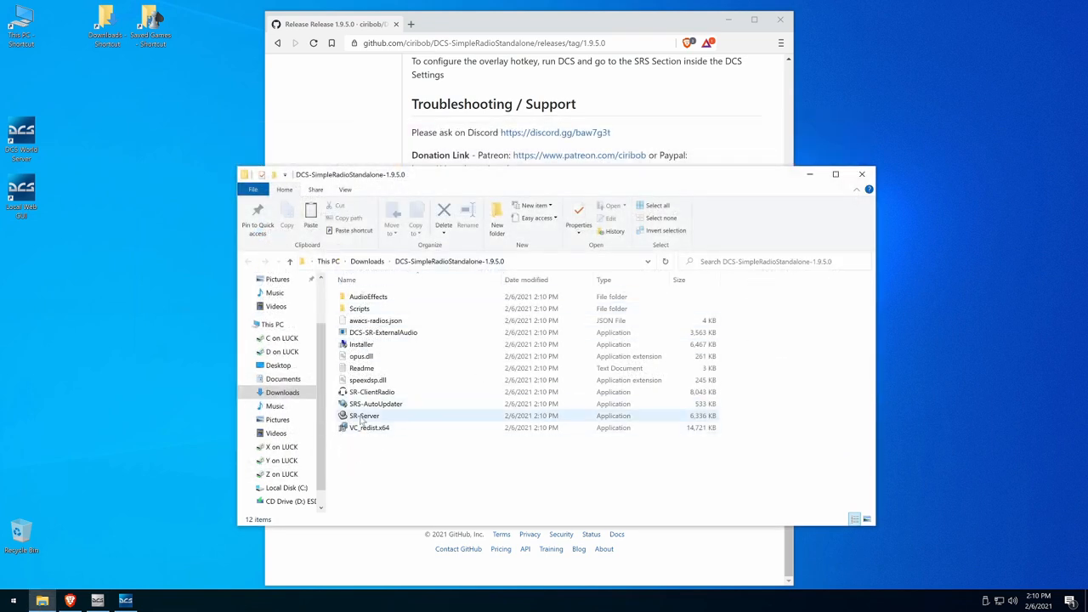
Step: Launch SR-Server.exe, allow it through Windows Defender Firewall, then close the SRS Server window
{"action": "left_click", "coordinate": [364, 415]}
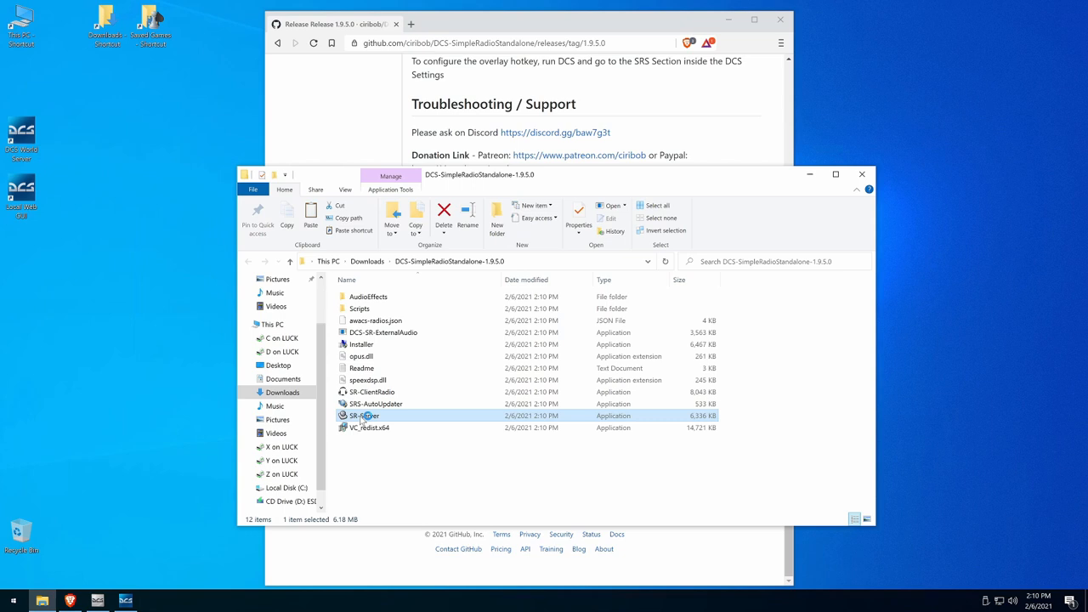
{"action": "double_click", "coordinate": [364, 415]}
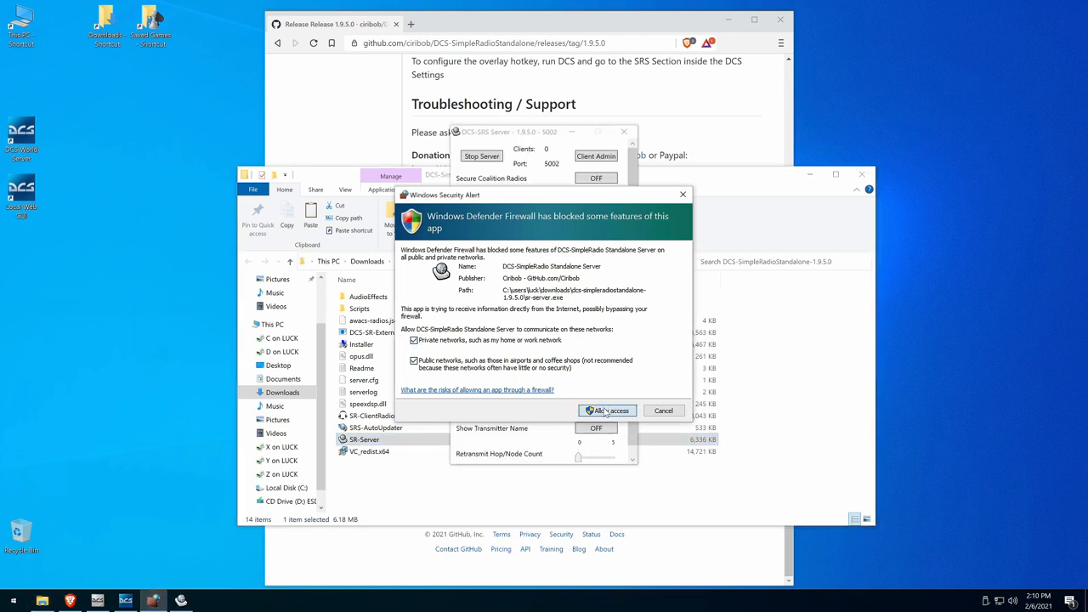
{"action": "left_click", "coordinate": [608, 410]}
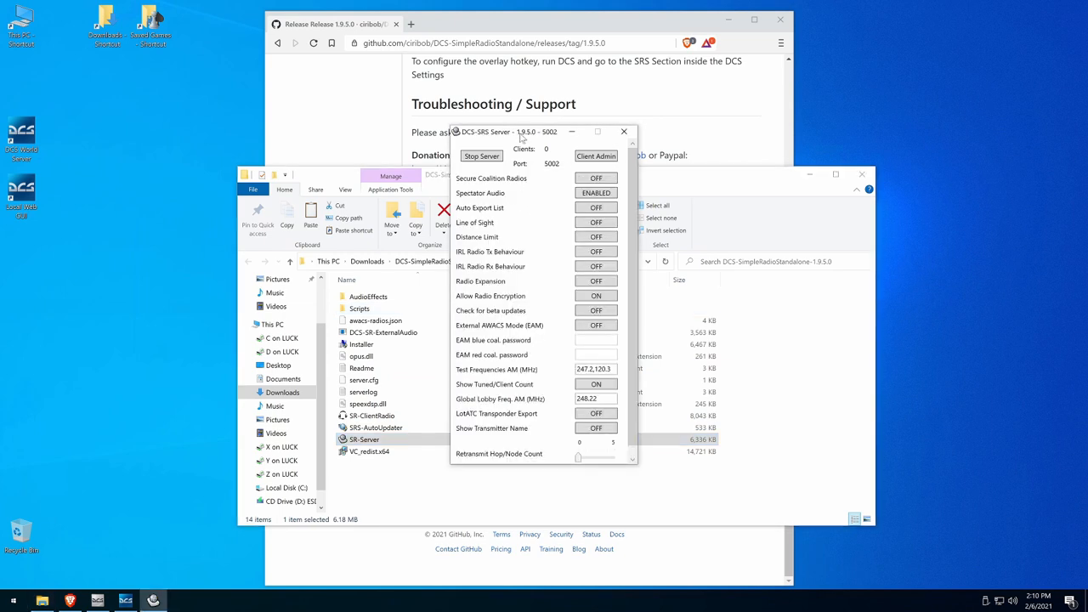
{"action": "mouse_move", "coordinate": [588, 439]}
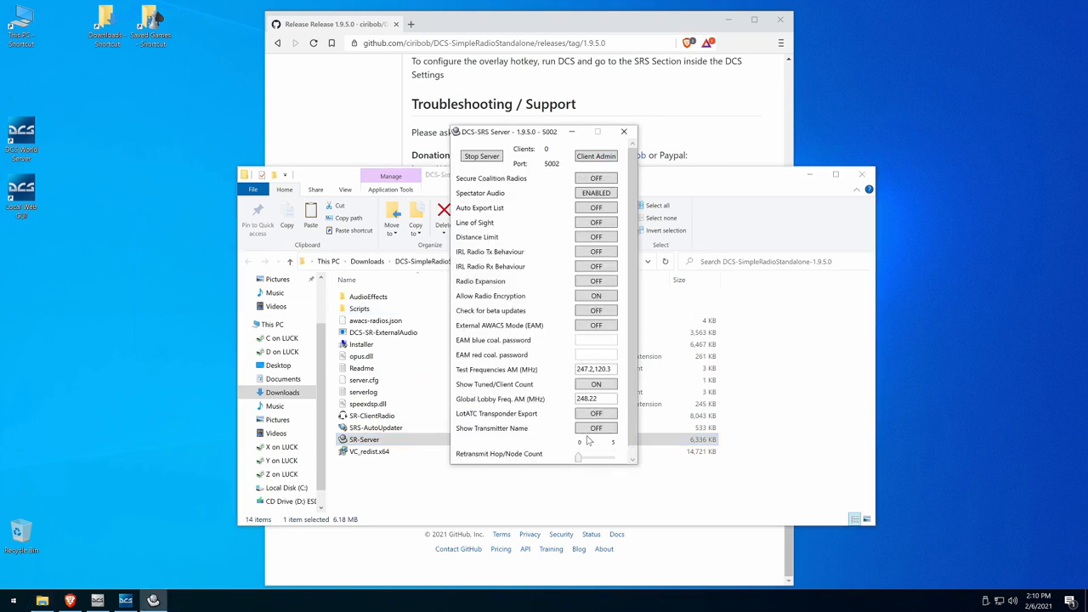
{"action": "left_click", "coordinate": [595, 428]}
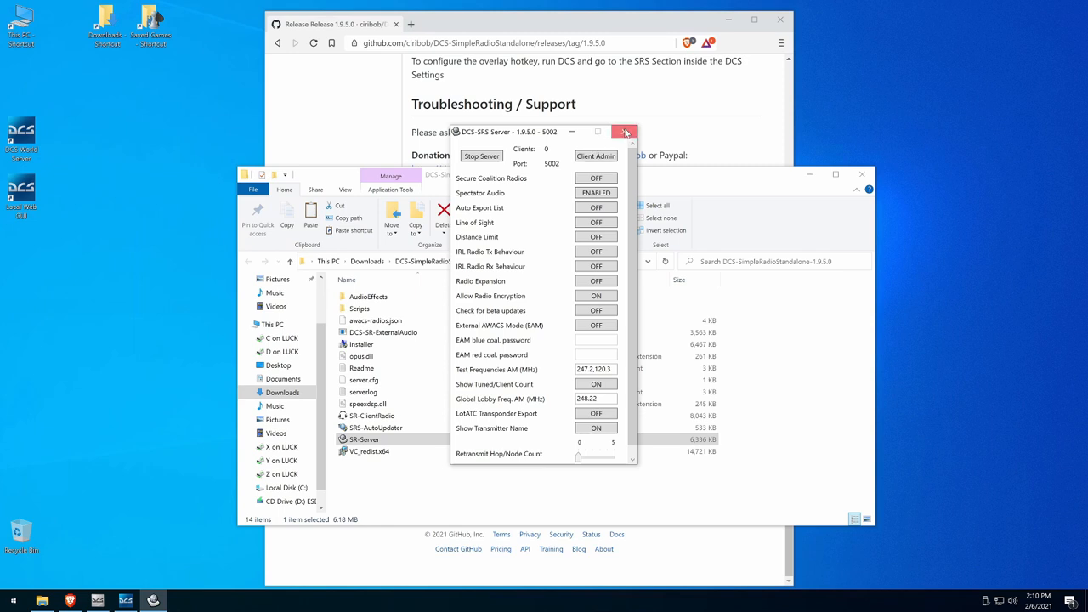
{"action": "left_click", "coordinate": [626, 133]}
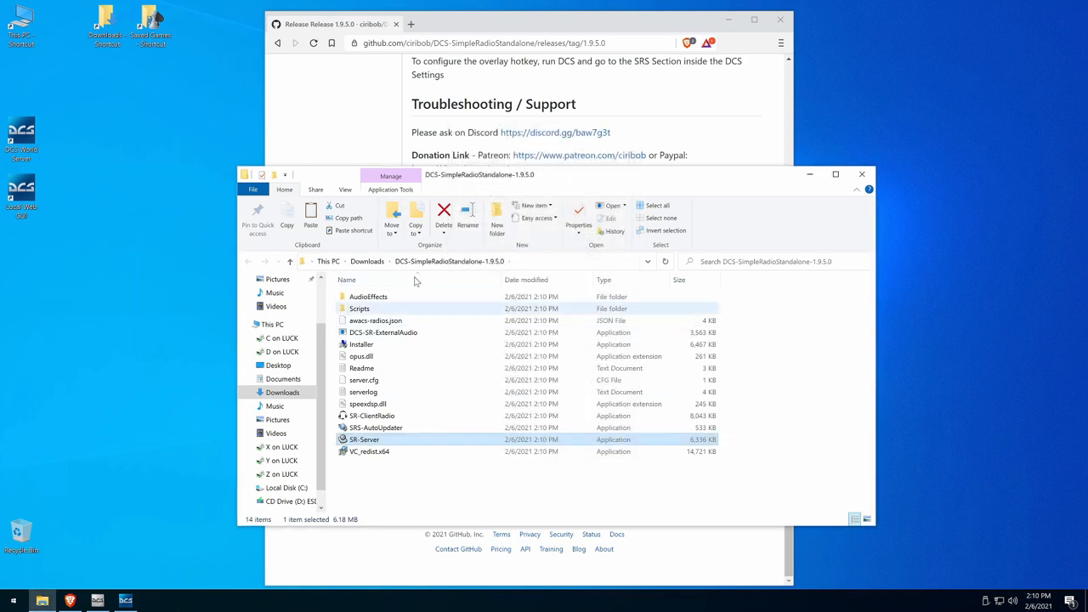
Step: Enter the Scripts folder and look for an app to open DCS-SRS-AutoConnectGameGUI.lua
{"action": "double_click", "coordinate": [359, 308]}
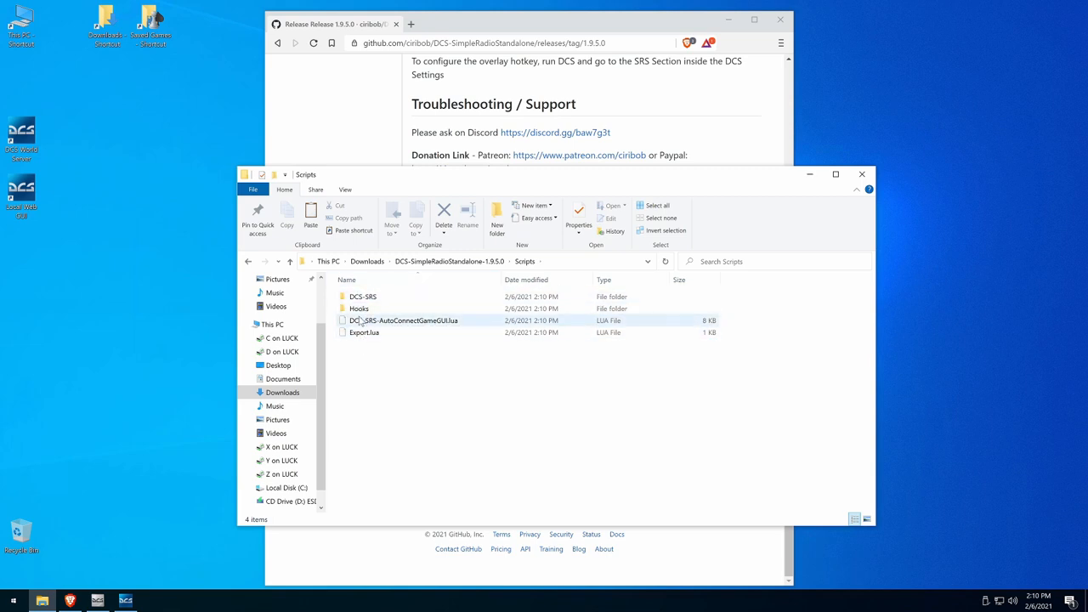
{"action": "right_click", "coordinate": [391, 320]}
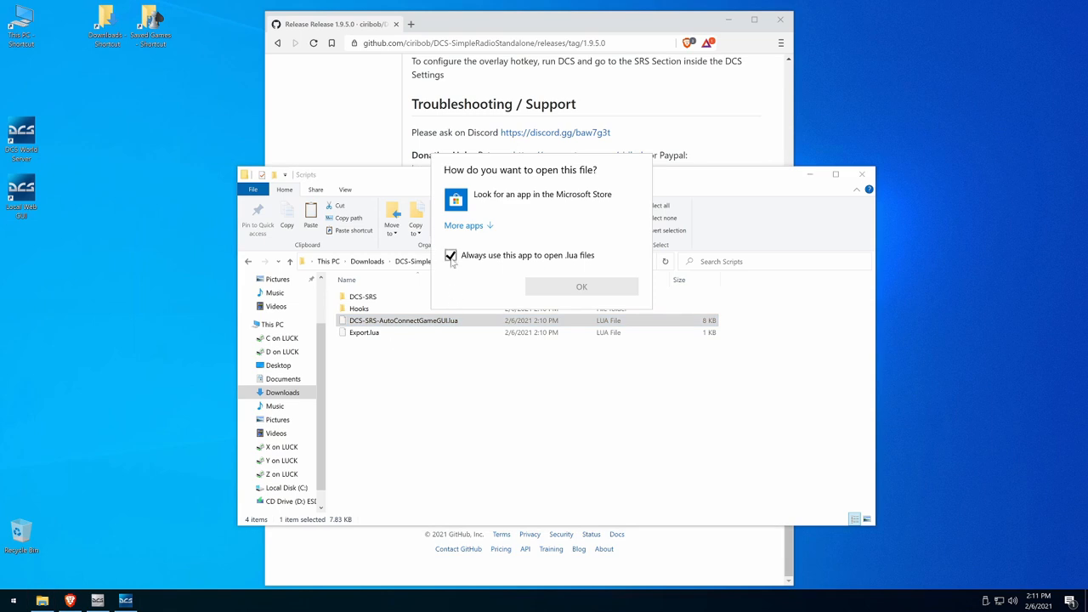
{"action": "left_click", "coordinate": [463, 224]}
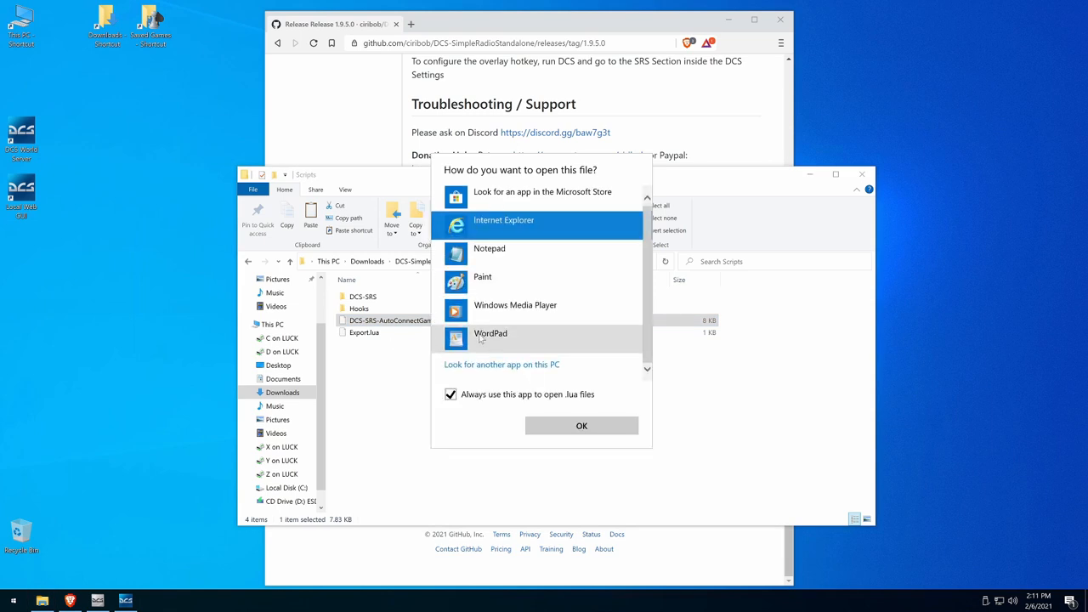
Step: Search for 'notepad' as another app for lua files, then cancel the app choice
{"action": "left_click", "coordinate": [501, 364]}
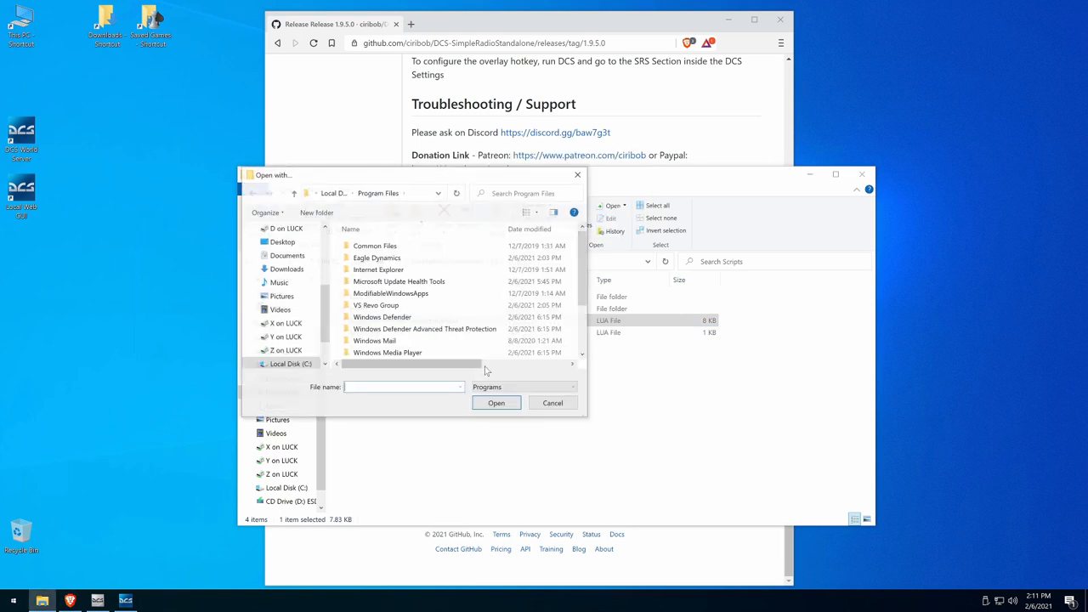
{"action": "type", "text": "notepad++"}
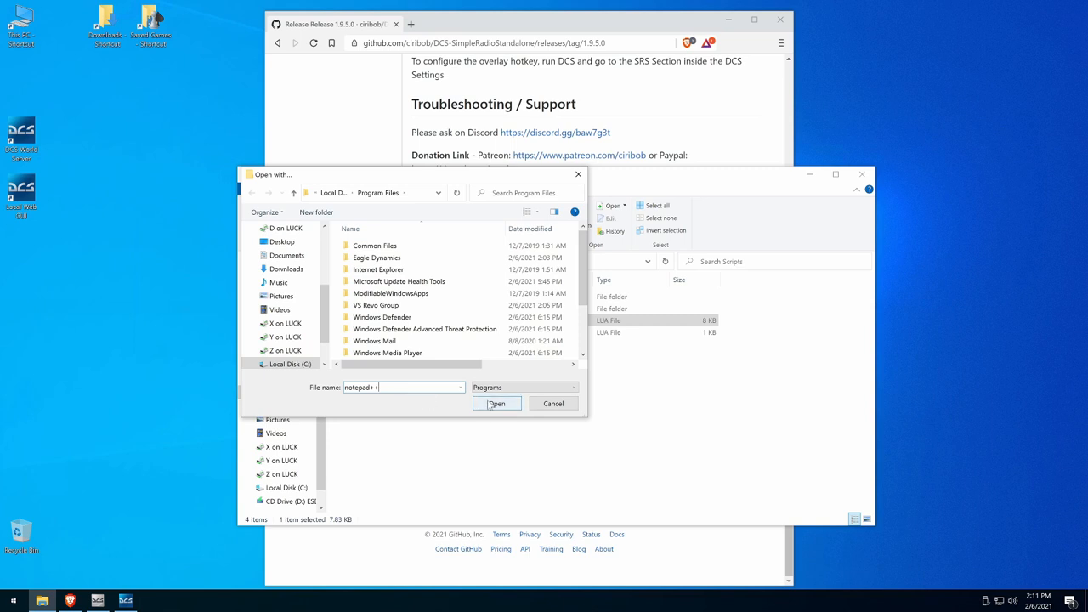
{"action": "mouse_move", "coordinate": [555, 403]}
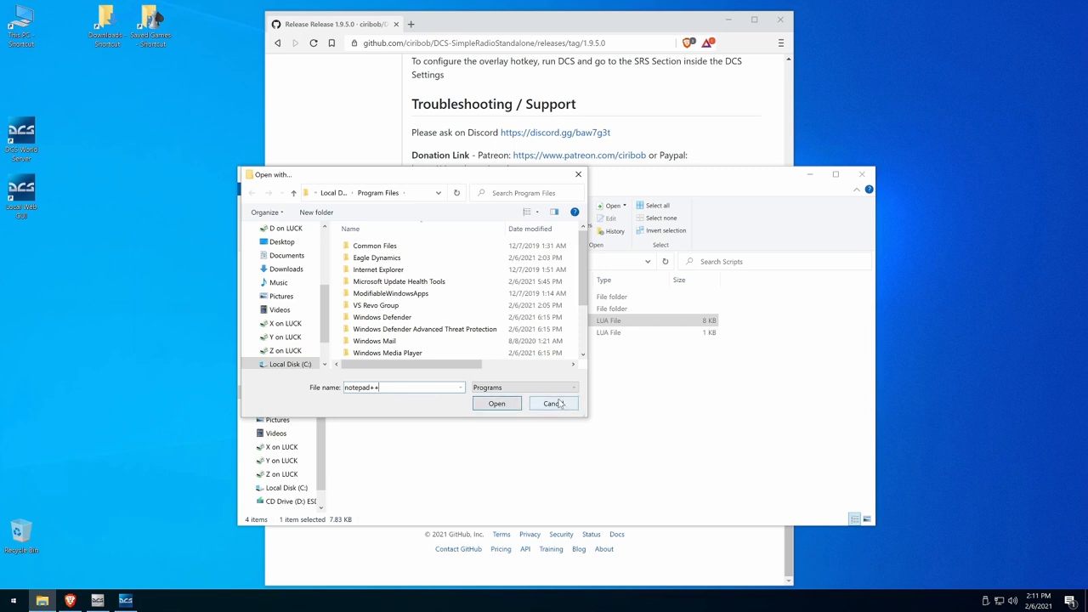
{"action": "left_click", "coordinate": [553, 403]}
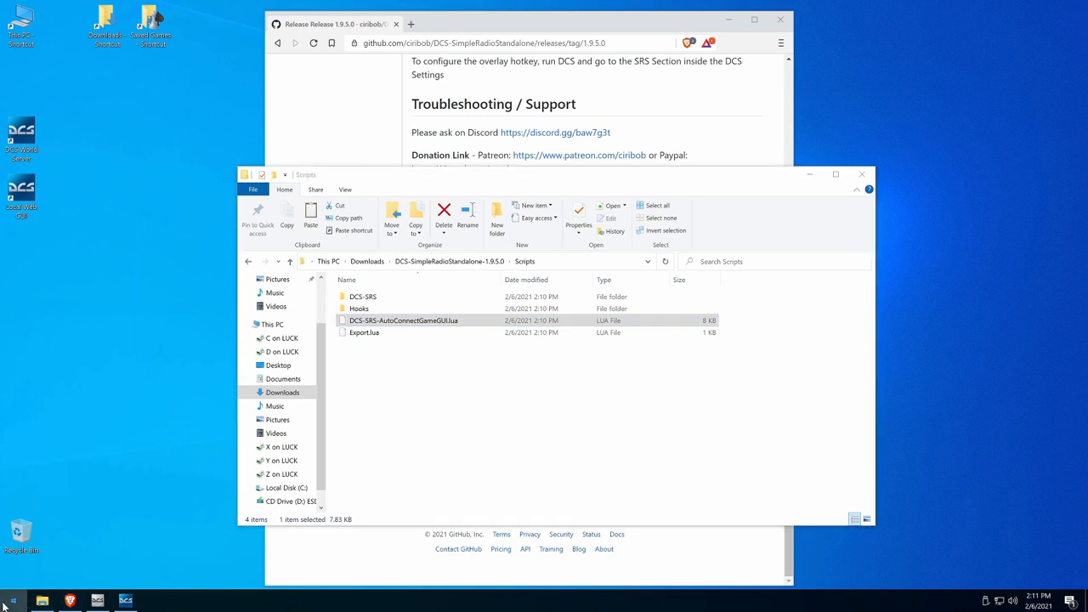
Step: Run PowerShell as administrator, start the Chris Titus Windows Toolbox and have it install Notepad++
{"action": "type", "text": "power"}
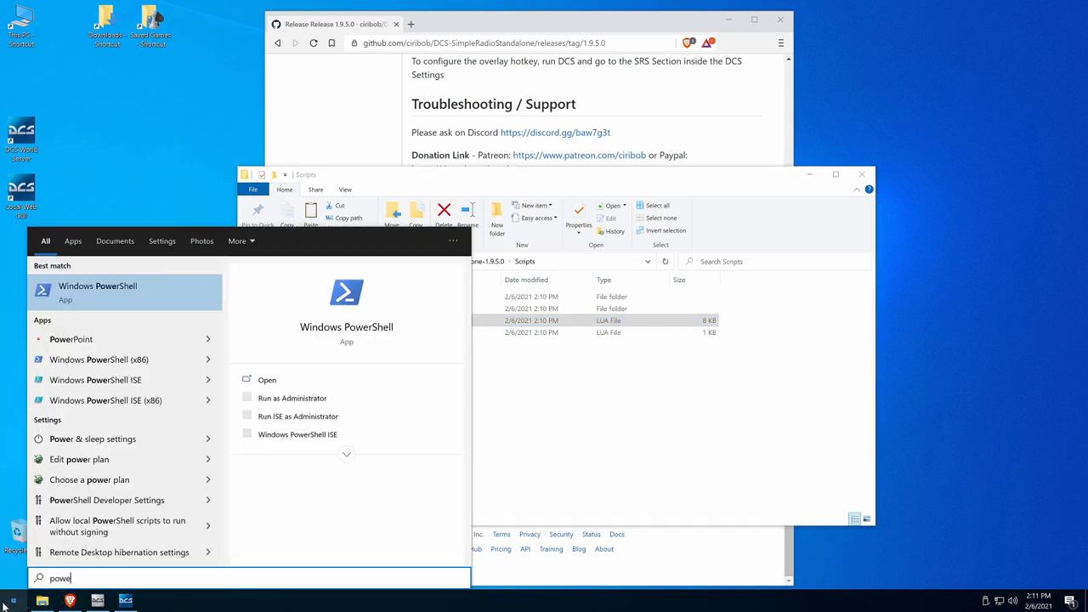
{"action": "right_click", "coordinate": [97, 289]}
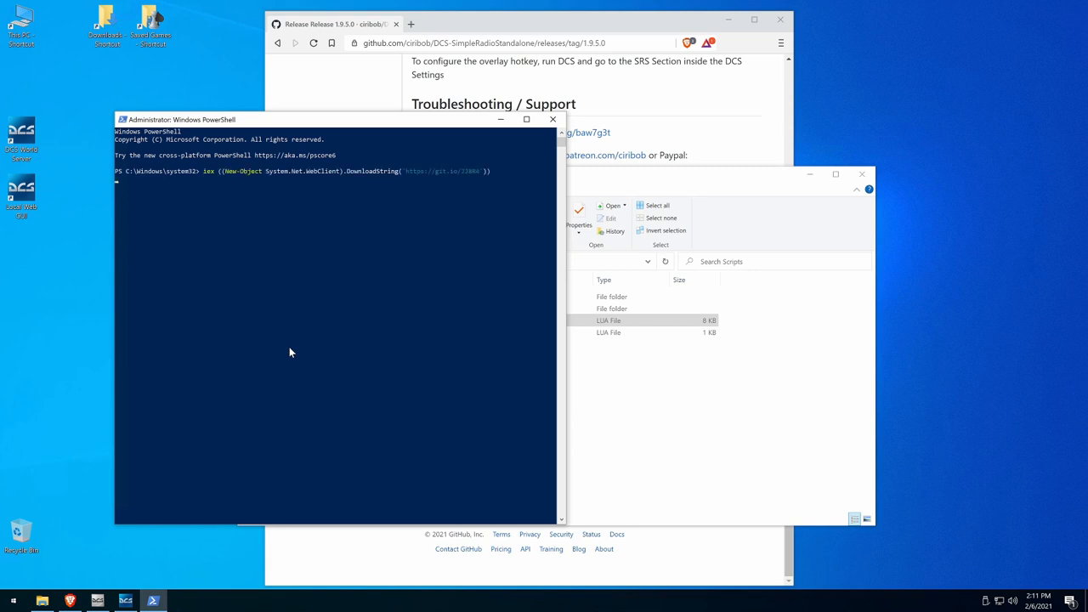
{"action": "mouse_move", "coordinate": [296, 361]}
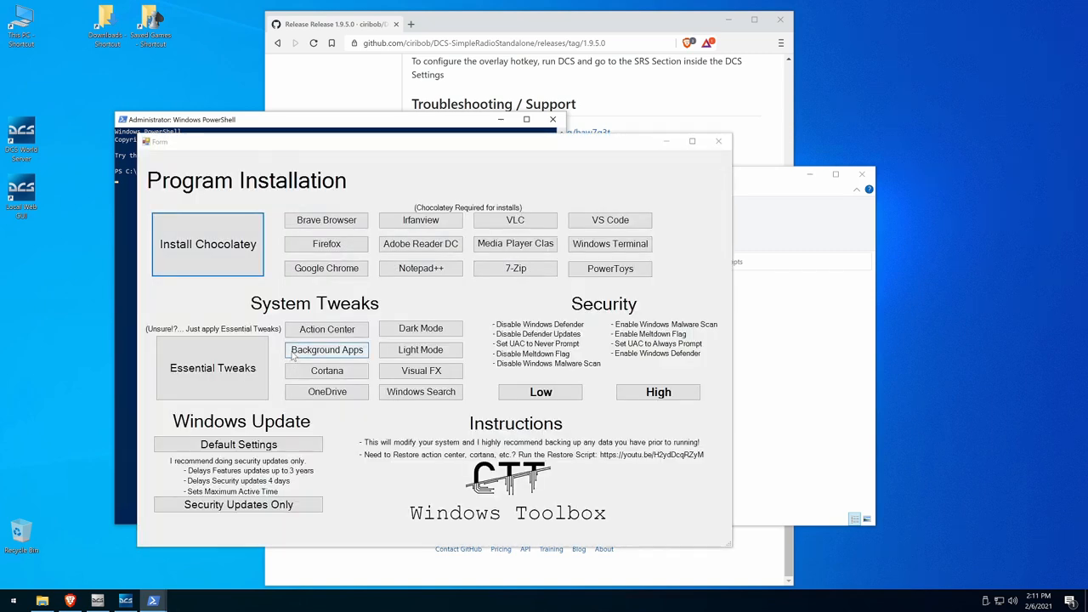
{"action": "mouse_move", "coordinate": [326, 221]}
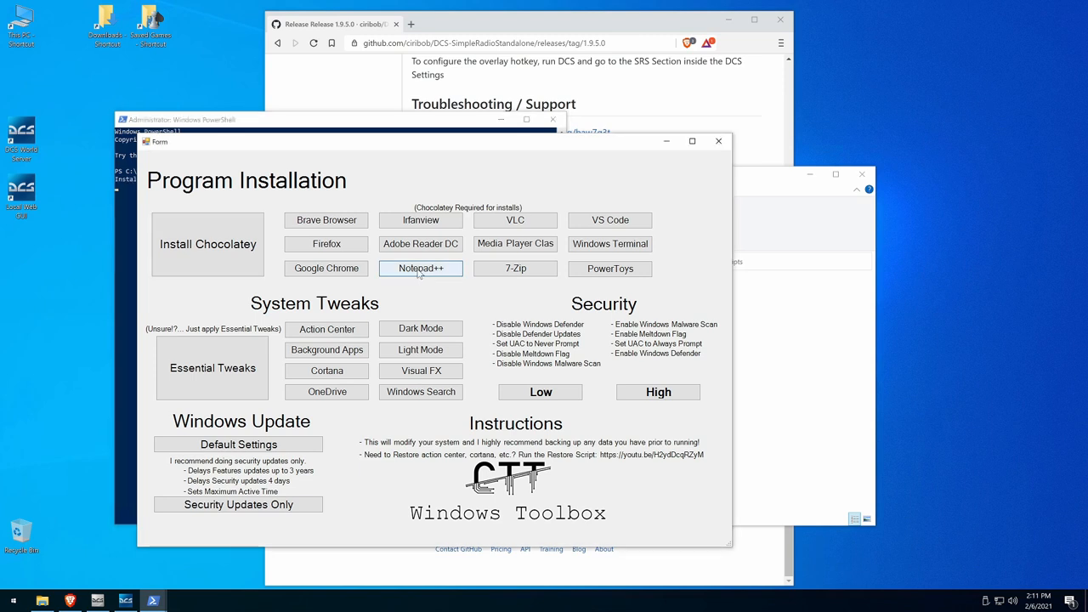
{"action": "left_click", "coordinate": [420, 269]}
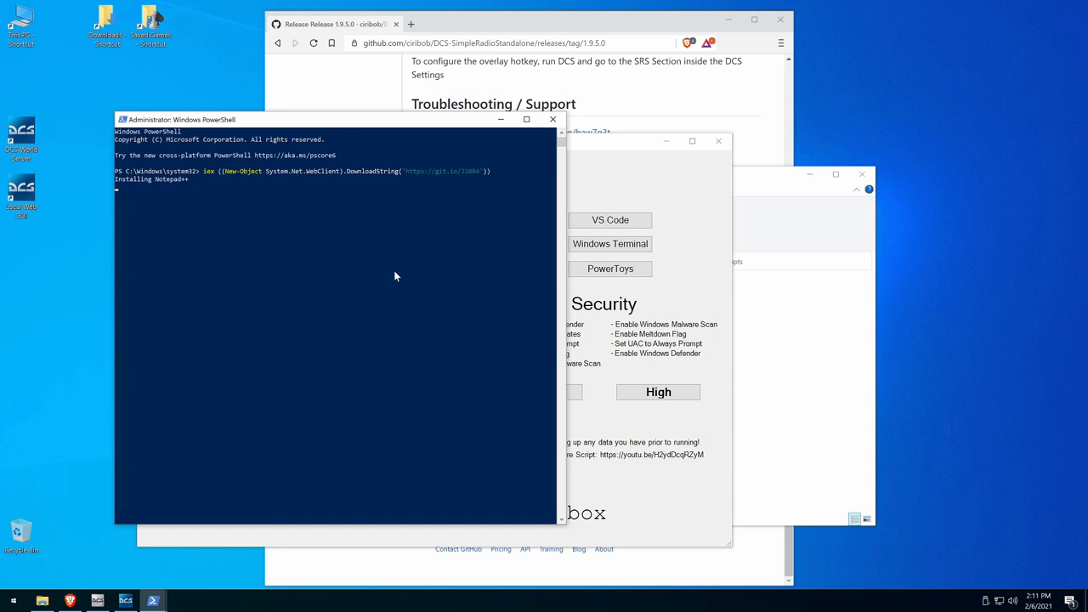
{"action": "mouse_move", "coordinate": [358, 325]}
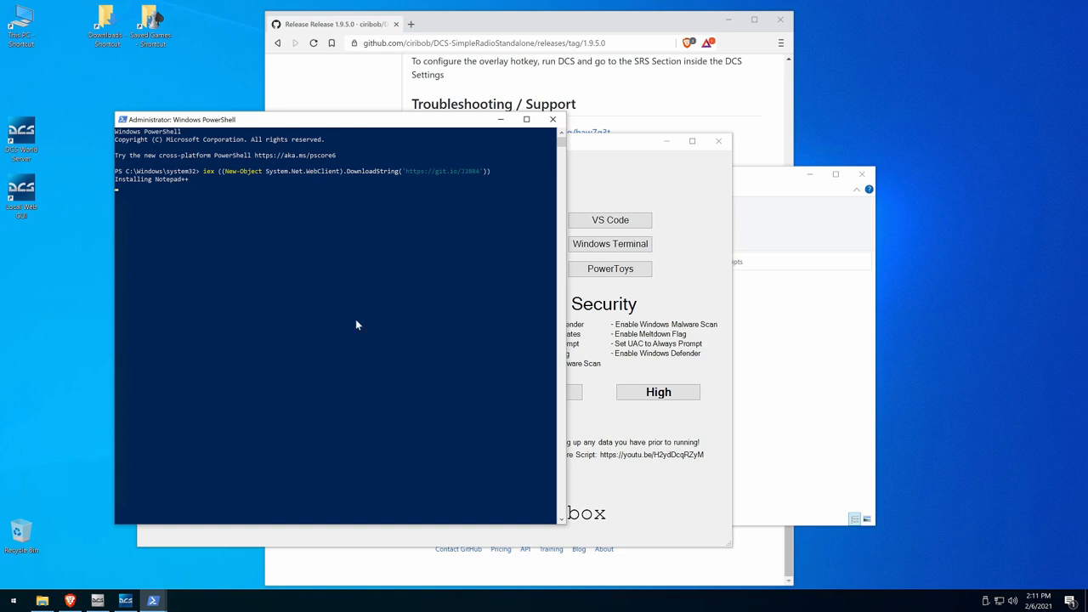
{"action": "mouse_move", "coordinate": [359, 317]}
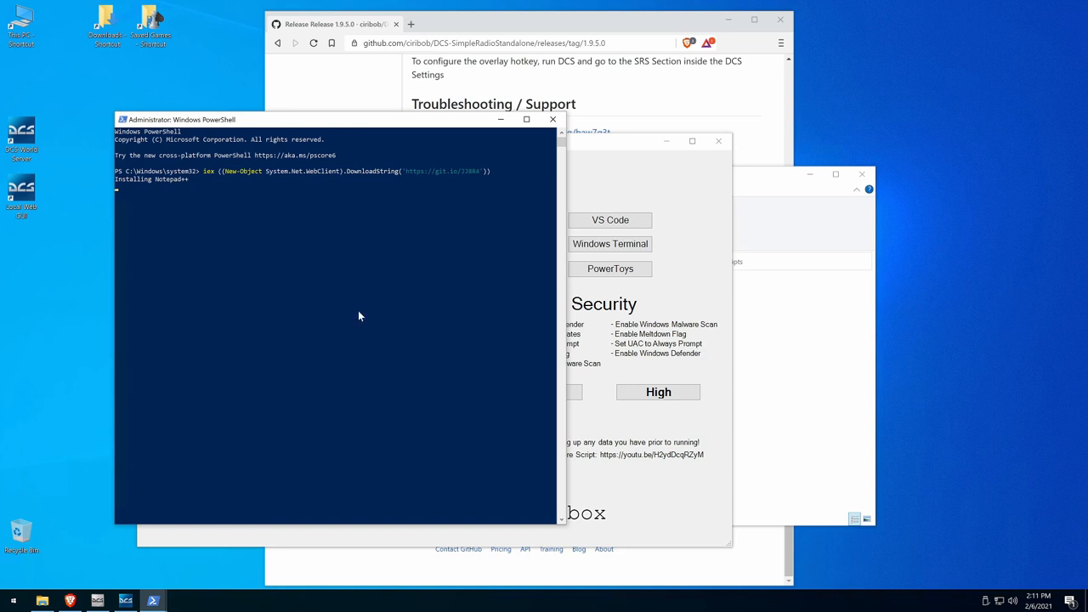
{"action": "mouse_move", "coordinate": [180, 185]}
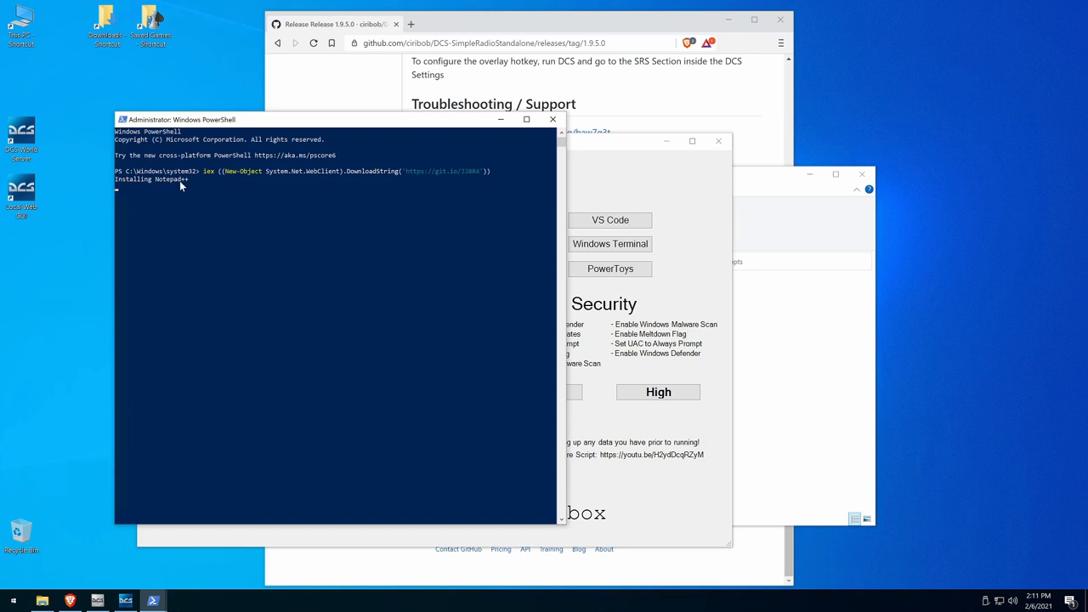
{"action": "mouse_move", "coordinate": [449, 372]}
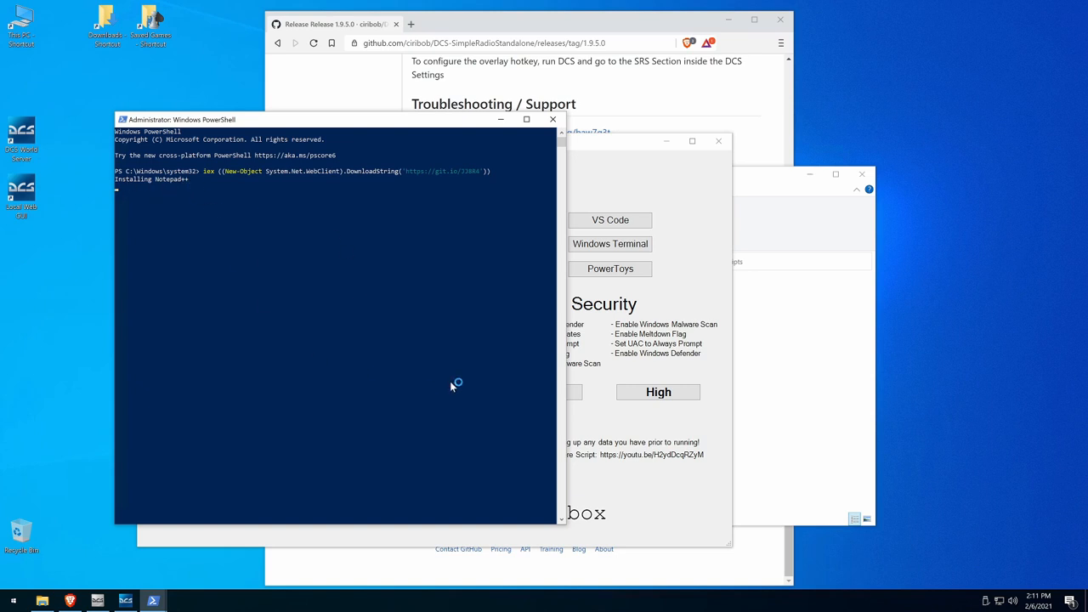
{"action": "mouse_move", "coordinate": [428, 346]}
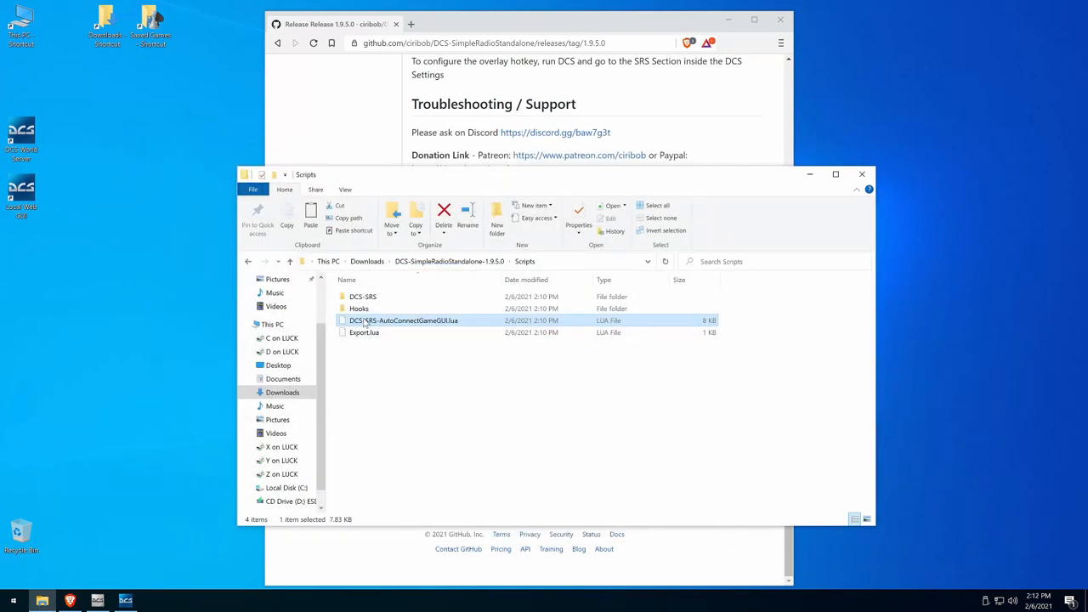
Step: Edit the AutoConnect lua in Notepad++ so SERVER_SRS_HOST_AUTO reads true instead of false
{"action": "right_click", "coordinate": [403, 320]}
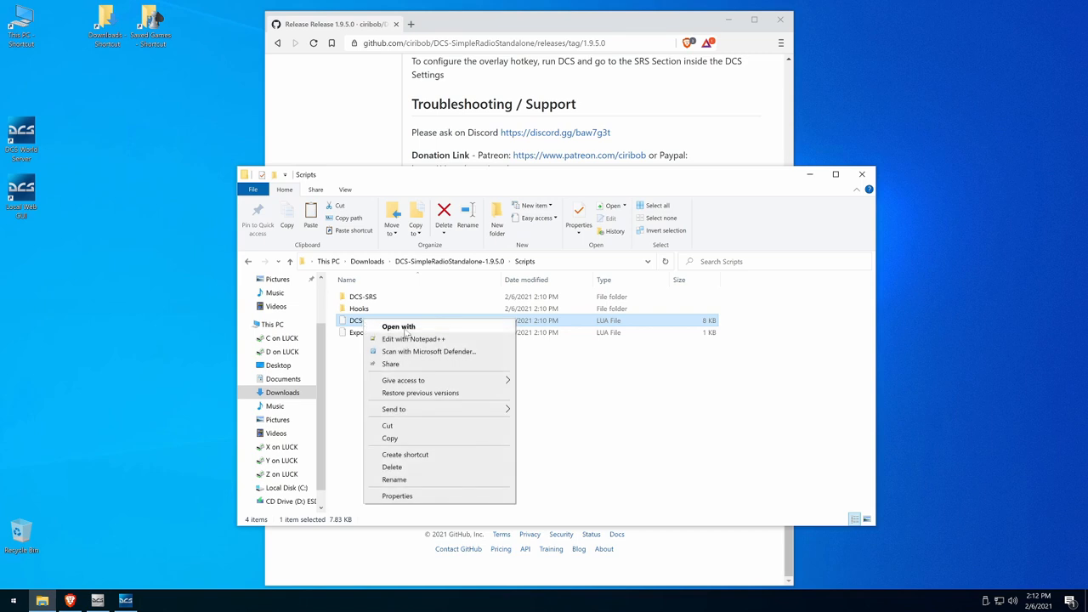
{"action": "left_click", "coordinate": [413, 341]}
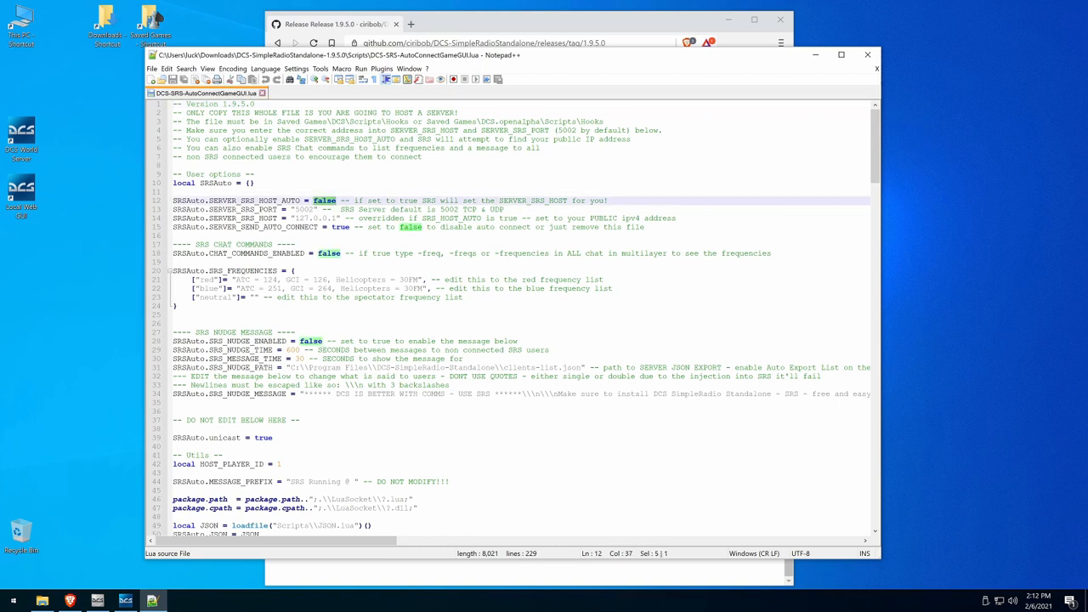
{"action": "type", "text": "true"}
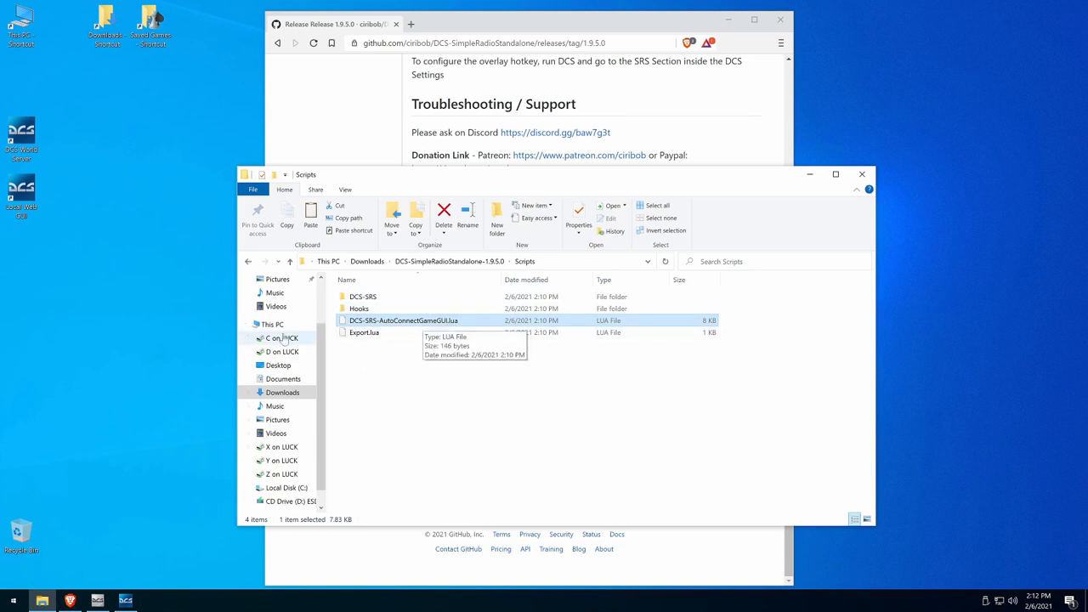
Step: Dismiss the context menu on DCS-SRS-AutoConnectGameGUI.lua and close the Scripts folder window
{"action": "right_click", "coordinate": [403, 320]}
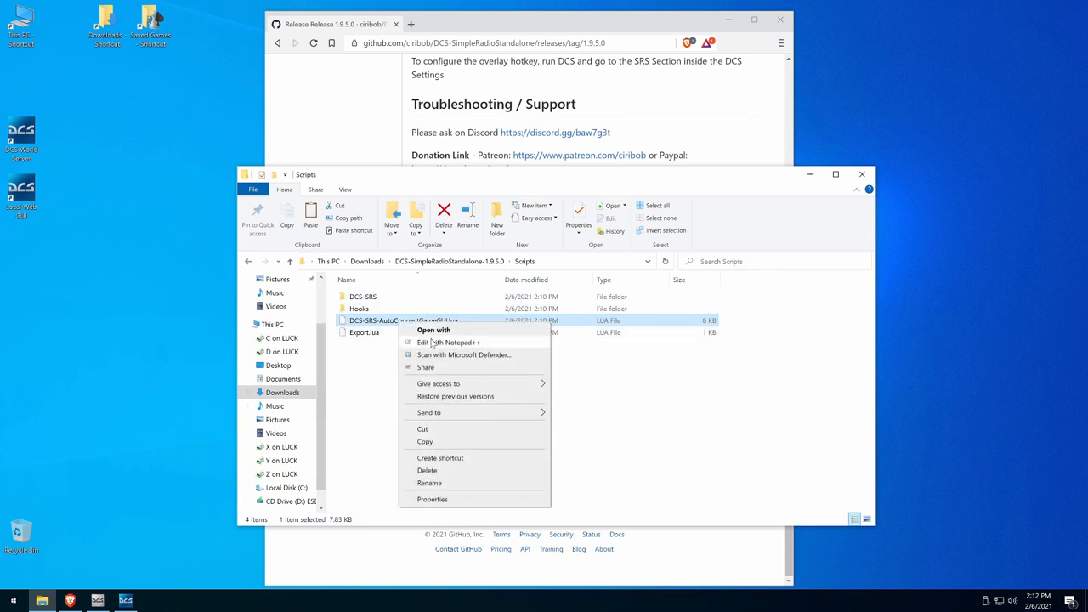
{"action": "left_click", "coordinate": [449, 342]}
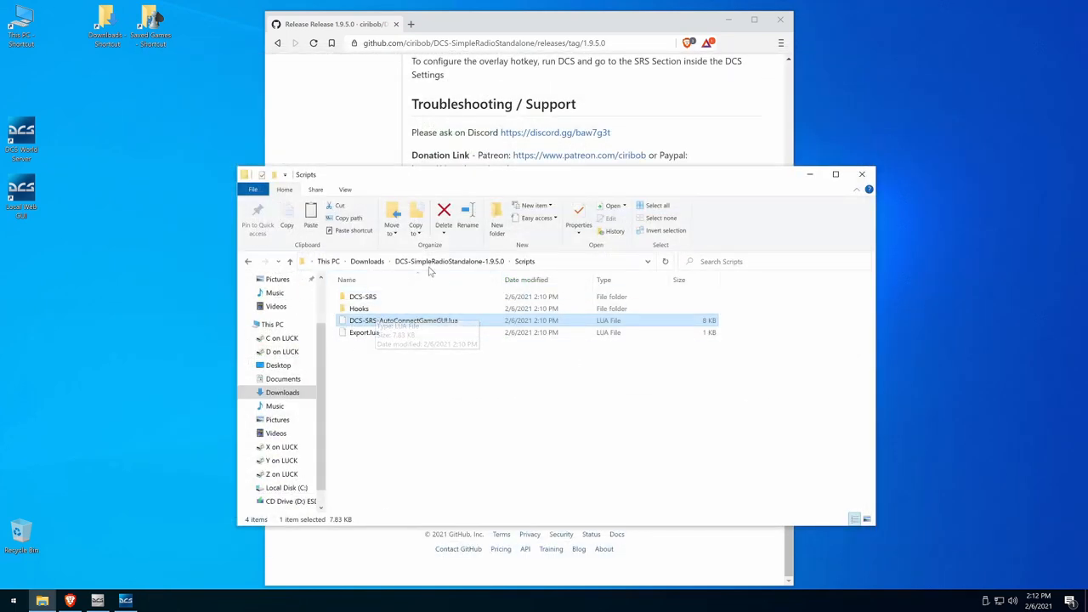
{"action": "mouse_move", "coordinate": [133, 13]}
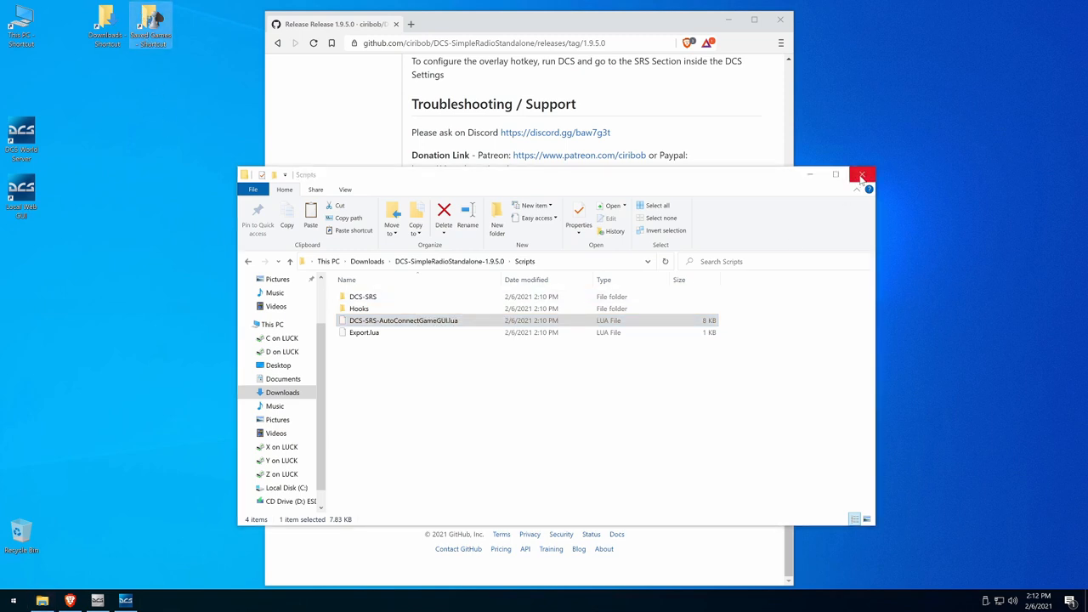
{"action": "left_click", "coordinate": [860, 174]}
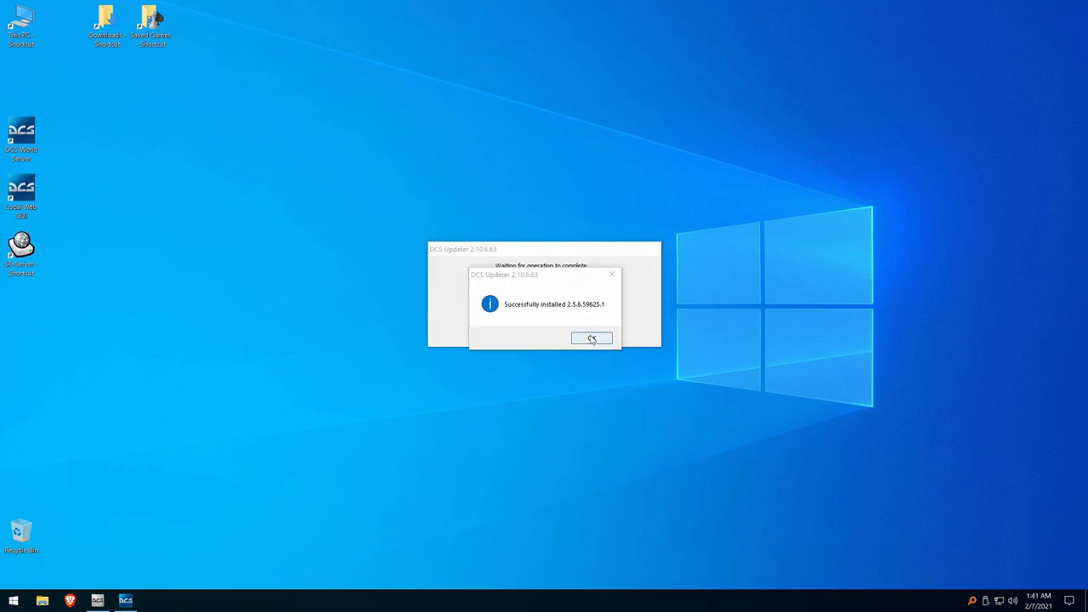
Step: Acknowledge the DCS Updater success message and launch the DCS World Server shortcut
{"action": "left_click", "coordinate": [592, 339]}
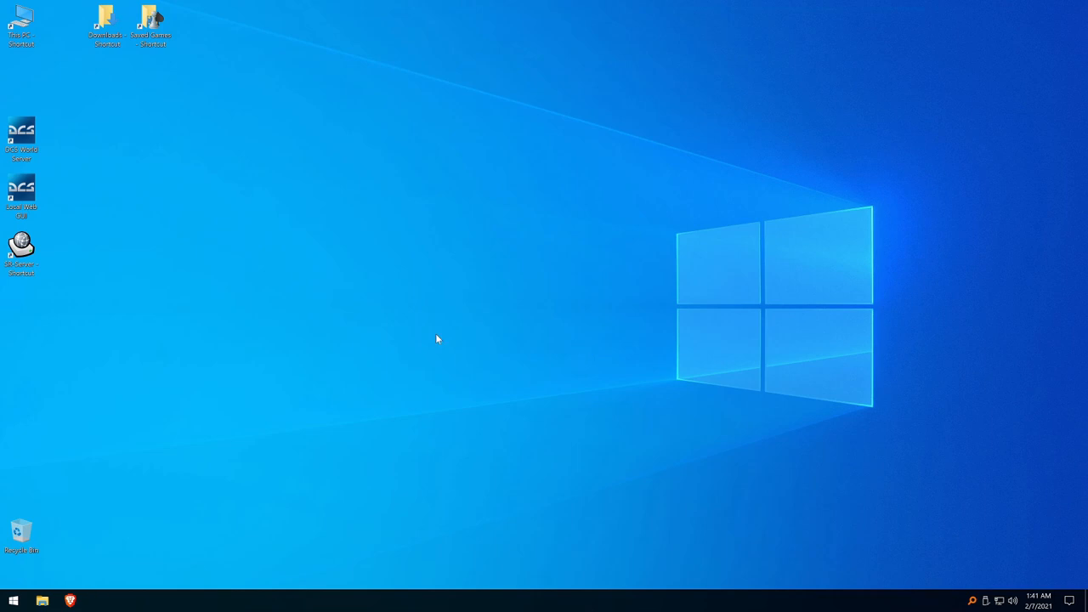
{"action": "mouse_move", "coordinate": [103, 211]}
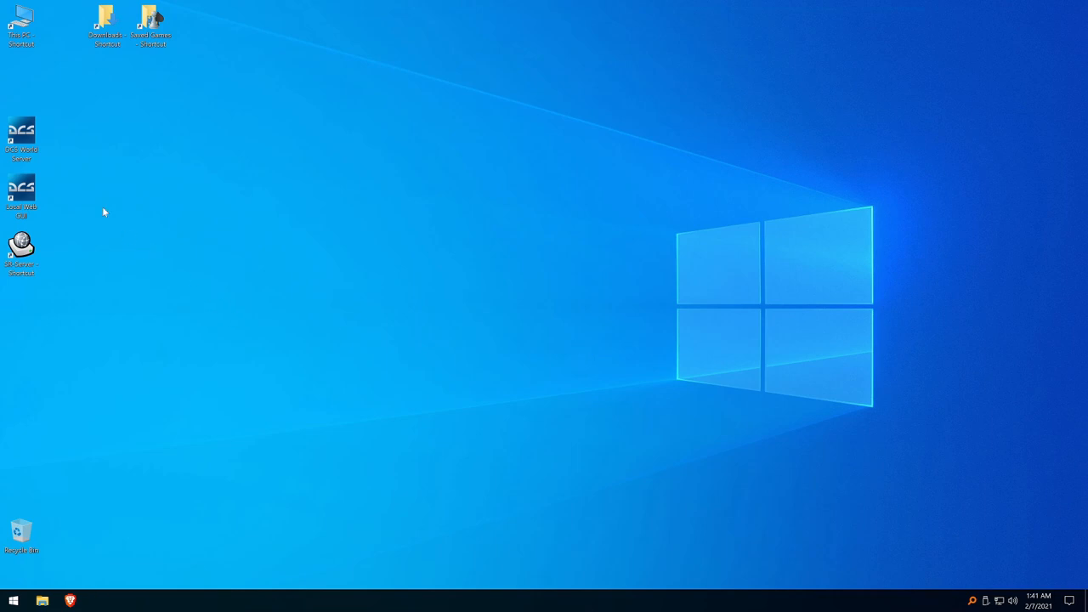
{"action": "mouse_move", "coordinate": [48, 143]}
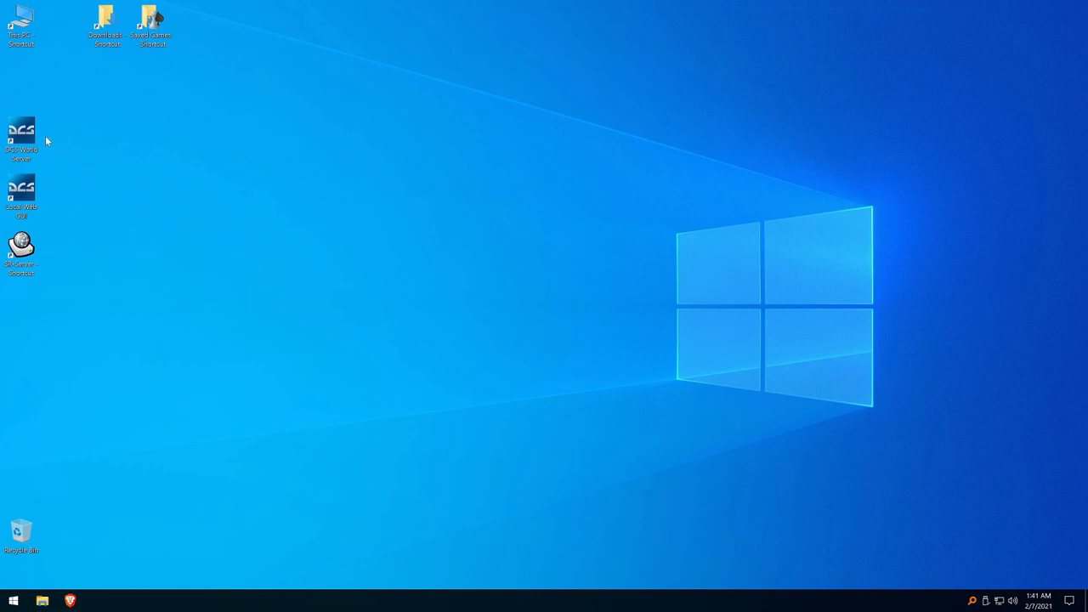
{"action": "left_click", "coordinate": [20, 136]}
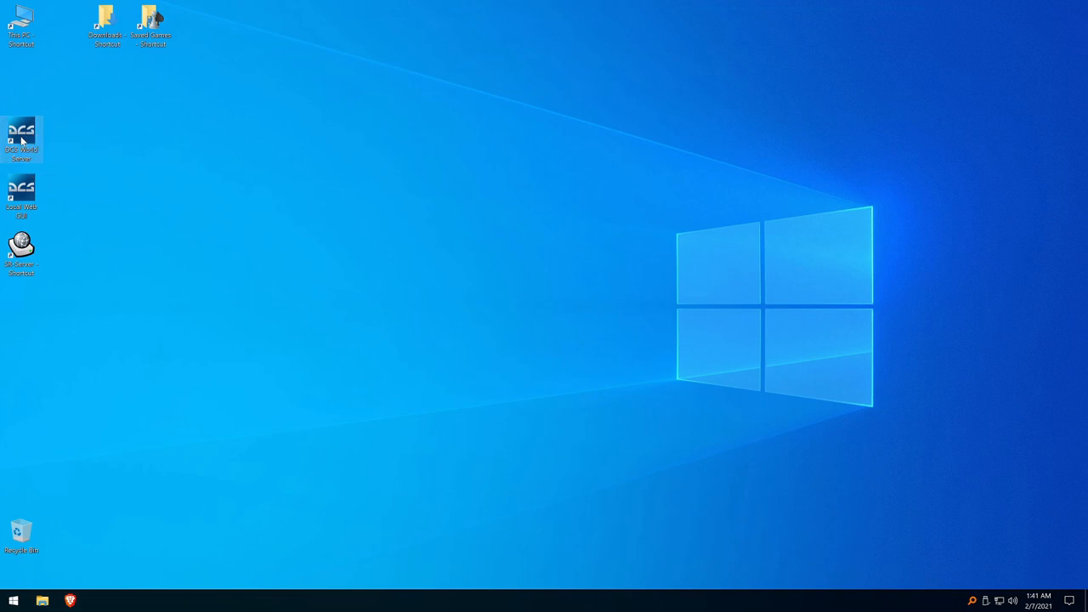
{"action": "double_click", "coordinate": [21, 136]}
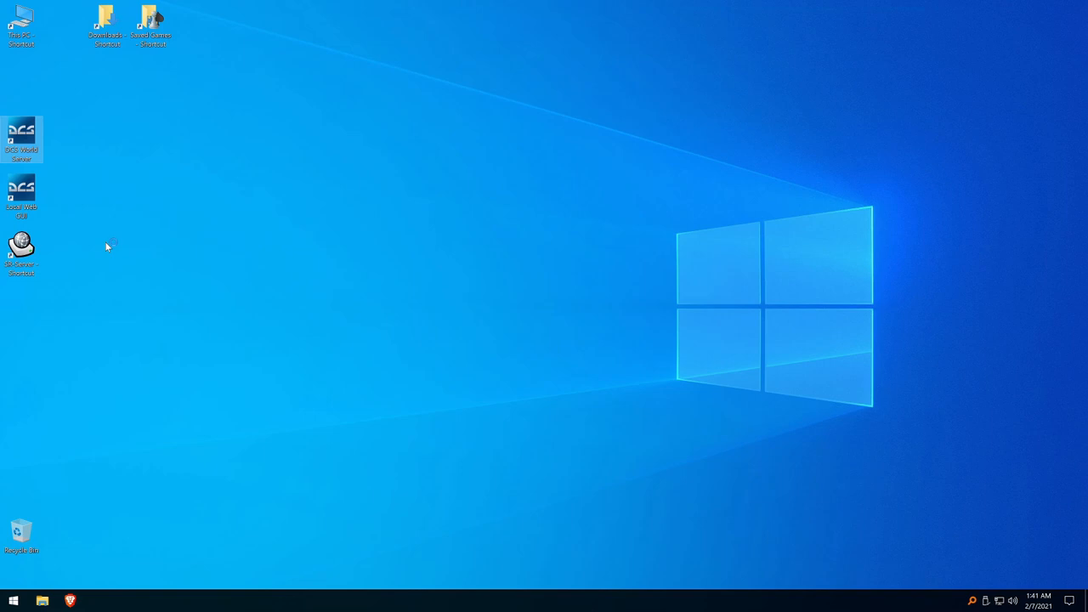
{"action": "double_click", "coordinate": [21, 140]}
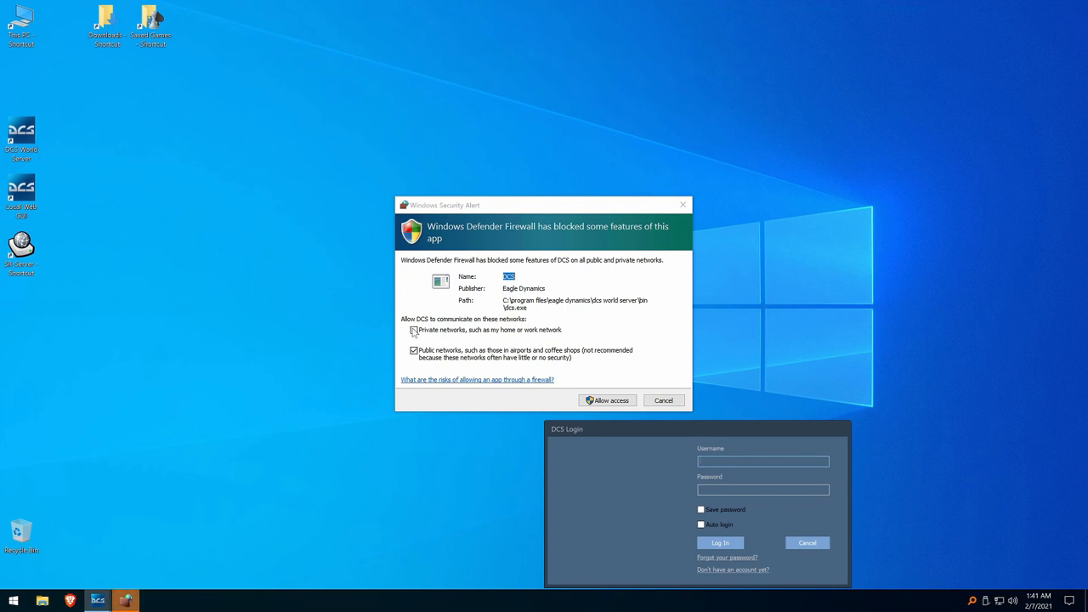
Step: Allow the DCS server through the firewall on private networks
{"action": "left_click", "coordinate": [415, 330]}
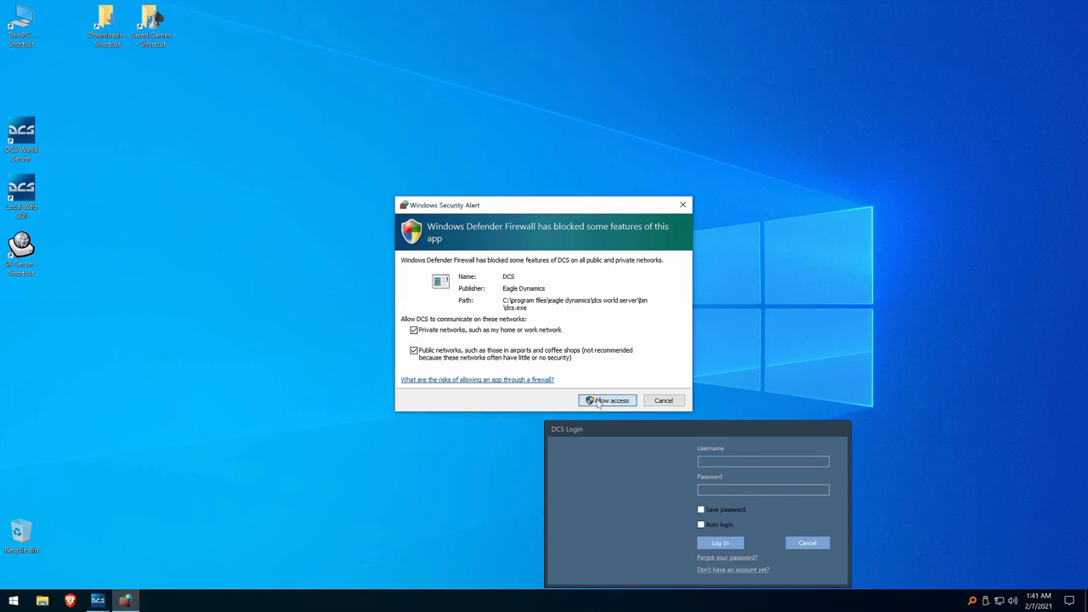
{"action": "left_click", "coordinate": [608, 402]}
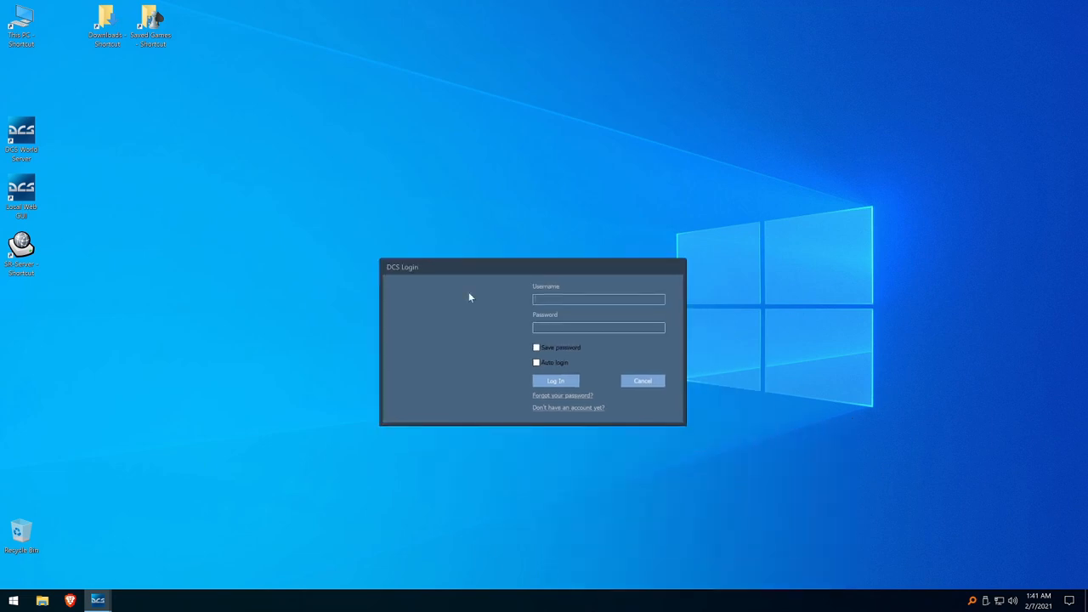
{"action": "type", "text": "luckts"}
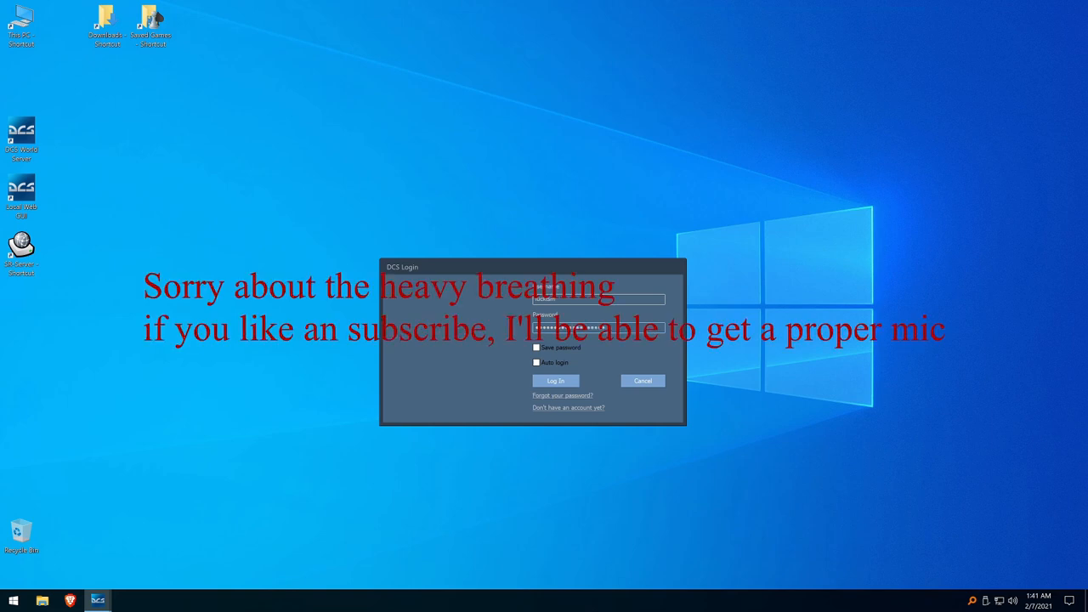
{"action": "left_click", "coordinate": [537, 347]}
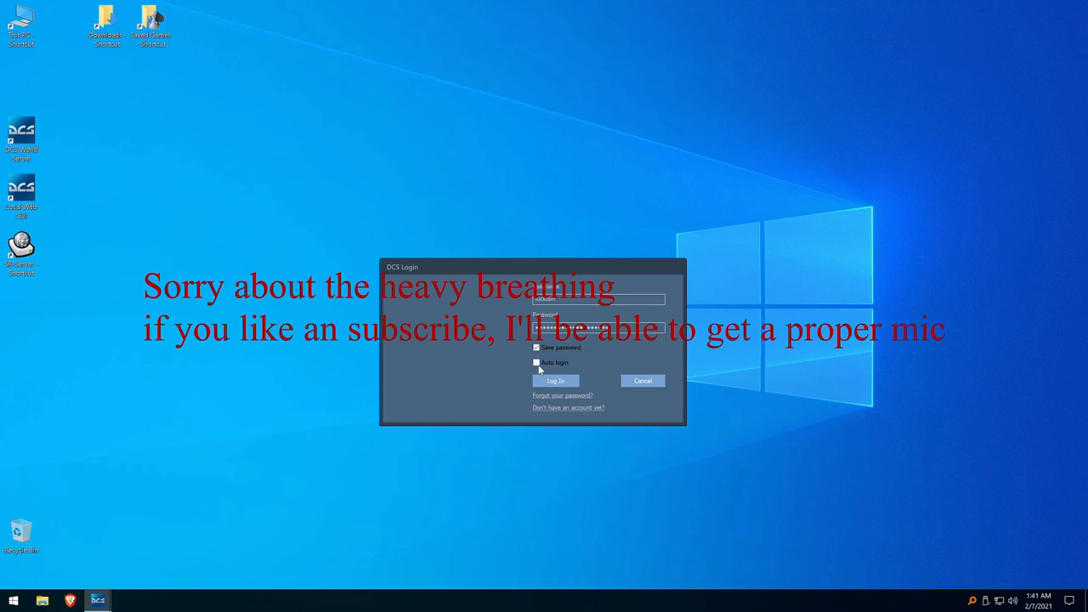
{"action": "left_click", "coordinate": [554, 381]}
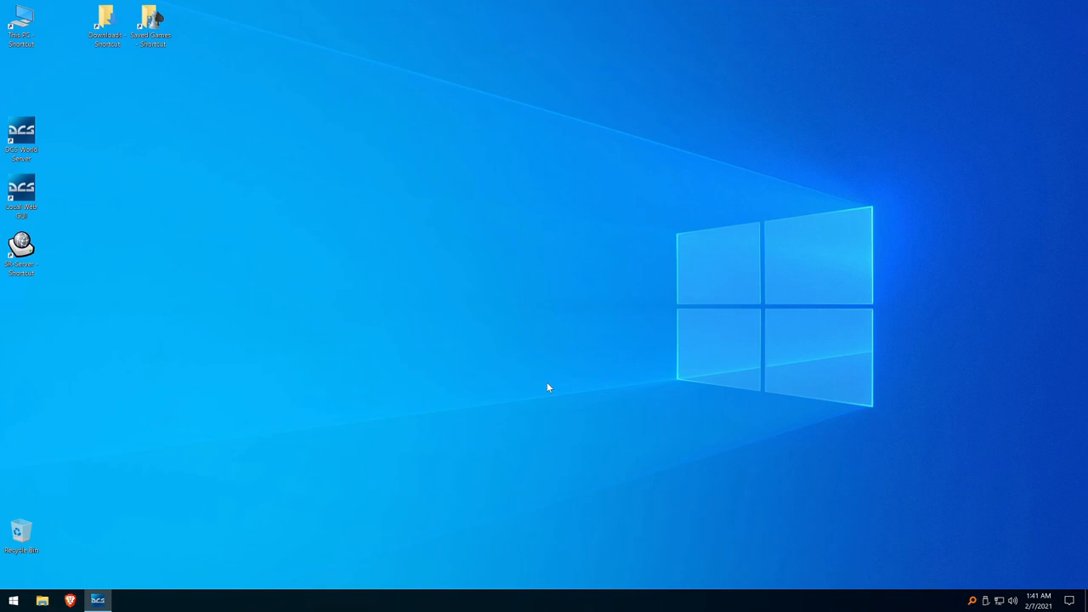
{"action": "mouse_move", "coordinate": [94, 560]}
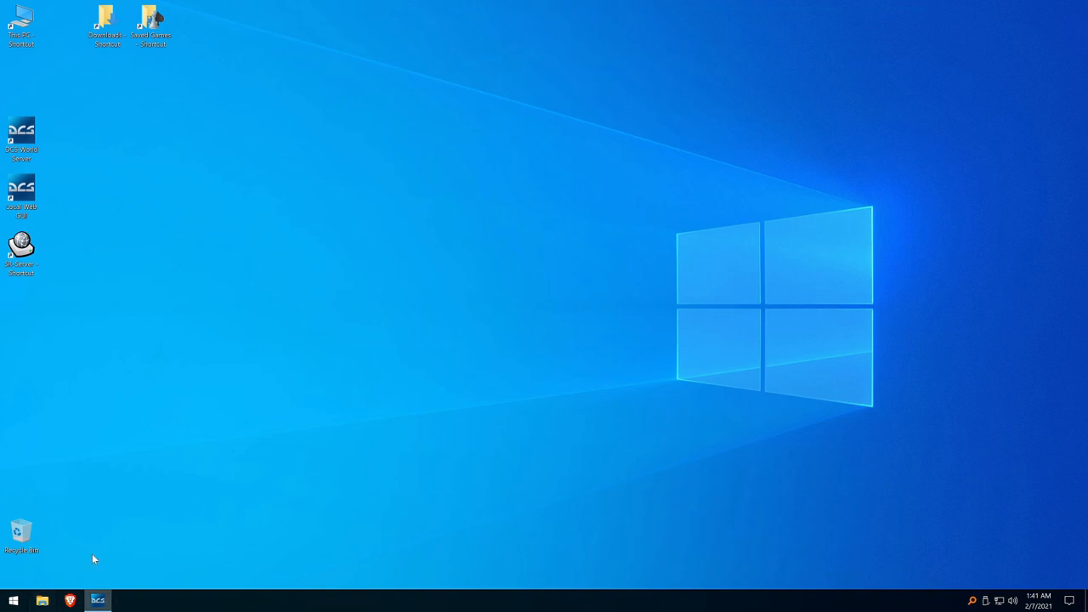
{"action": "left_click", "coordinate": [97, 602]}
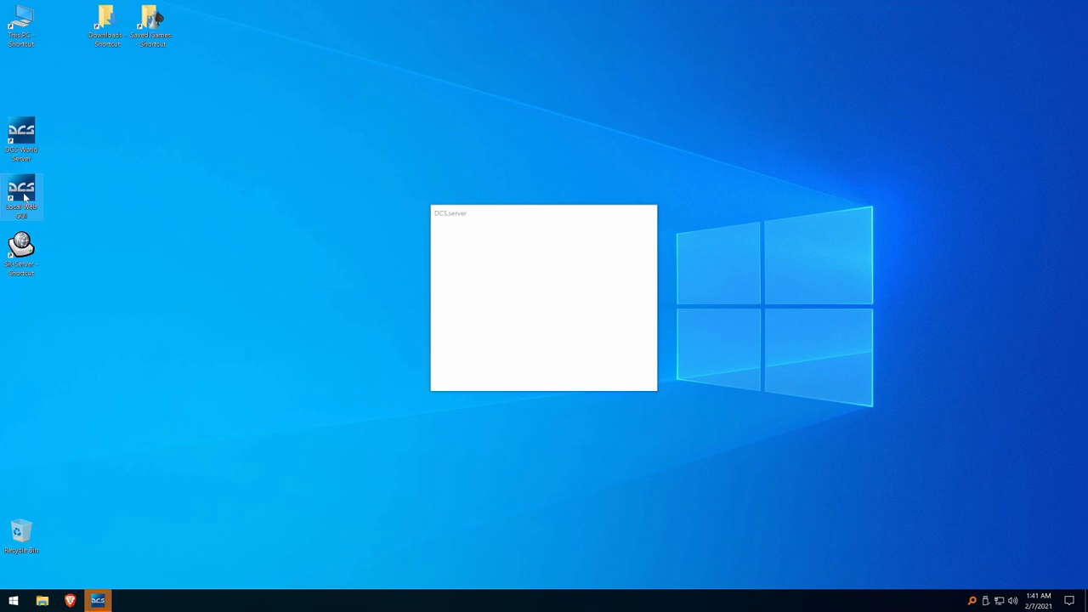
{"action": "mouse_move", "coordinate": [119, 239]}
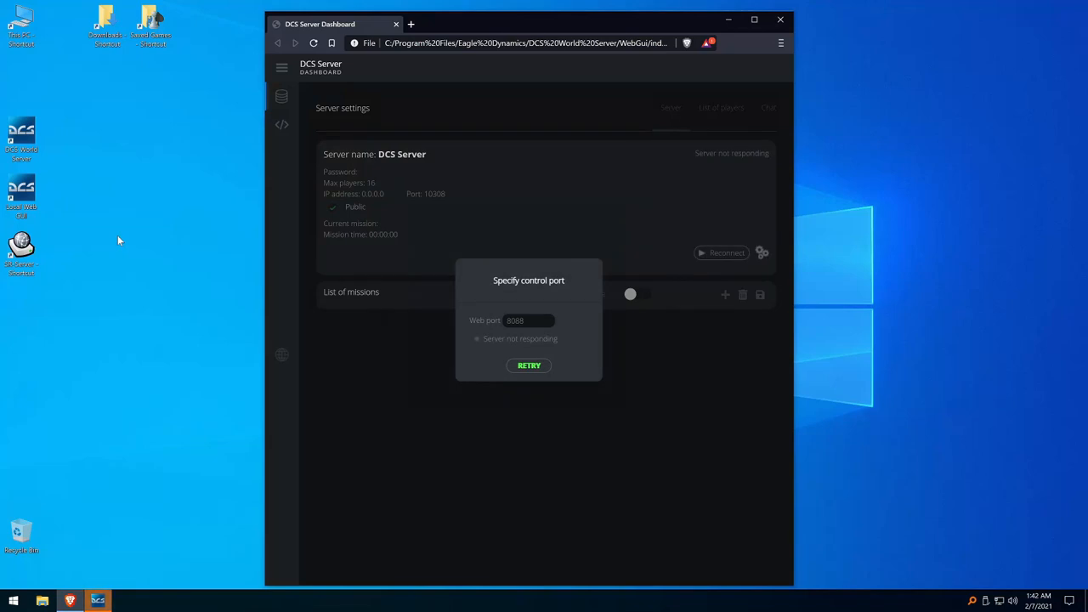
{"action": "mouse_move", "coordinate": [790, 77]}
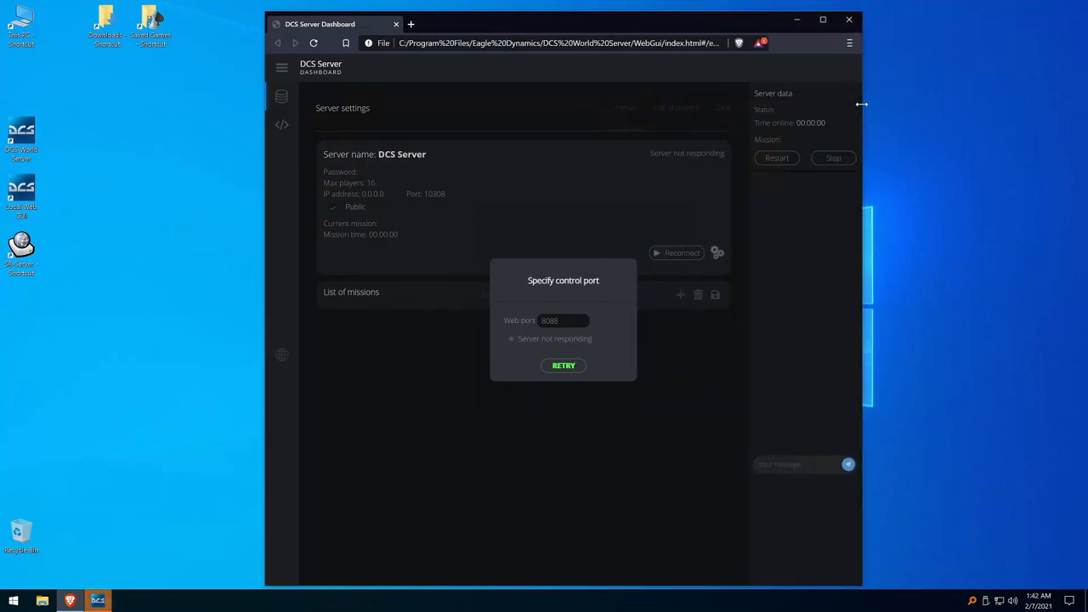
{"action": "mouse_move", "coordinate": [158, 296]}
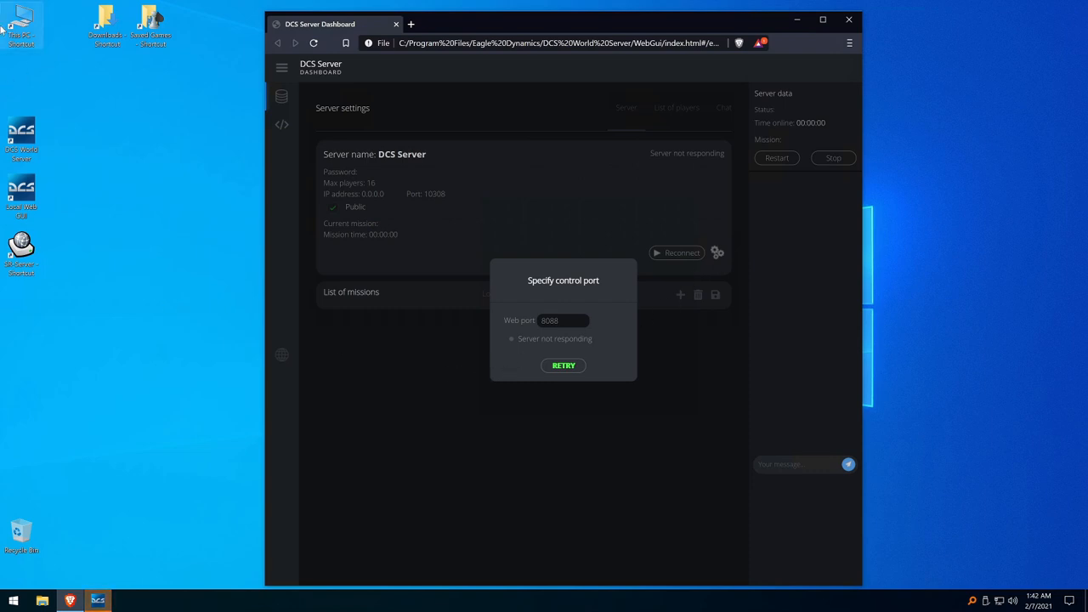
Step: Bring up a File Explorer window from the taskbar
{"action": "left_click", "coordinate": [41, 600]}
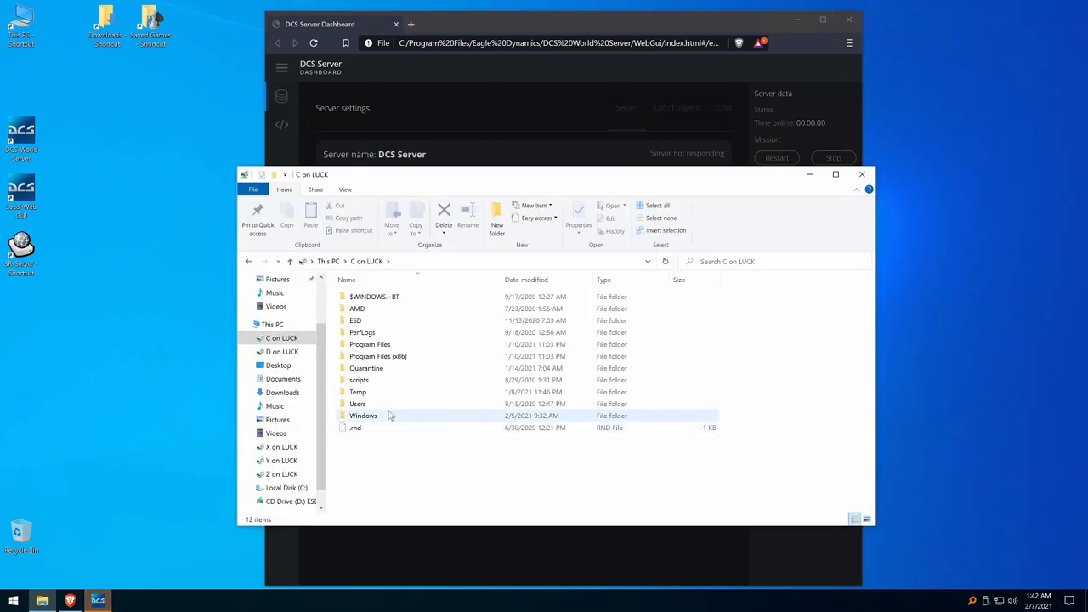
Step: Copy both Cavalcade of Chaos .miz files from the user's Downloads folder
{"action": "left_click", "coordinate": [358, 403]}
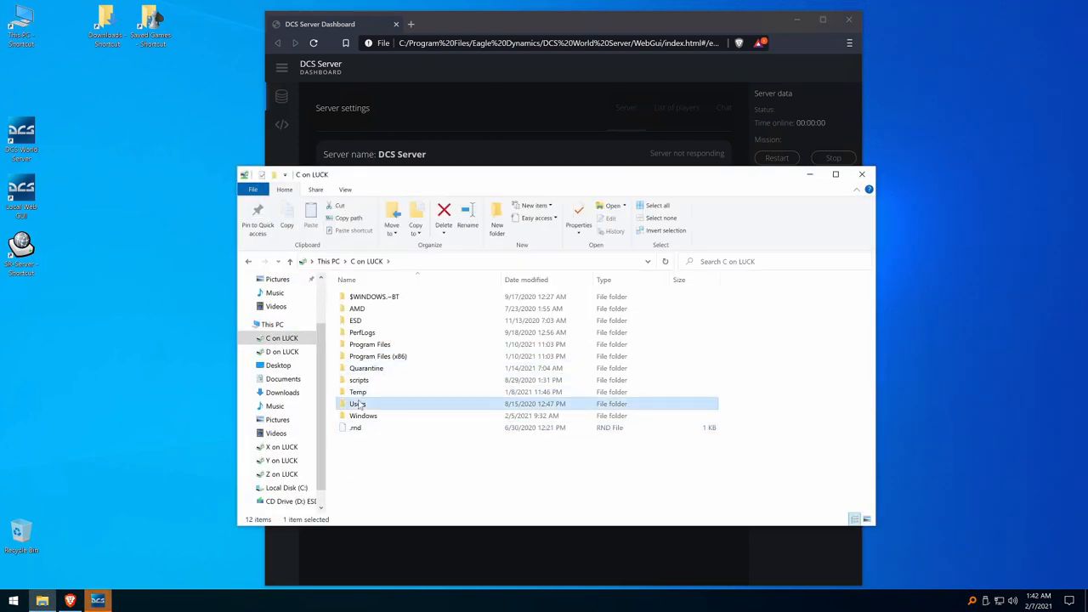
{"action": "double_click", "coordinate": [357, 405]}
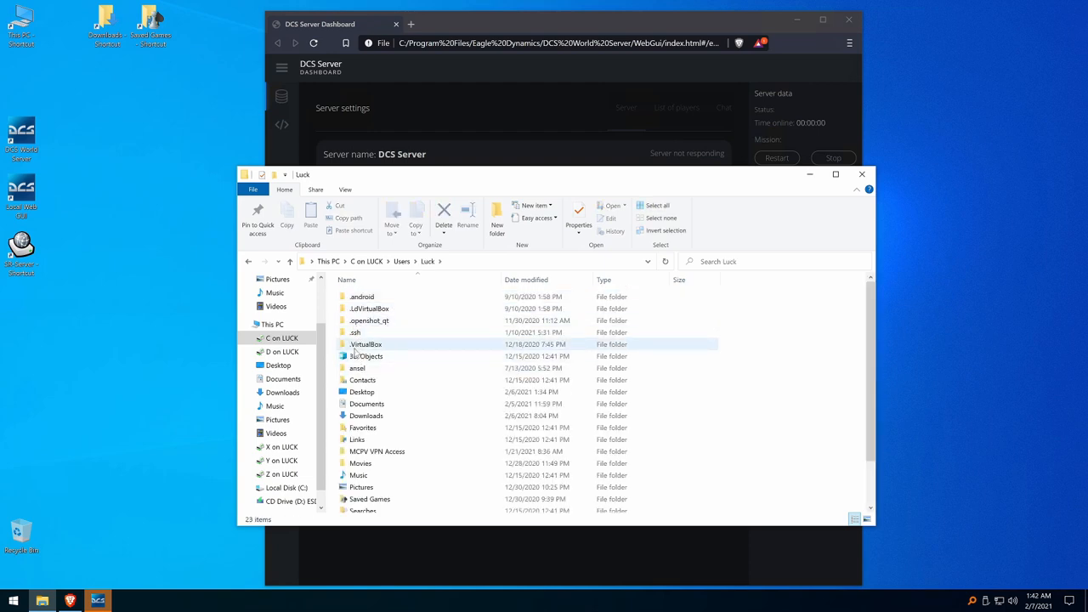
{"action": "left_click", "coordinate": [280, 392]}
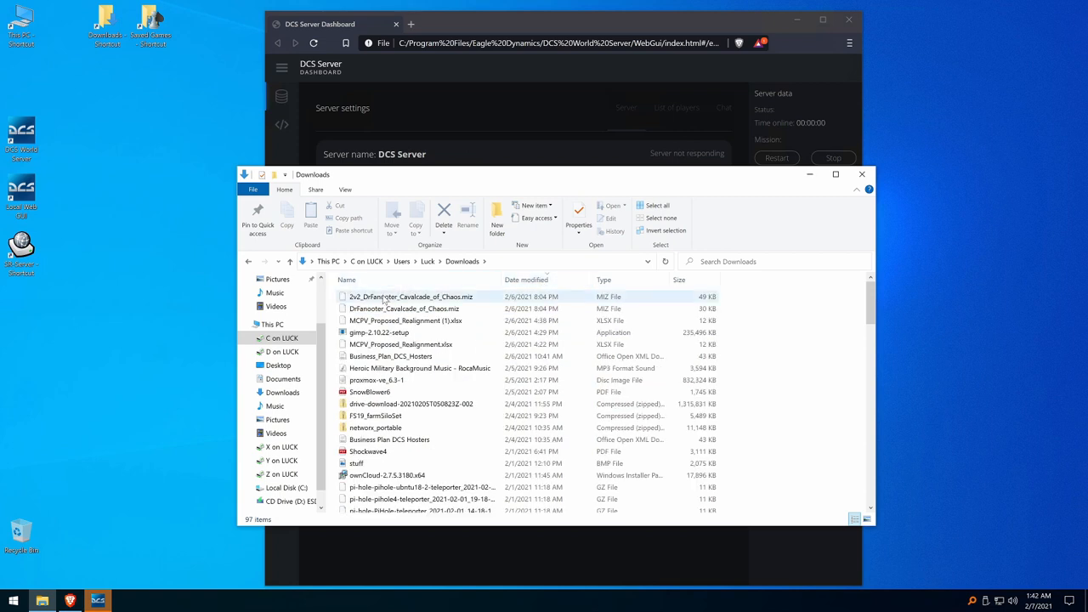
{"action": "right_click", "coordinate": [405, 308]}
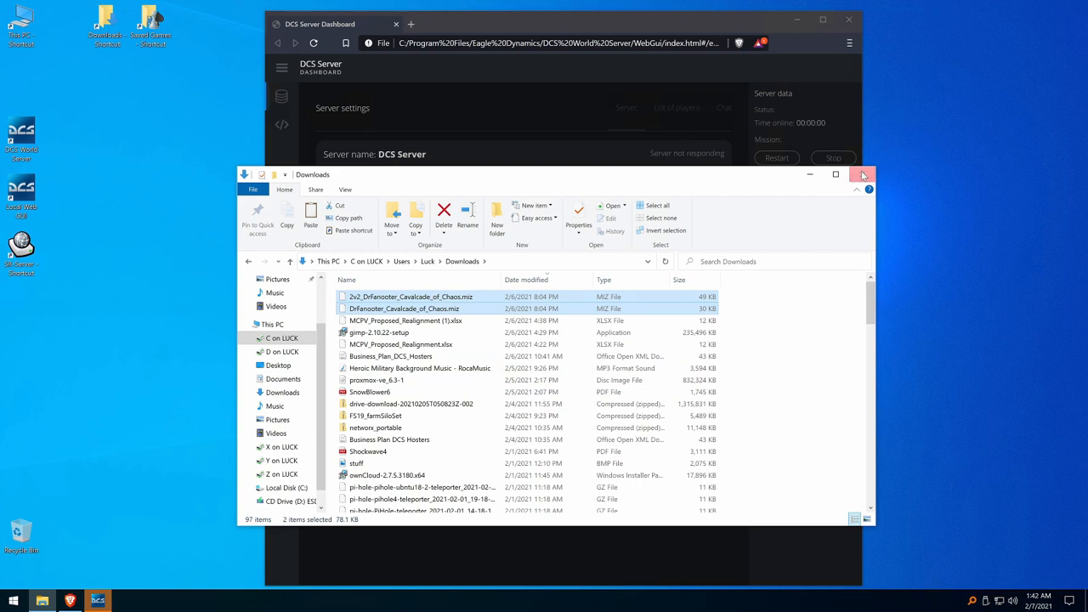
Step: Paste the mission files into Saved Games\DCS.server\Missions
{"action": "left_click", "coordinate": [862, 174]}
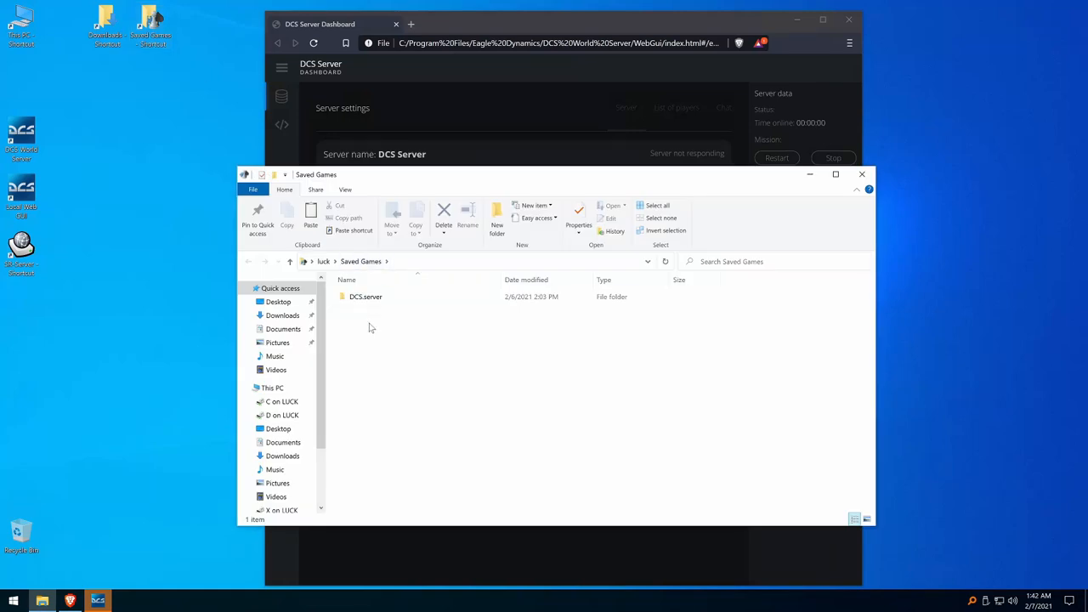
{"action": "double_click", "coordinate": [366, 296]}
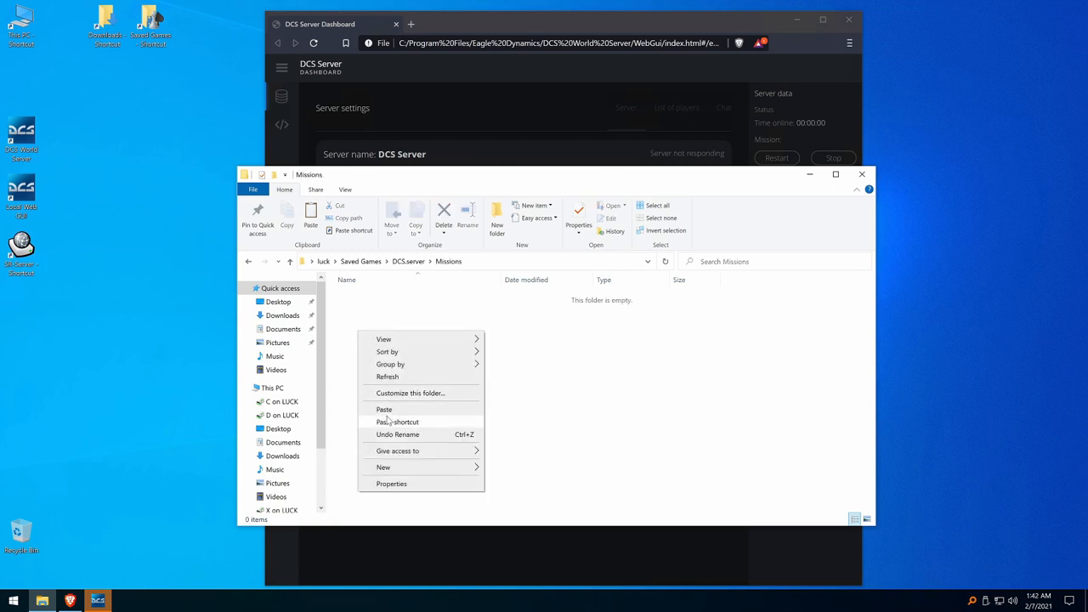
{"action": "left_click", "coordinate": [384, 408]}
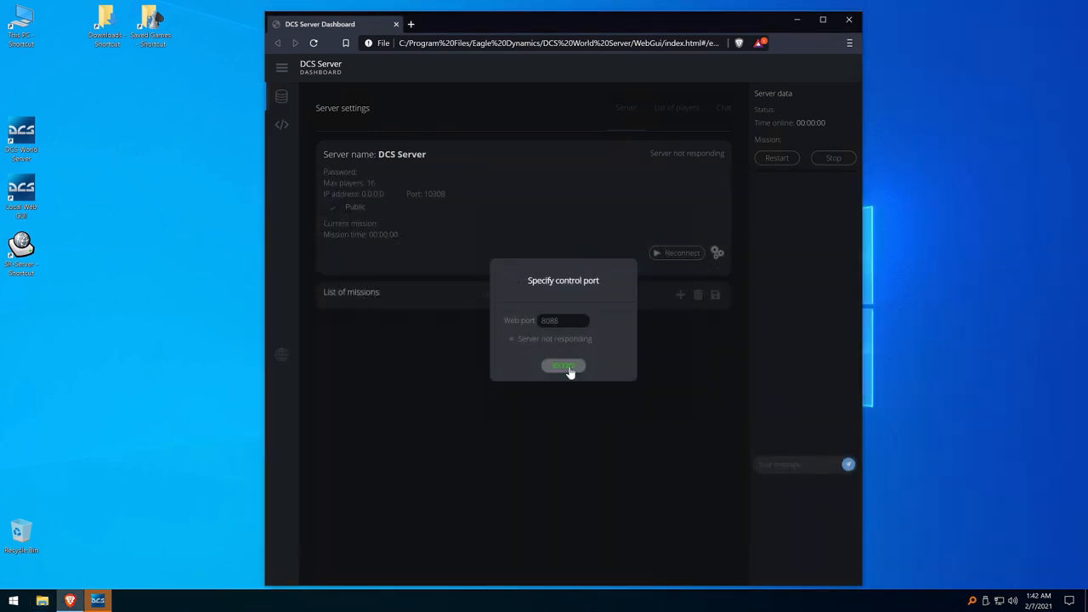
Step: Connect the dashboard to the detected server on web port 8088
{"action": "left_click", "coordinate": [562, 365]}
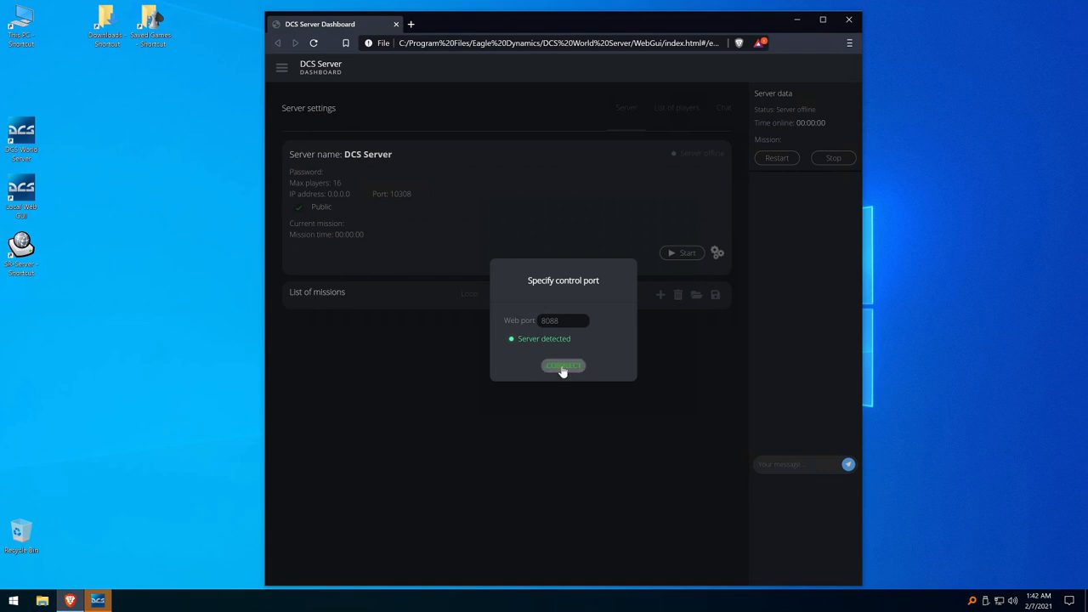
{"action": "left_click", "coordinate": [563, 366]}
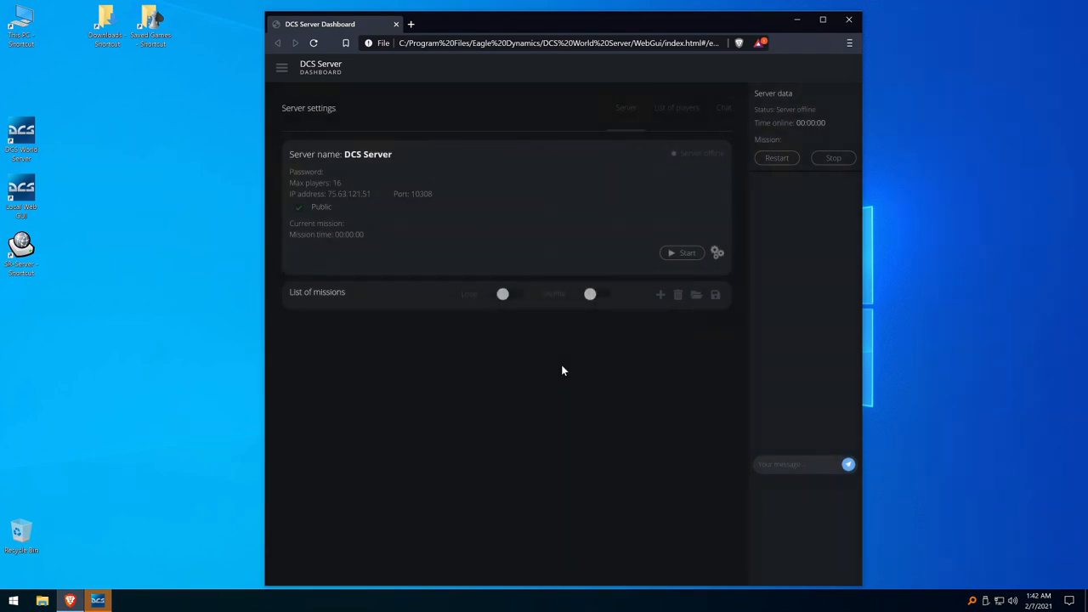
{"action": "mouse_move", "coordinate": [290, 520]}
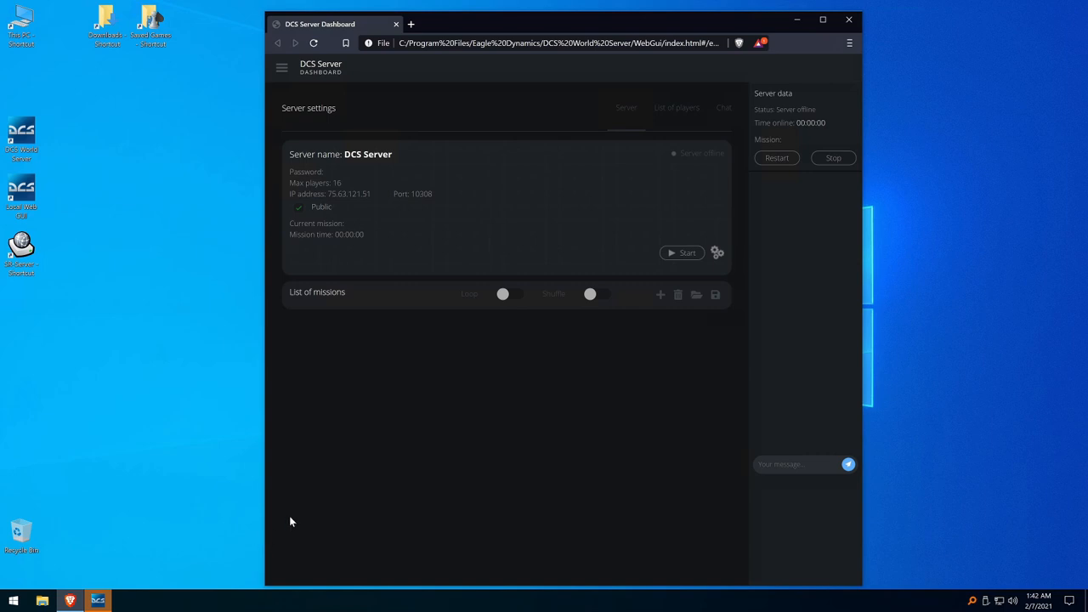
{"action": "mouse_move", "coordinate": [702, 163]}
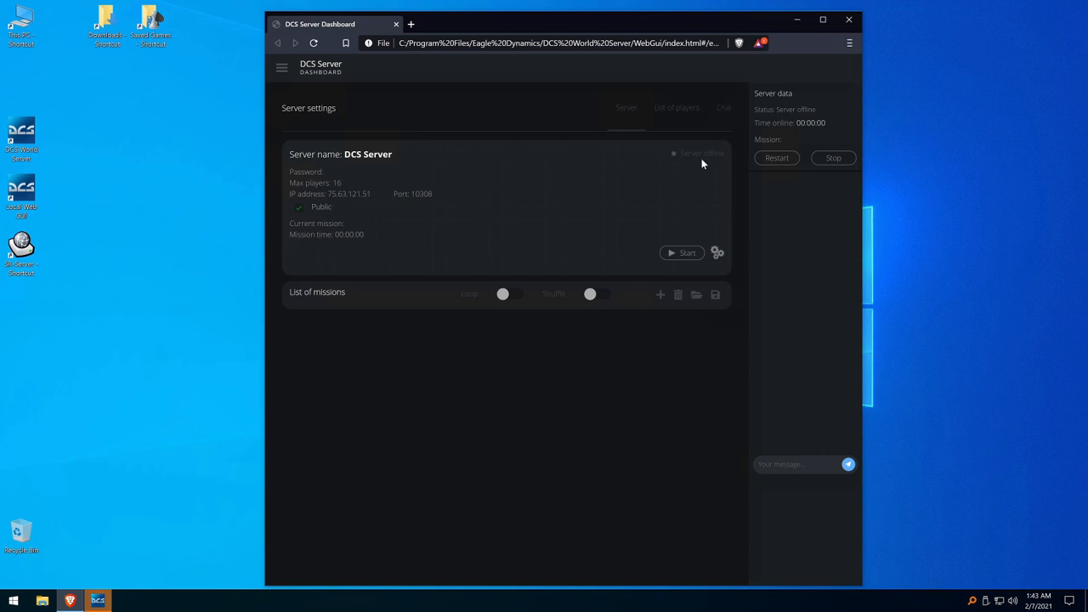
{"action": "mouse_move", "coordinate": [592, 255]}
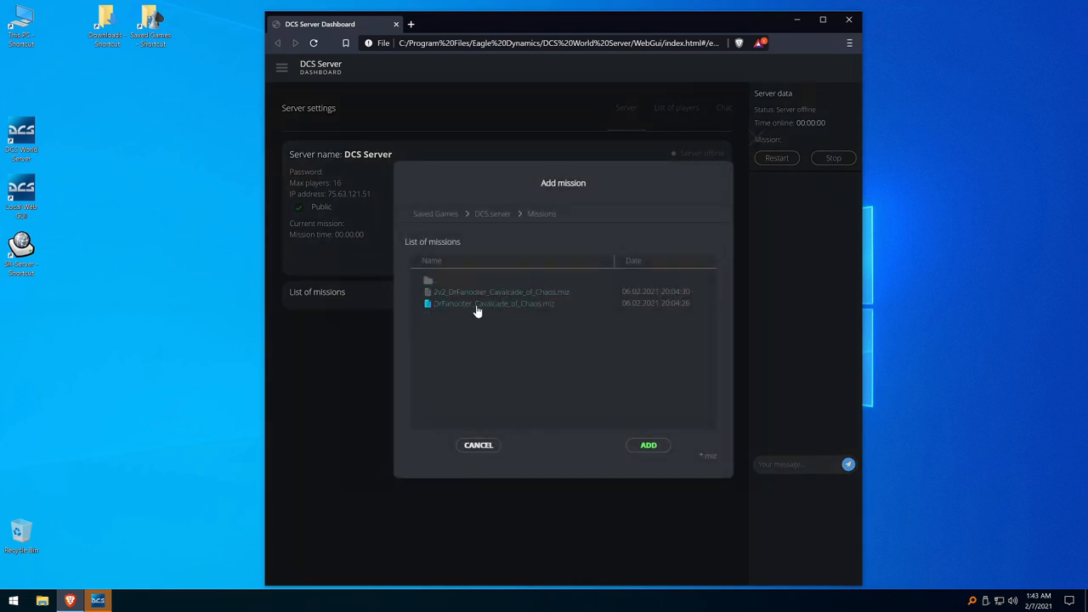
Step: Add the 2v2 Cavalcade of Chaos mission to the list and start editing server settings
{"action": "left_click", "coordinate": [648, 446]}
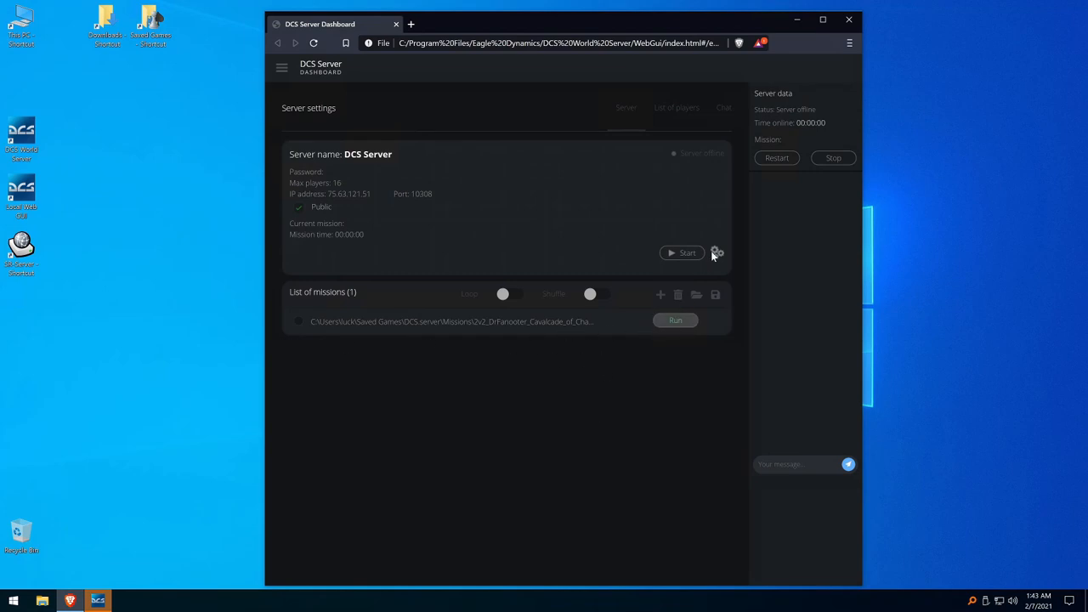
{"action": "left_click", "coordinate": [718, 252]}
{"action": "type", "text": "=MCP"}
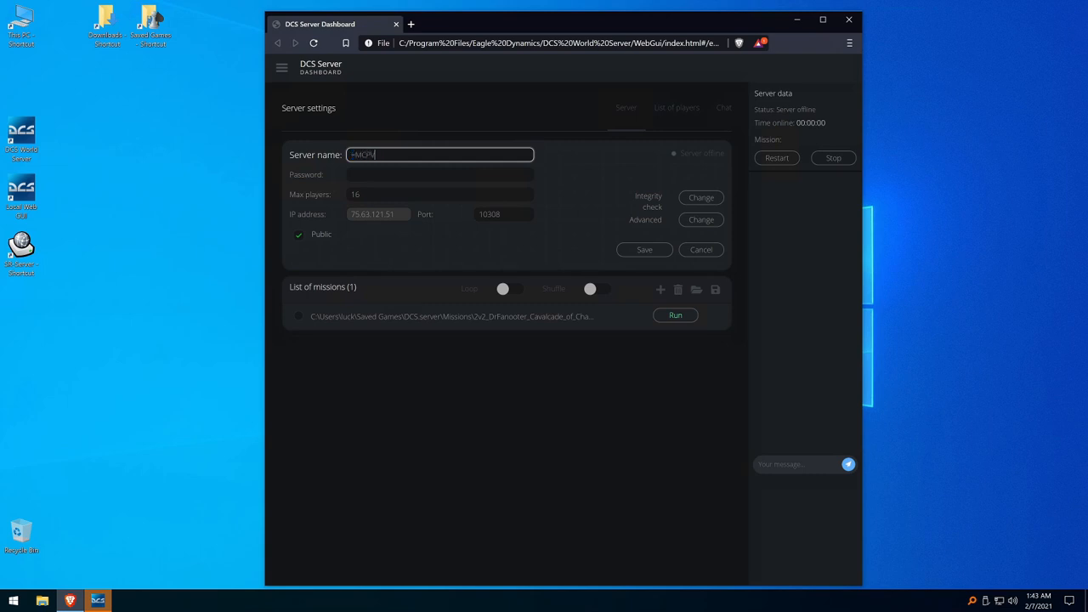
Step: Rename the server to =MCPV= 2v2 PVP by DrFanooter - S4
{"action": "type", "text": "-"}
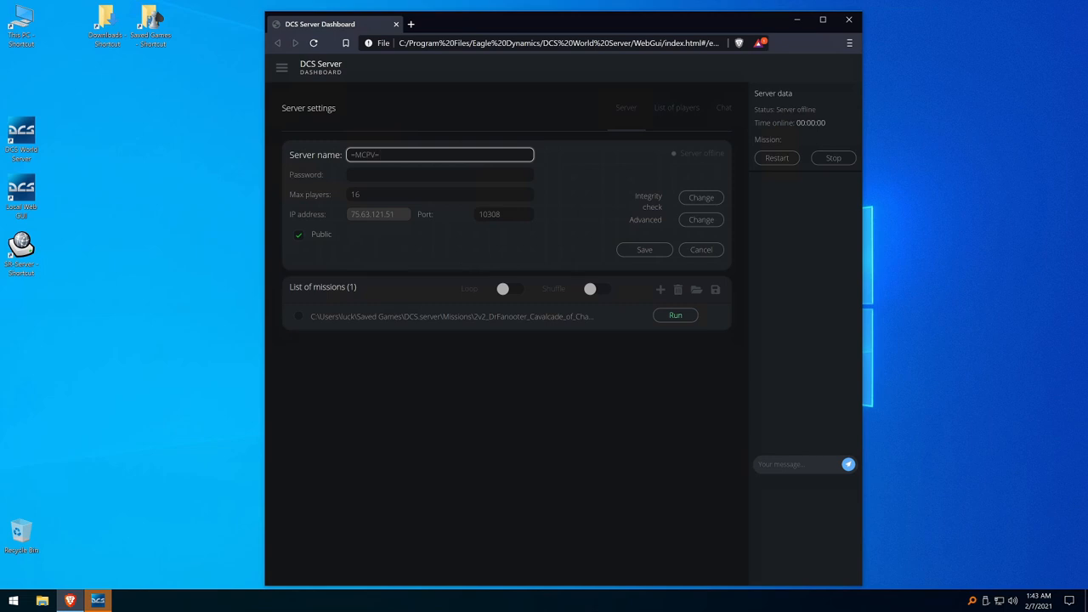
{"action": "type", "text": "2v2"}
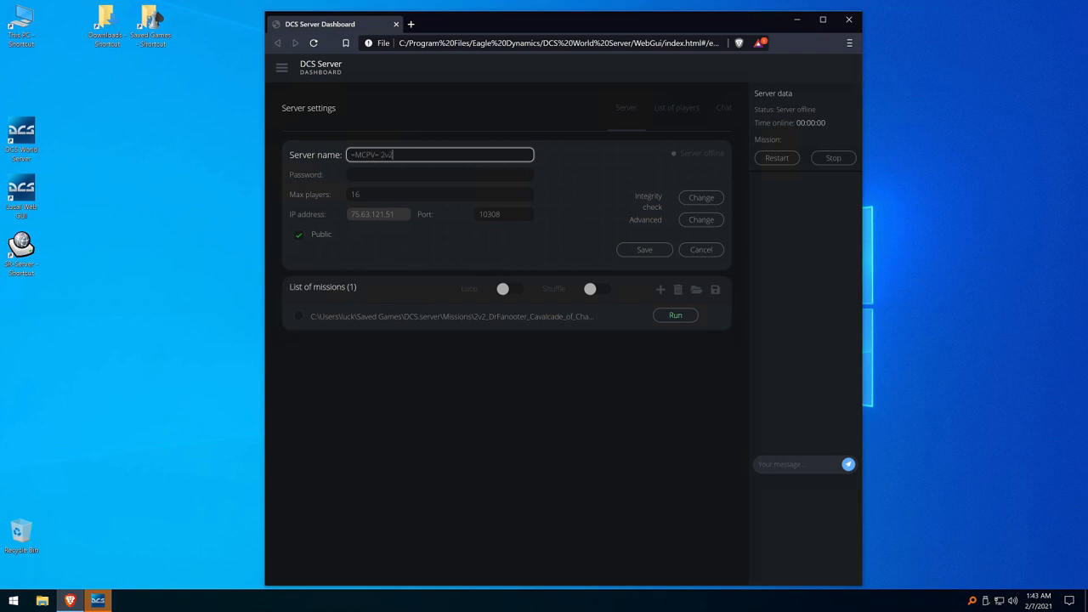
{"action": "type", "text": "PvP by DrFa"}
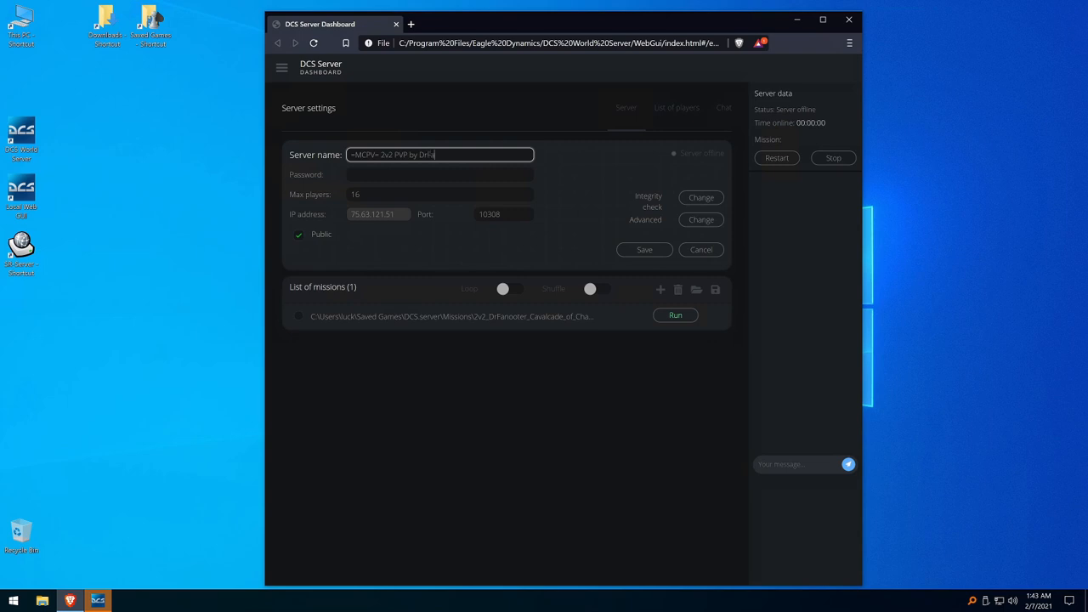
{"action": "type", "text": "nooter - S4"}
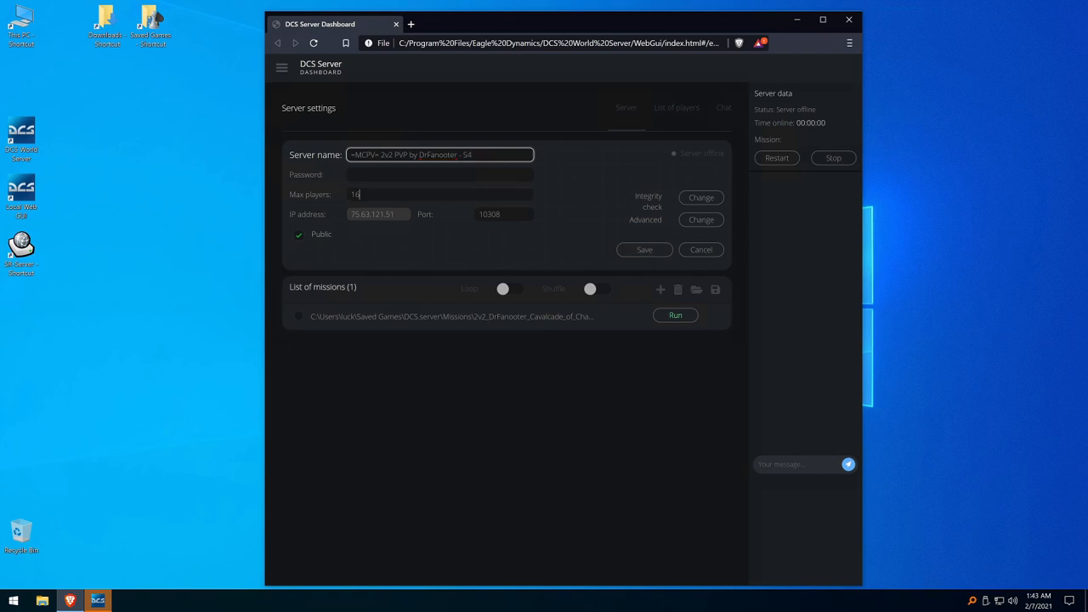
Step: Keep Max players at 16 and apply the integrity check change
{"action": "left_click", "coordinate": [440, 194]}
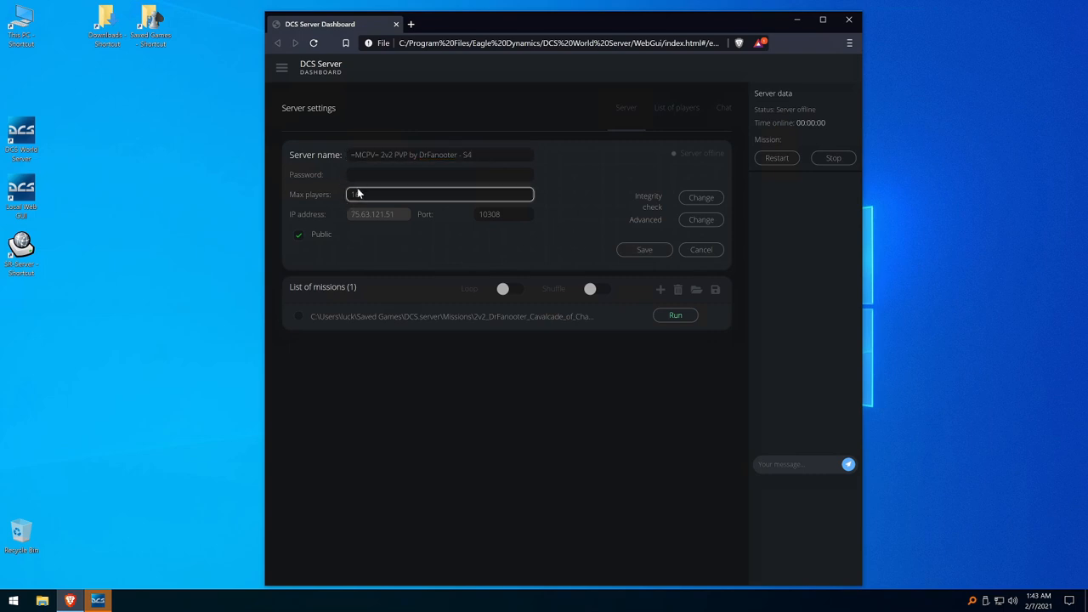
{"action": "type", "text": "6"}
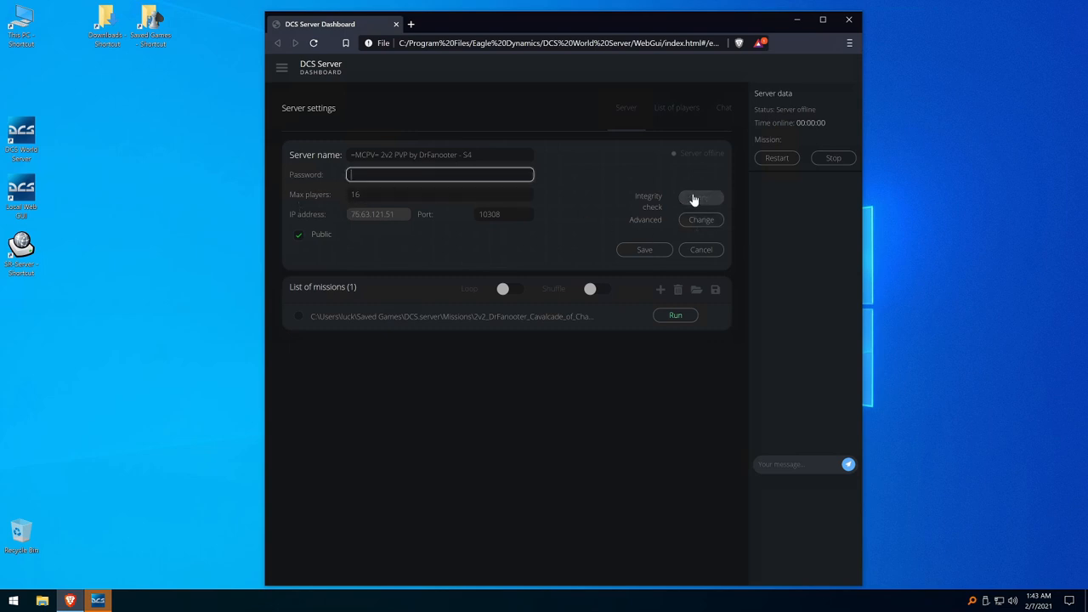
{"action": "left_click", "coordinate": [701, 197]}
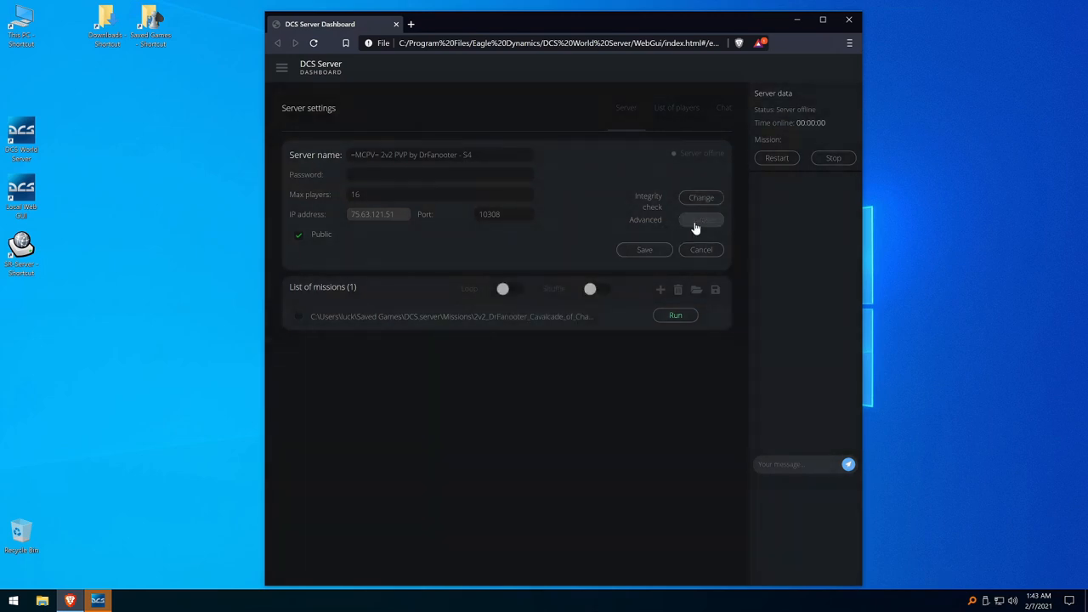
Step: In advanced options, set Resume with clients and Max ping allowed 100
{"action": "left_click", "coordinate": [701, 219]}
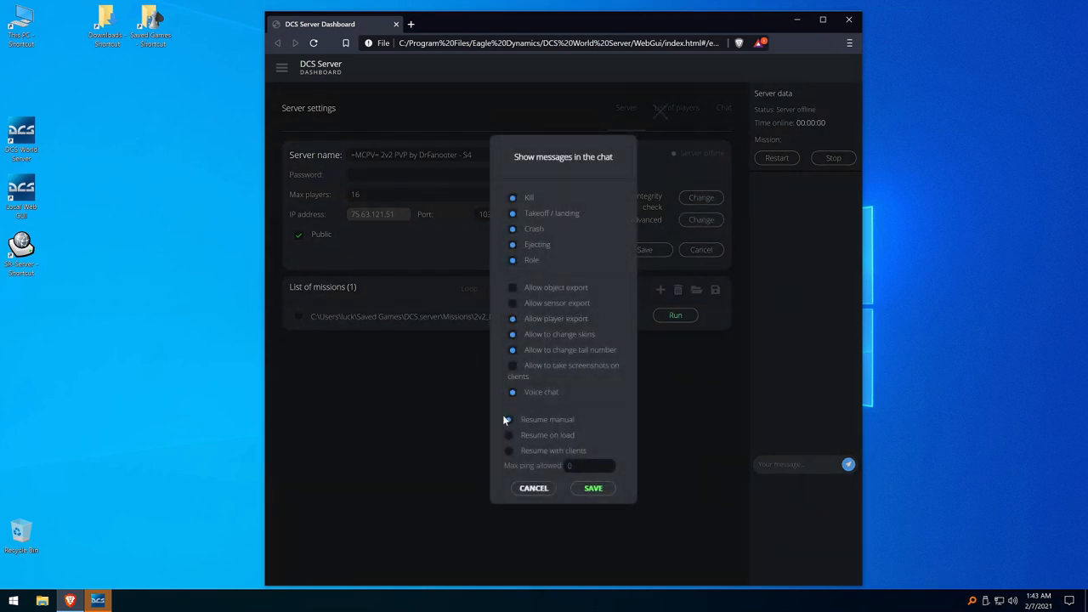
{"action": "left_click", "coordinate": [511, 419]}
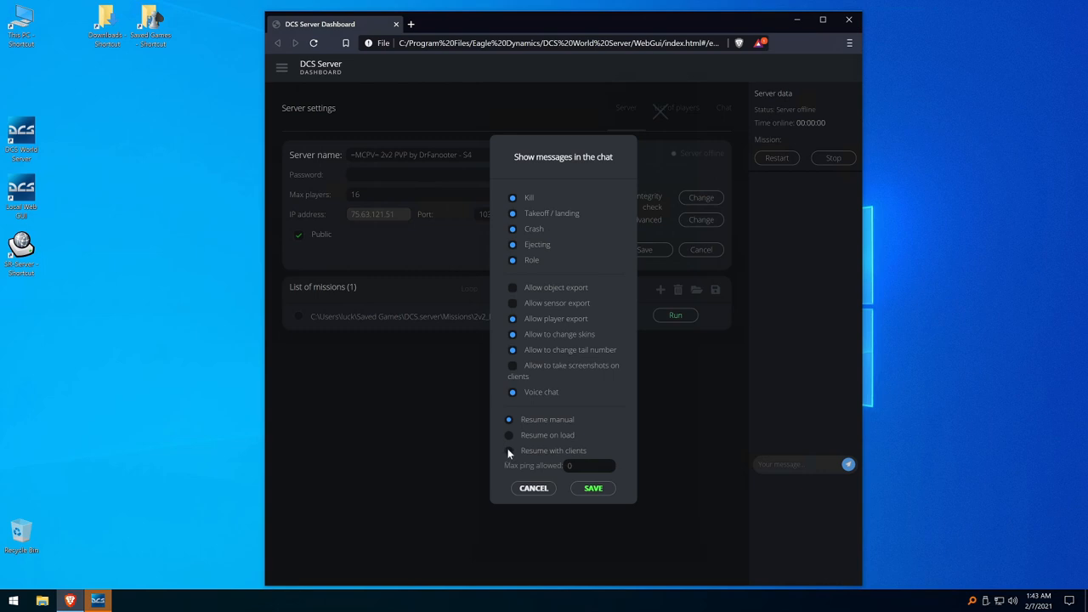
{"action": "left_click", "coordinate": [511, 450]}
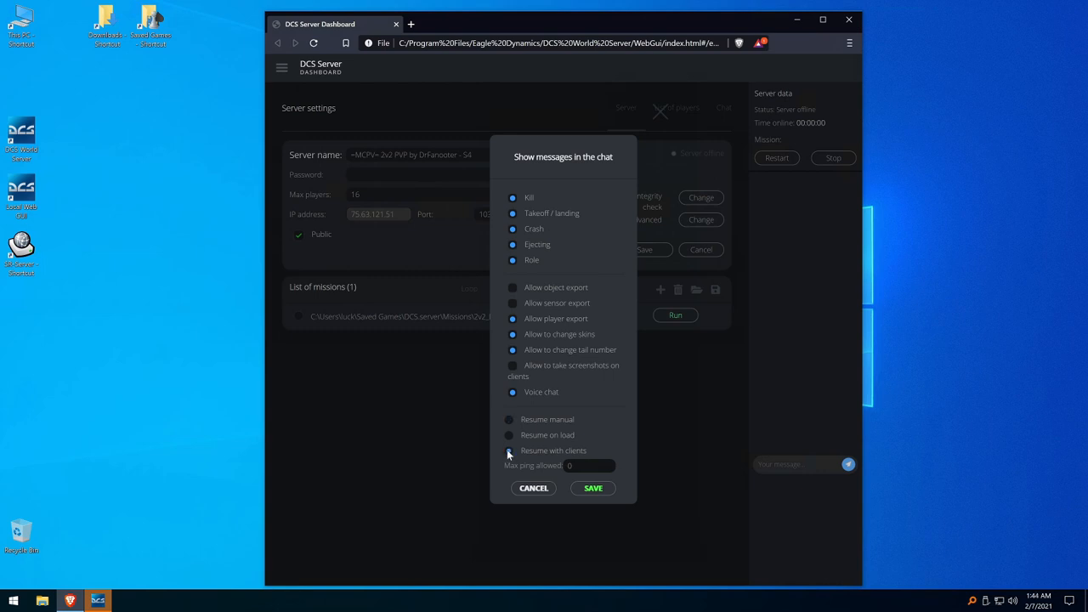
{"action": "left_click", "coordinate": [511, 451]}
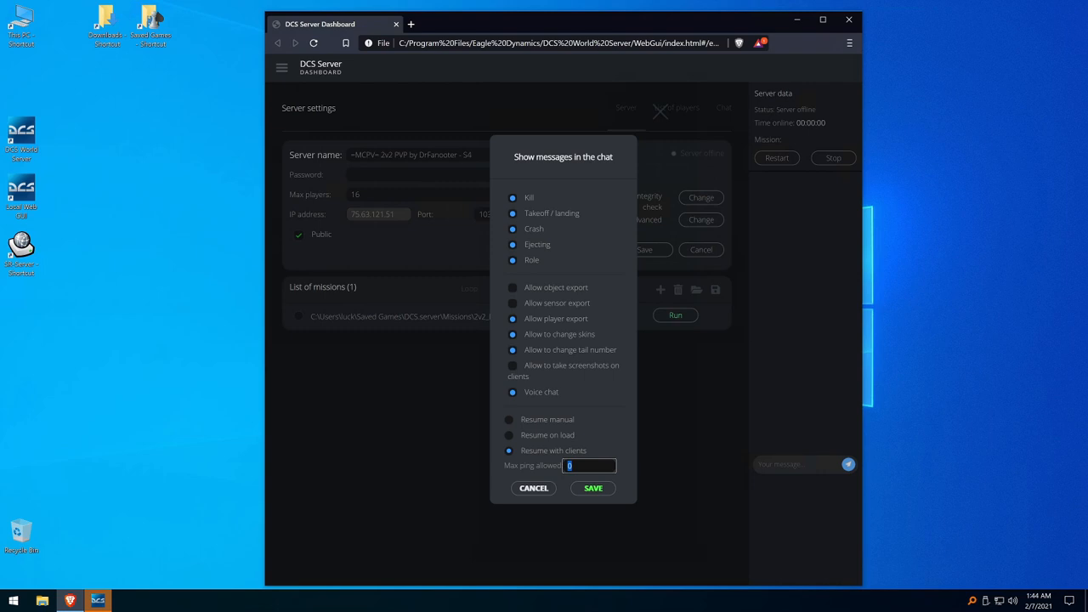
{"action": "type", "text": "100"}
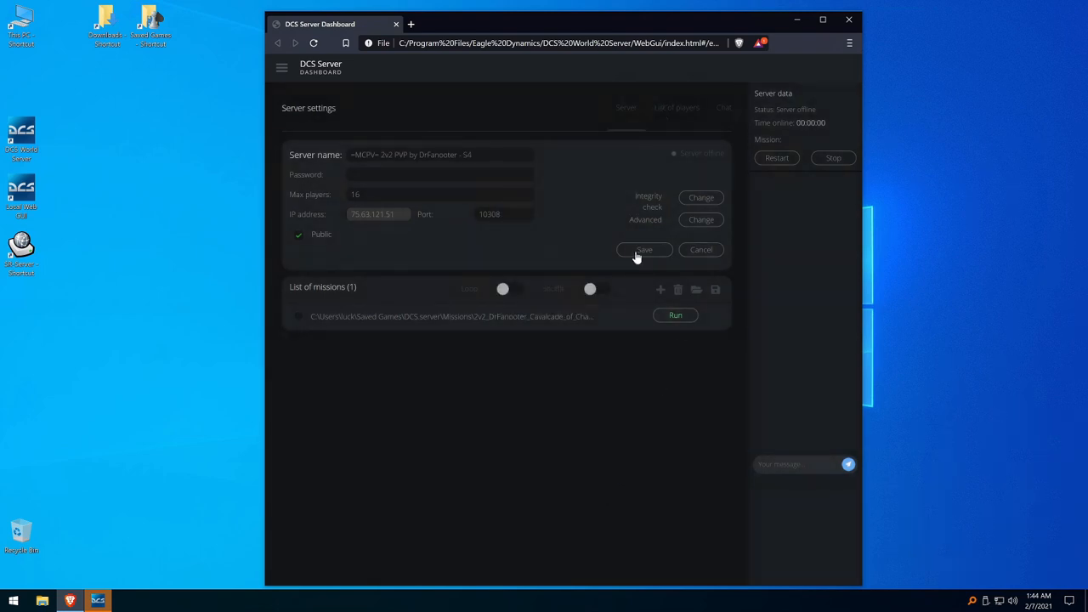
Step: Save the server settings and run the 2v2 Cavalcade of Chaos mission
{"action": "left_click", "coordinate": [643, 248]}
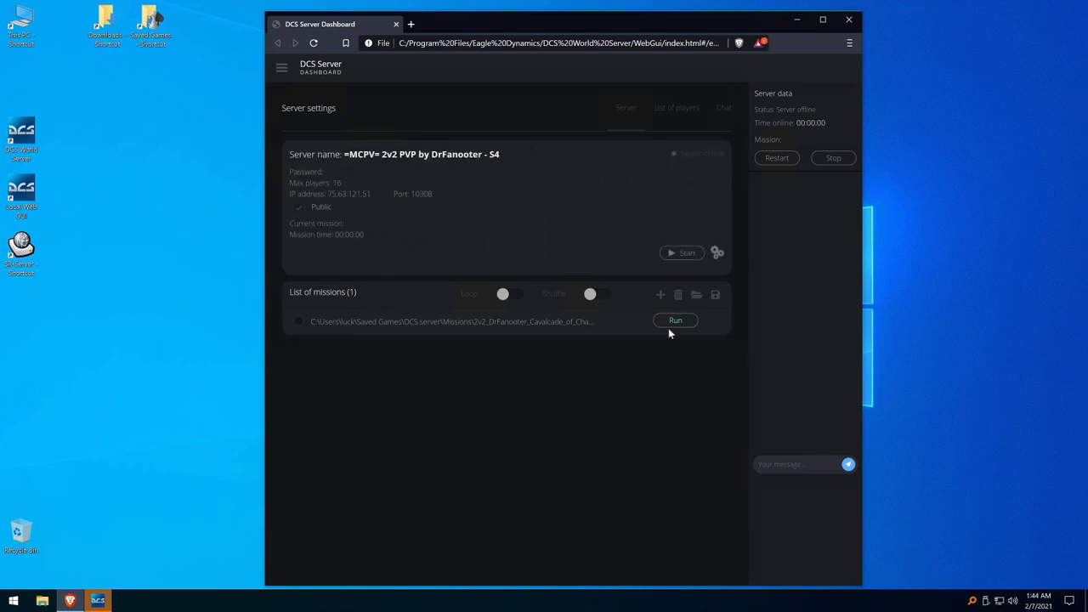
{"action": "left_click", "coordinate": [675, 320]}
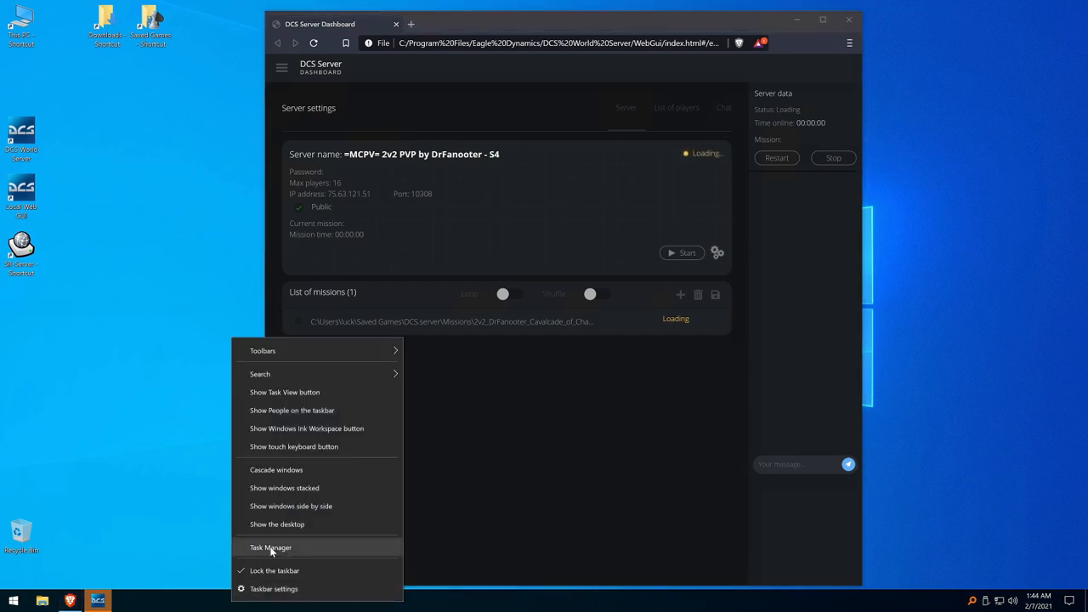
Step: Check CPU and memory load in Task Manager's Performance view, then close it
{"action": "left_click", "coordinate": [271, 548]}
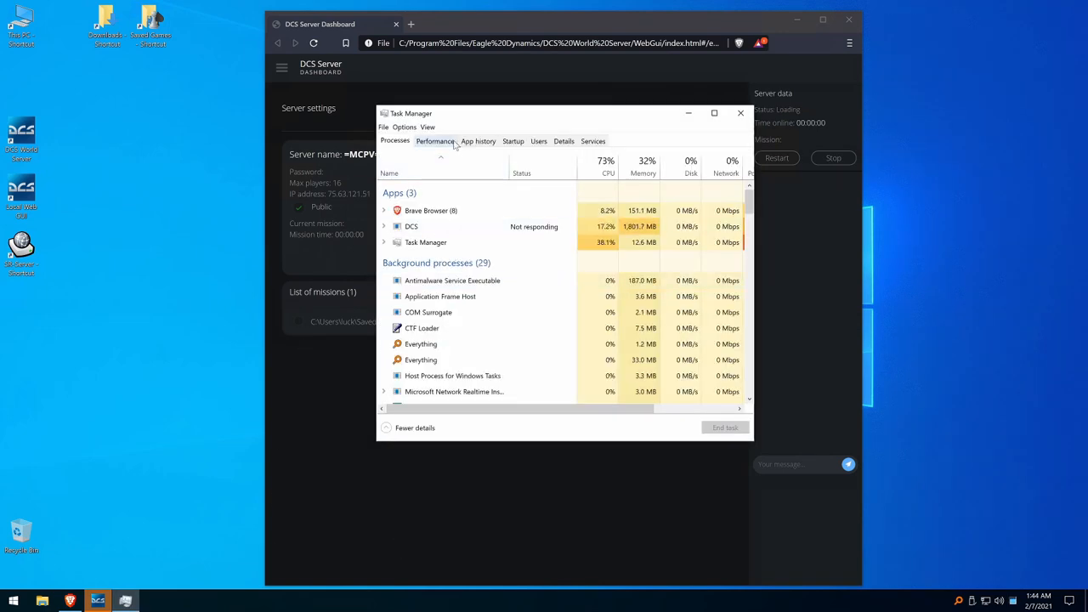
{"action": "left_click", "coordinate": [435, 141]}
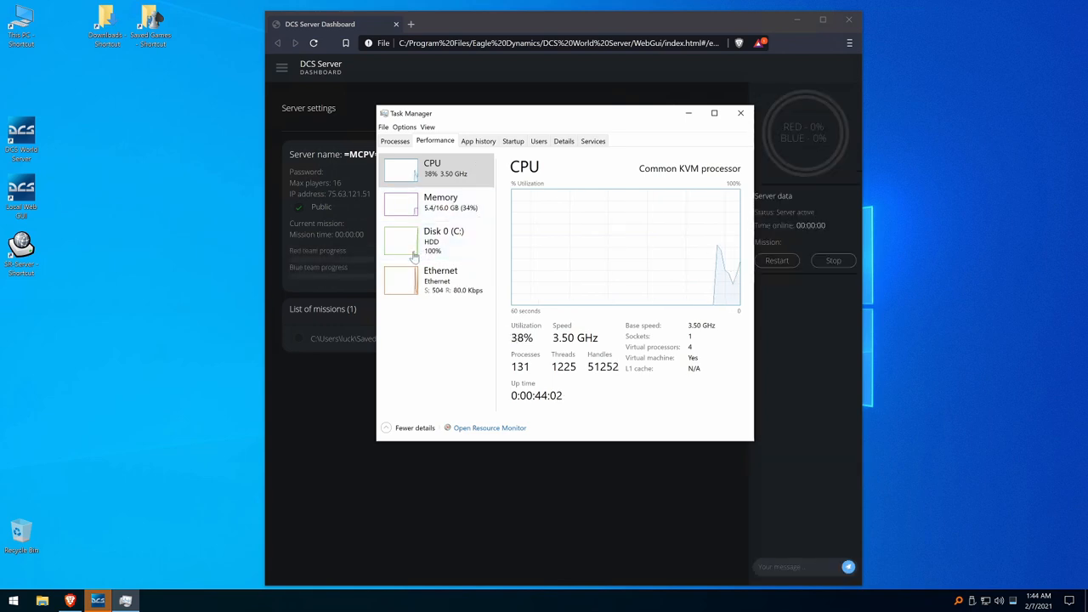
{"action": "mouse_move", "coordinate": [455, 241]}
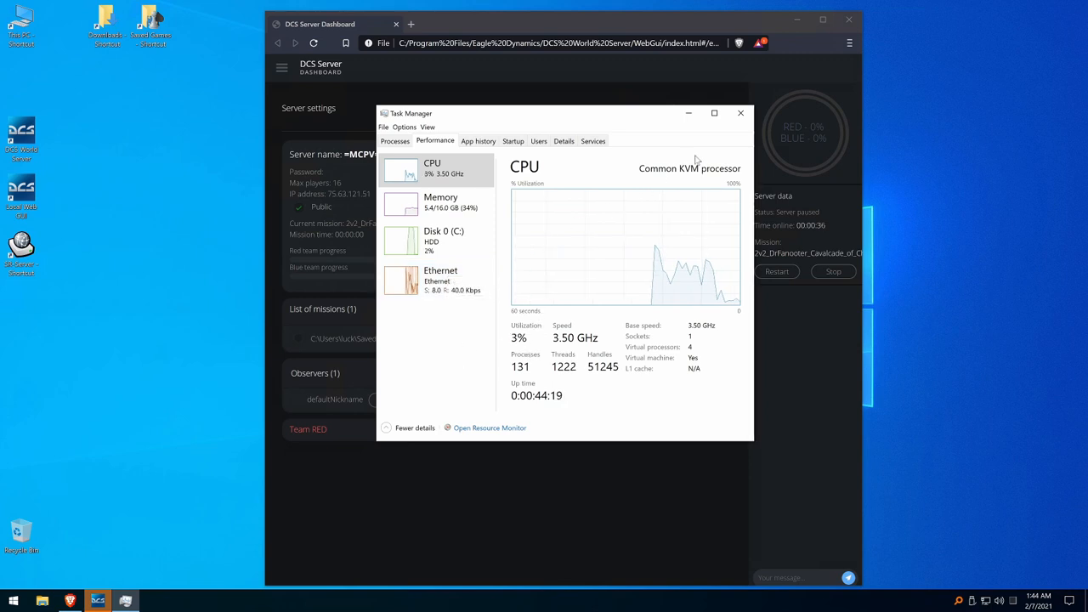
{"action": "left_click", "coordinate": [740, 112]}
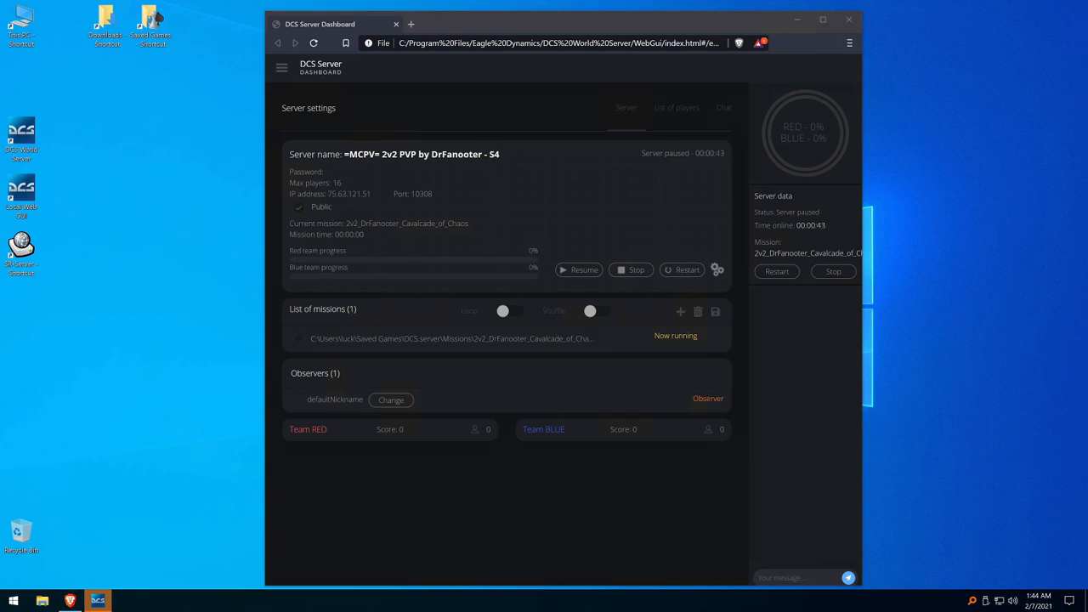
{"action": "mouse_move", "coordinate": [133, 337]}
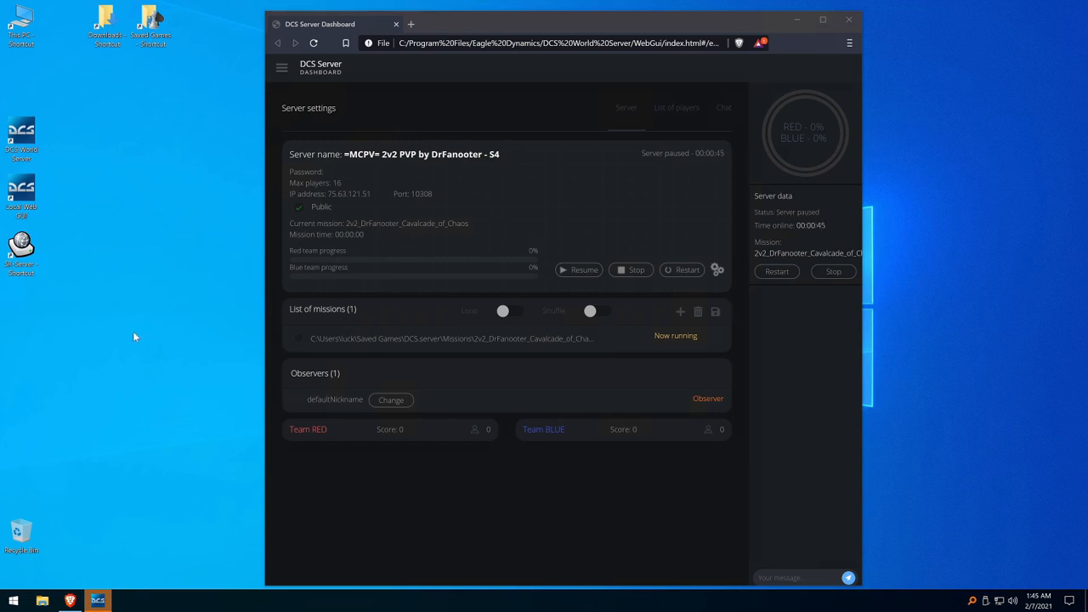